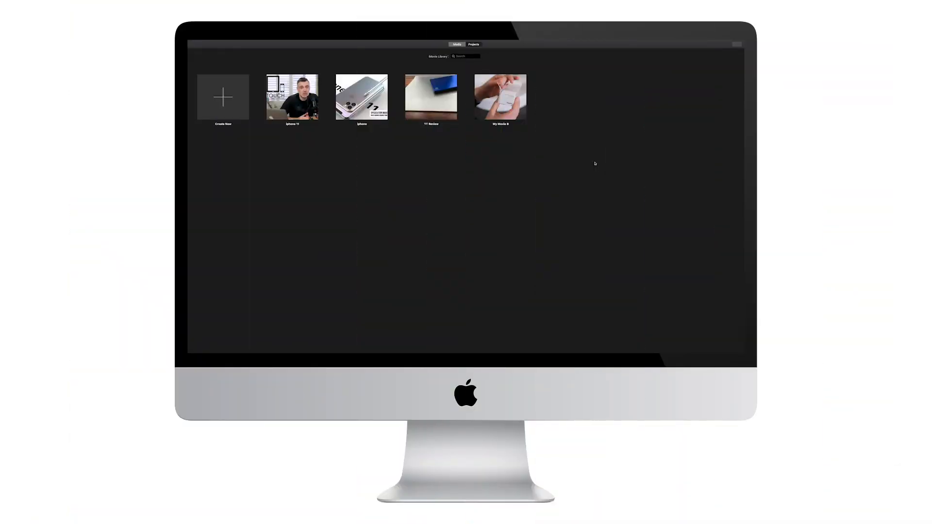
Step: Start creating a new project so the Movie/Trailer choice appears
left_click(472, 43)
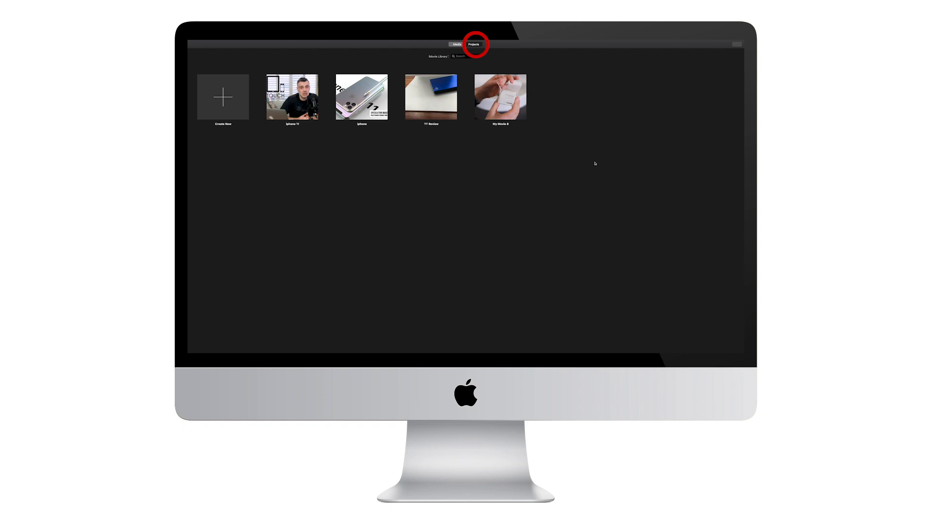
mouse_move(739, 195)
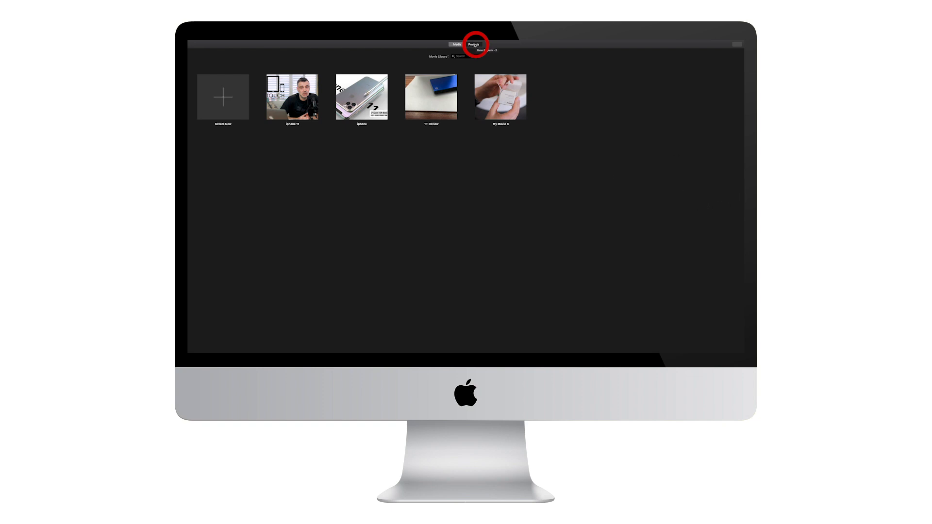
left_click(456, 44)
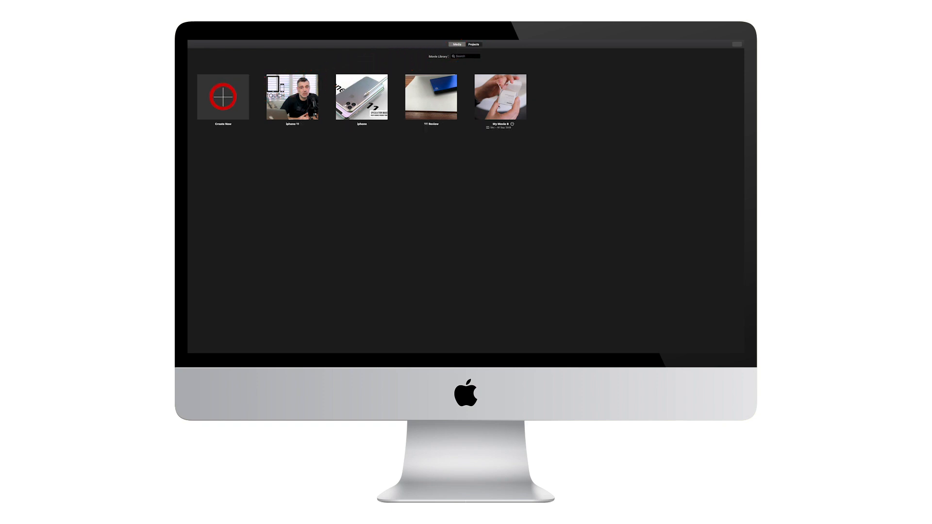
left_click(223, 96)
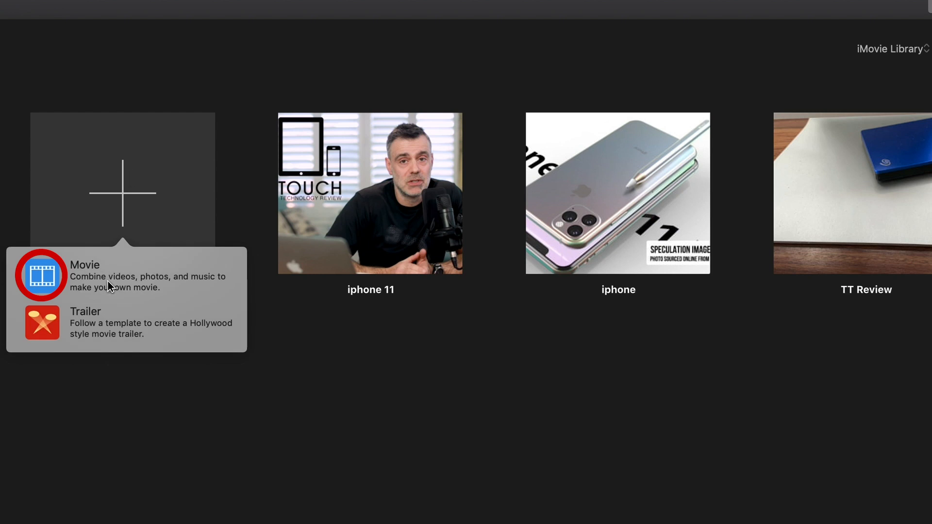
mouse_move(211, 281)
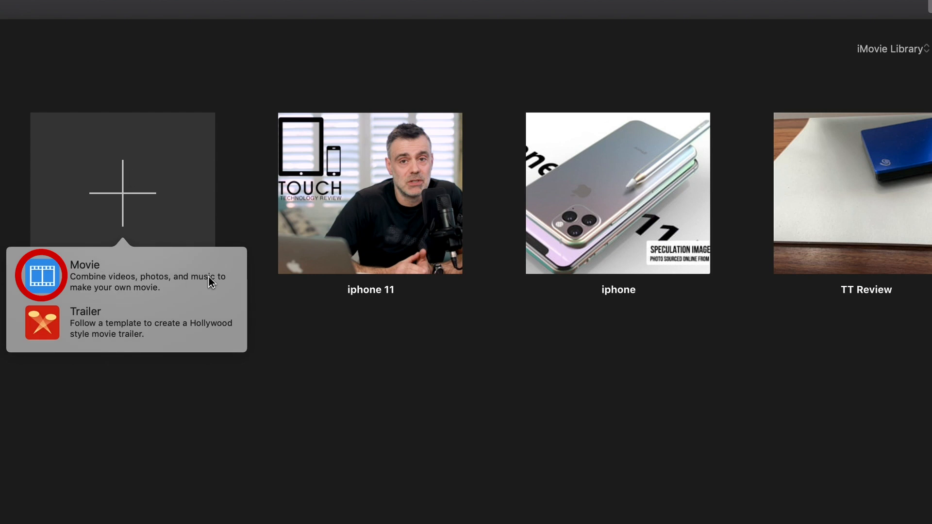
mouse_move(175, 346)
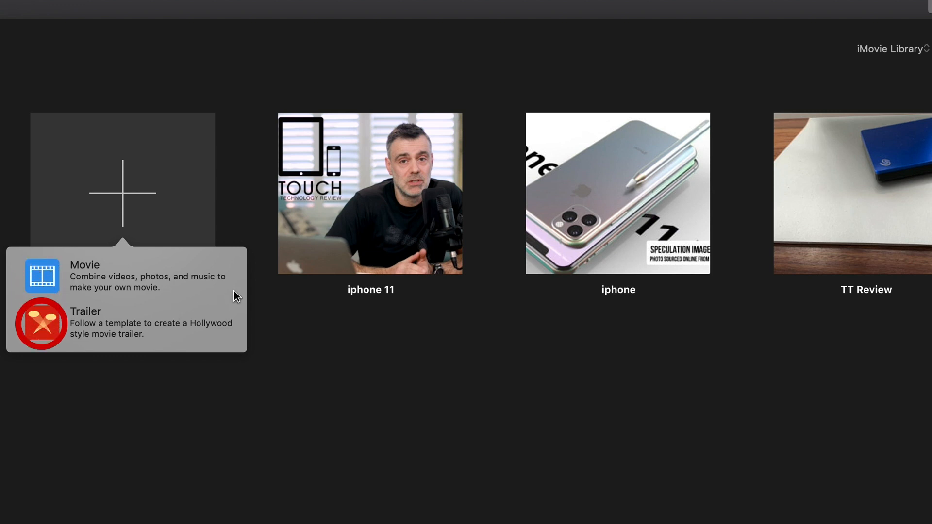
mouse_move(225, 334)
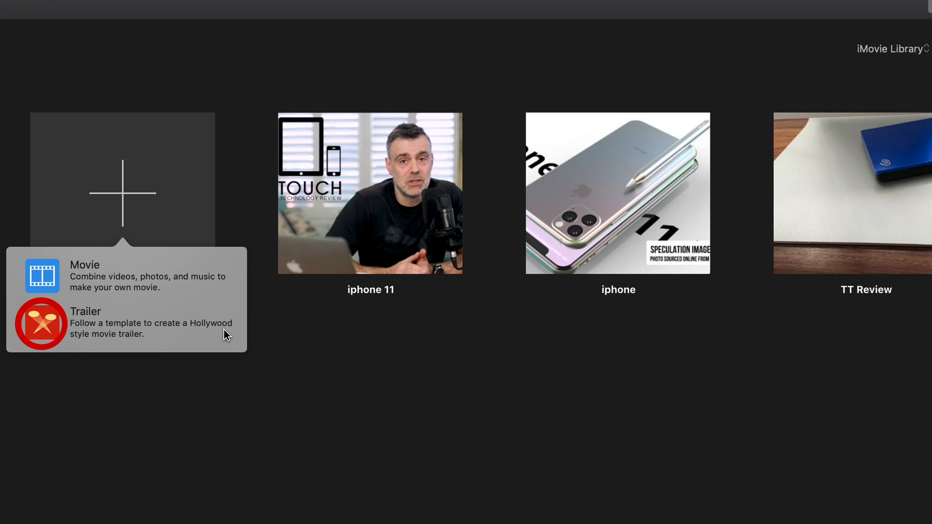
mouse_move(231, 344)
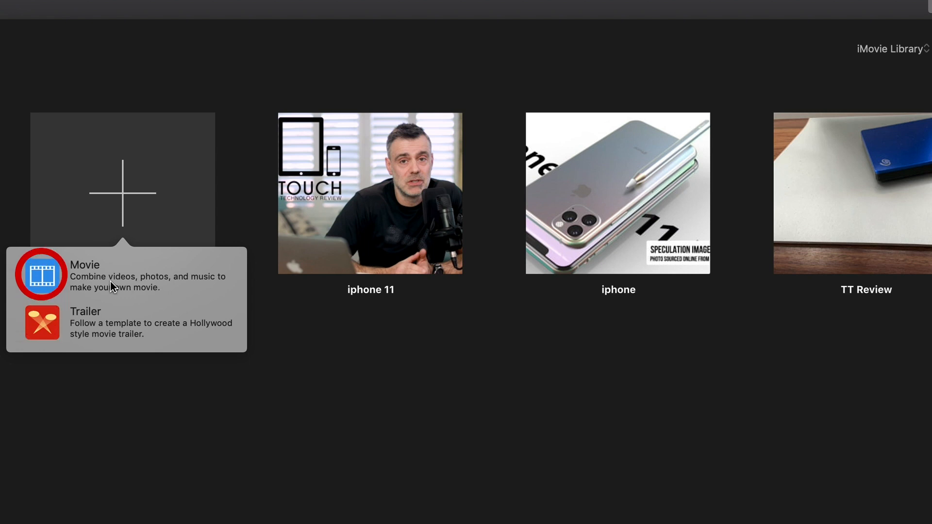
Step: Create a new Movie project (My Movie 9) and glance at its project settings
left_click(85, 264)
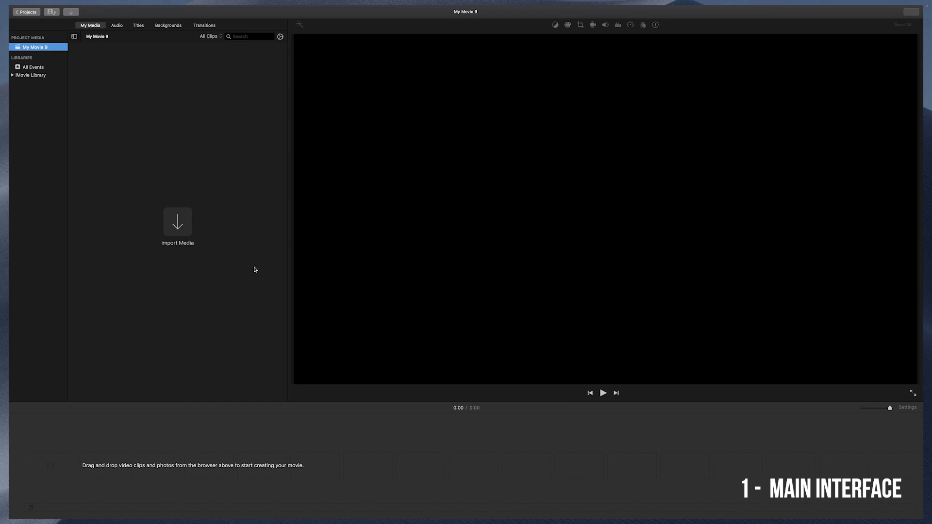
mouse_move(258, 270)
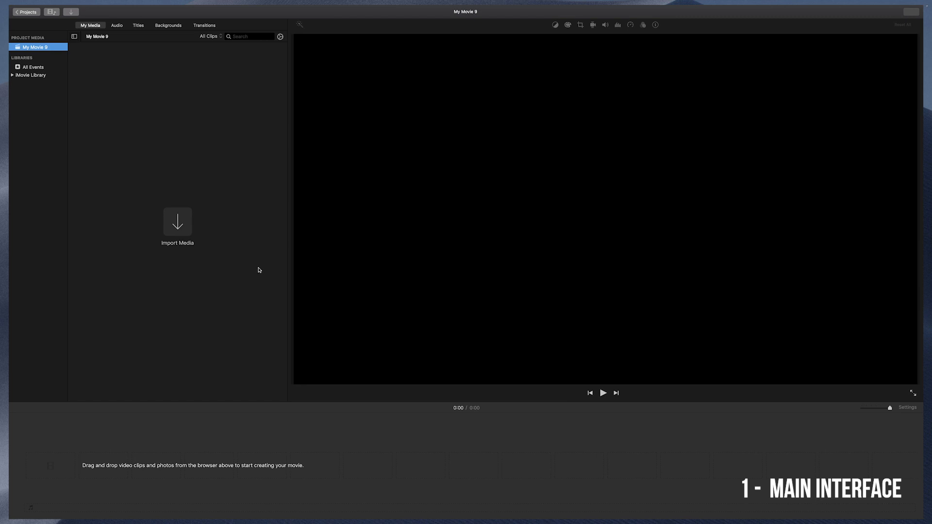
mouse_move(273, 216)
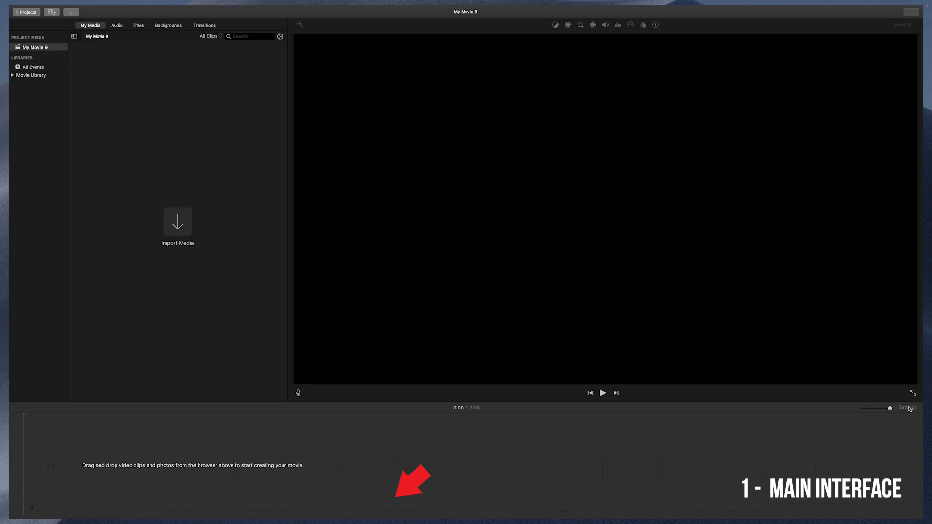
left_click(909, 407)
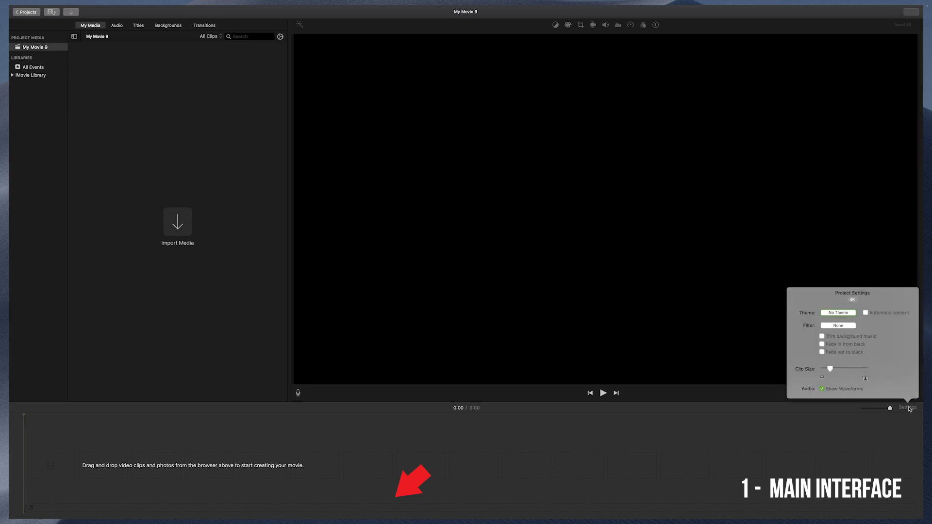
left_click(906, 408)
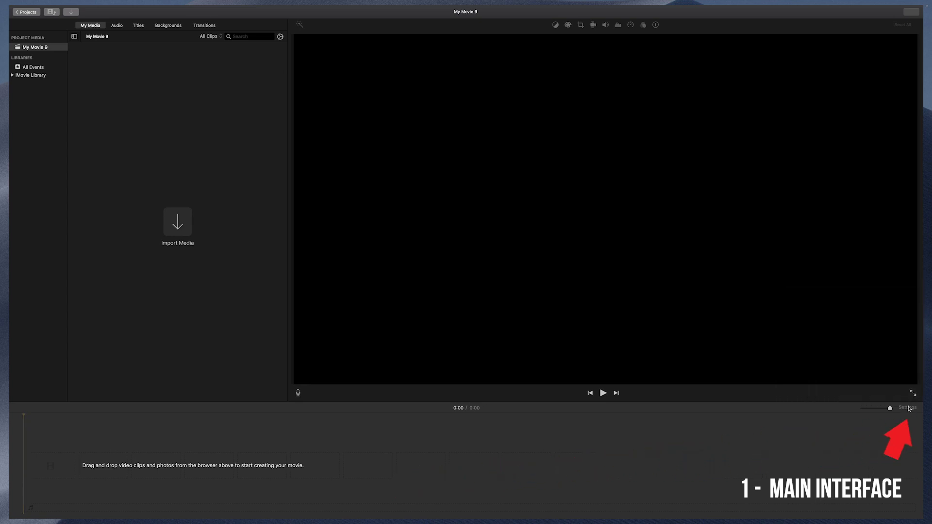
mouse_move(762, 453)
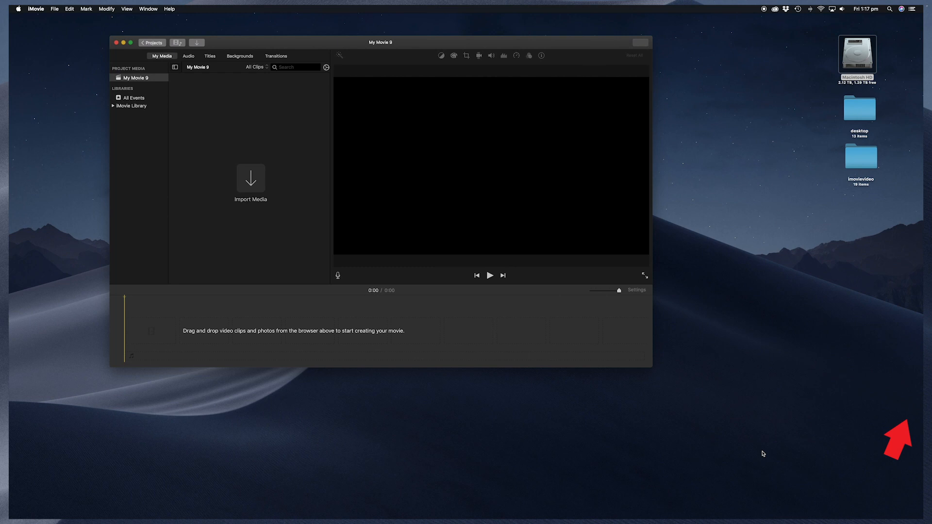
Step: Locate the imovievideo folder on the Desktop and return to iMovie
left_click(860, 156)
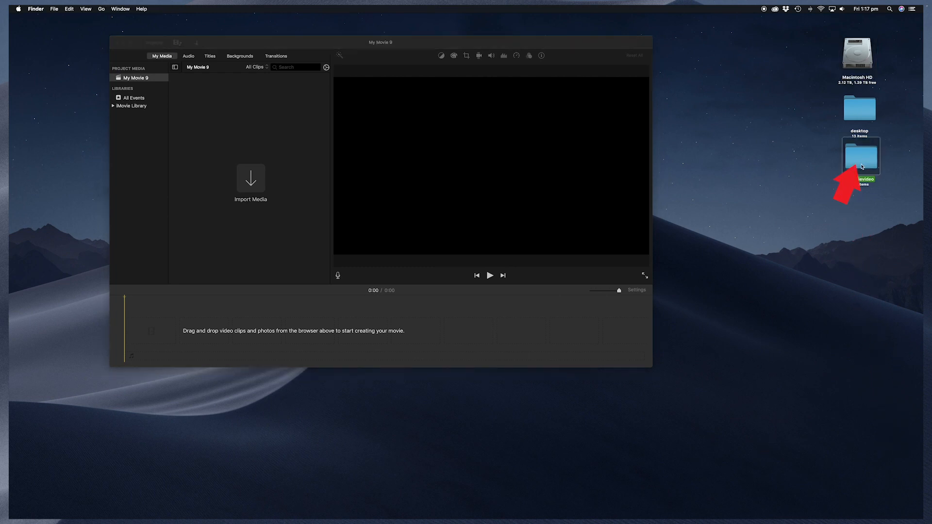
left_click_drag(859, 156, 250, 184)
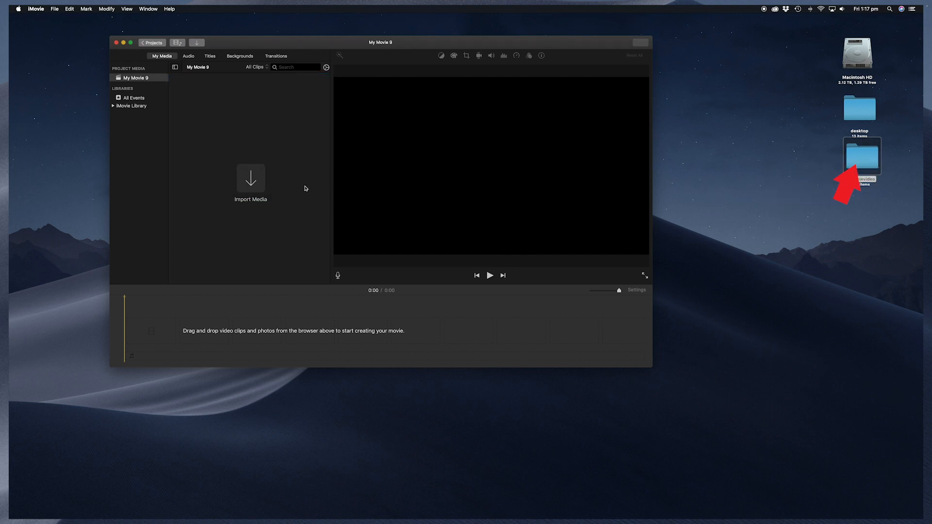
left_click(131, 42)
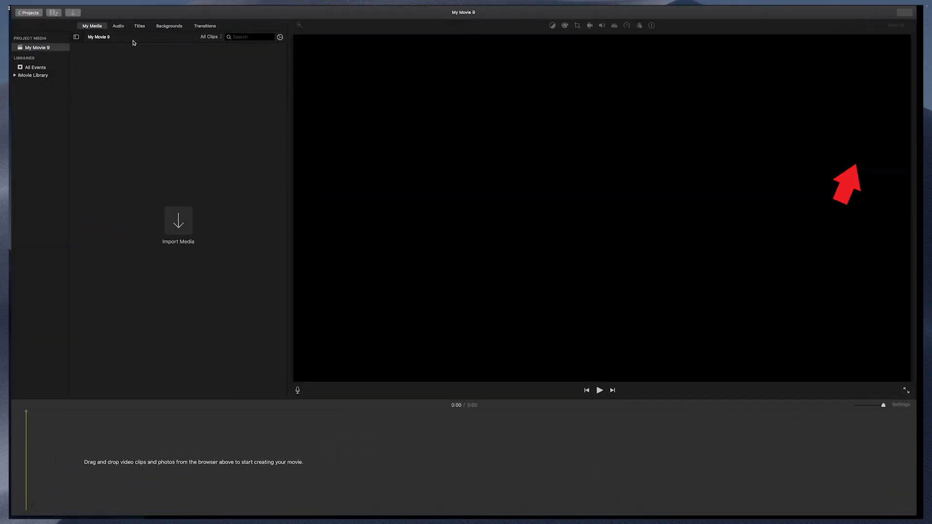
Step: Import the imovievideo folder from the Desktop into the project media
left_click(178, 225)
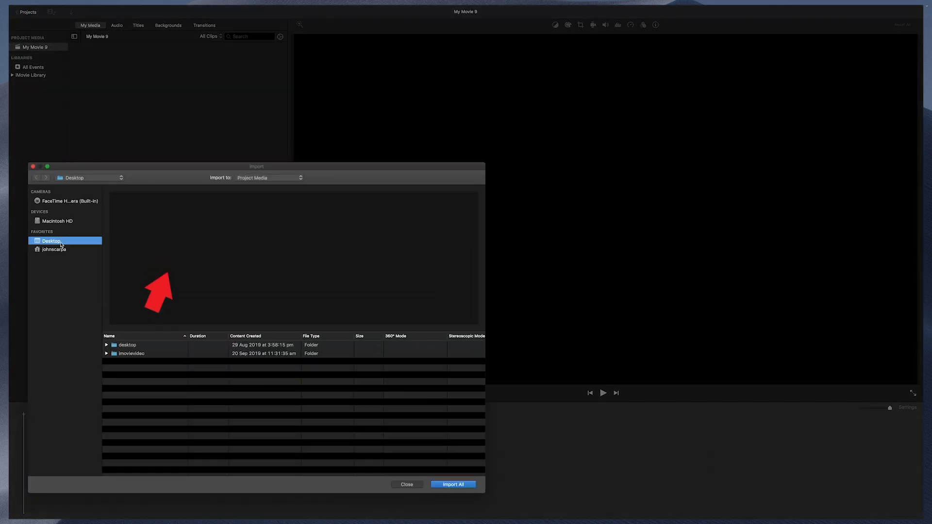
left_click(131, 353)
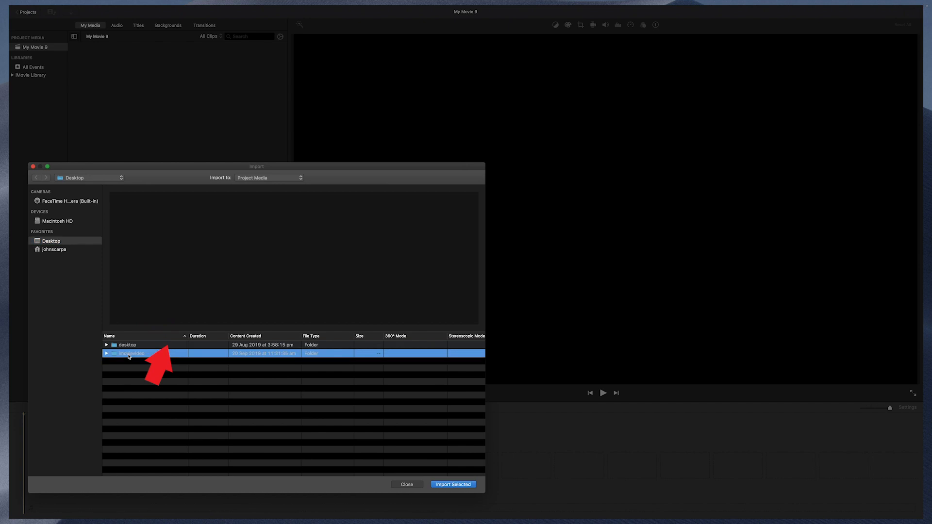
left_click(452, 484)
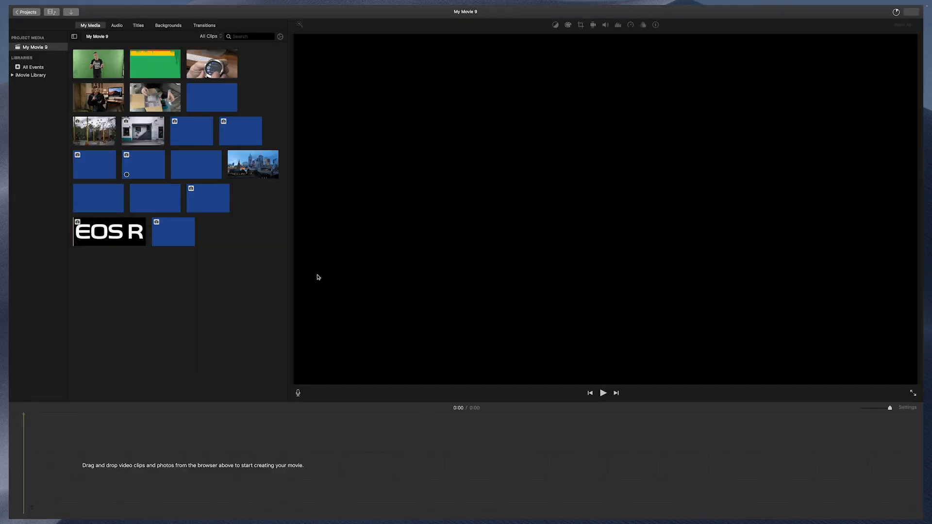
Step: Preview the street scene photo and the keyboard-and-watch clip in the viewer
left_click(252, 165)
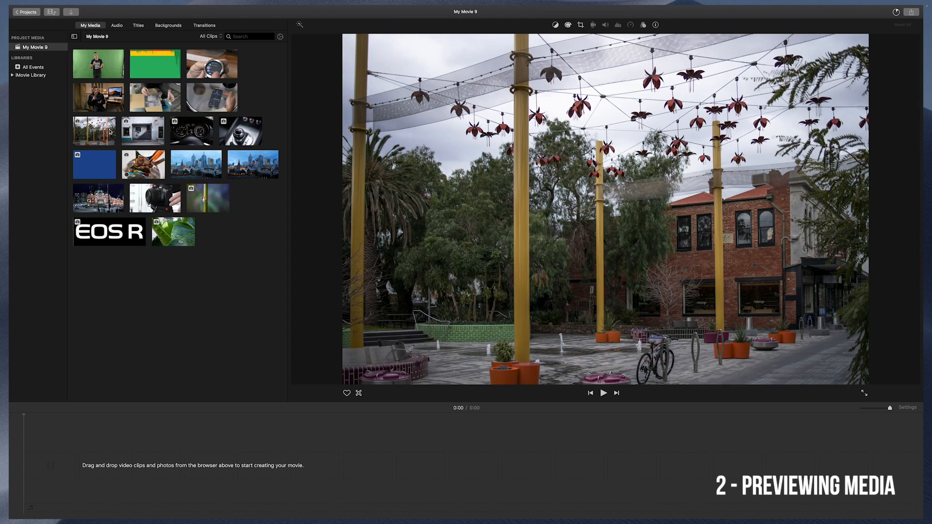
left_click(191, 130)
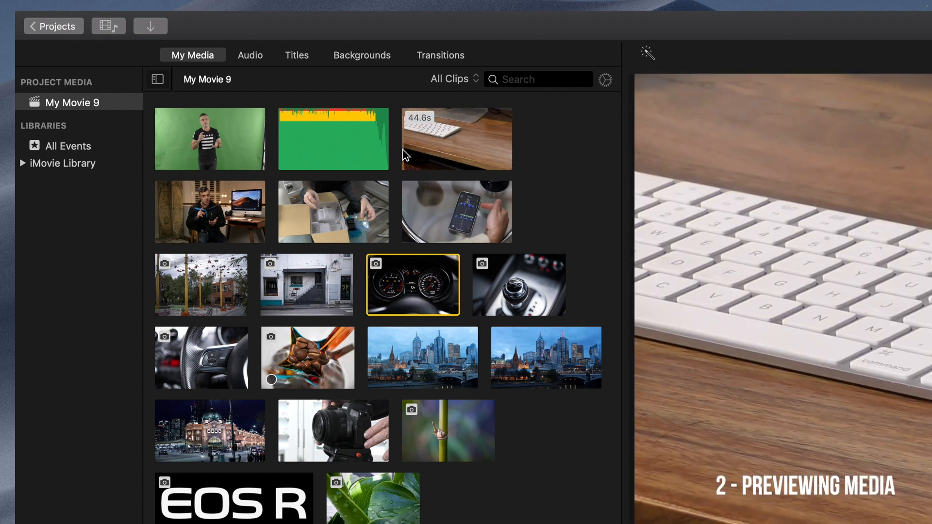
left_click(456, 139)
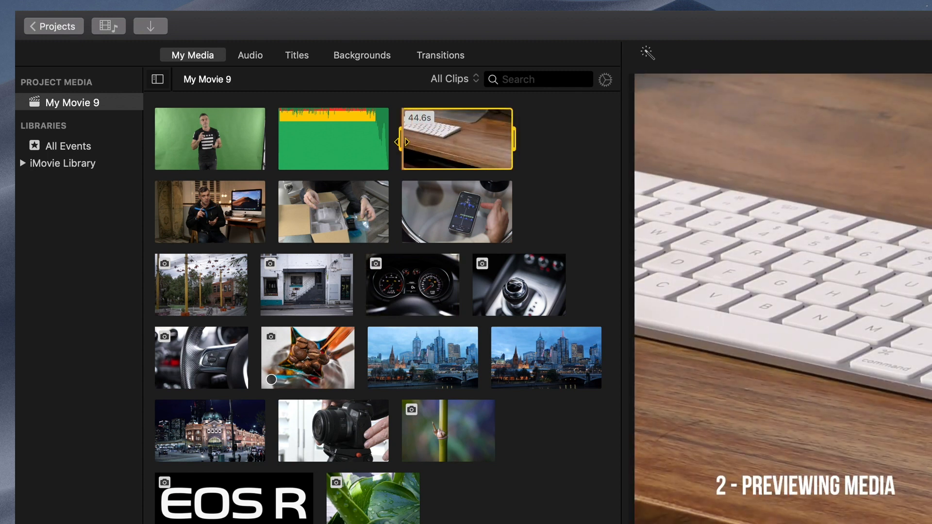
mouse_move(420, 140)
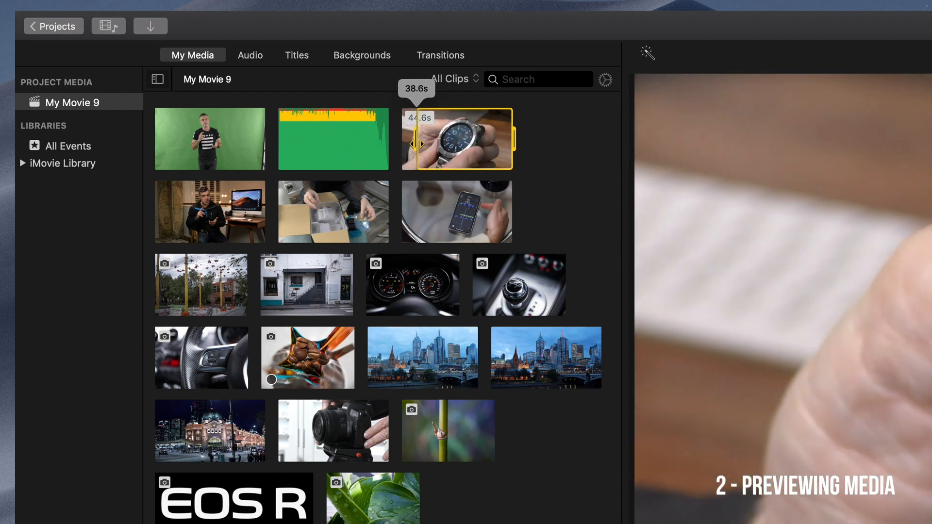
mouse_move(496, 144)
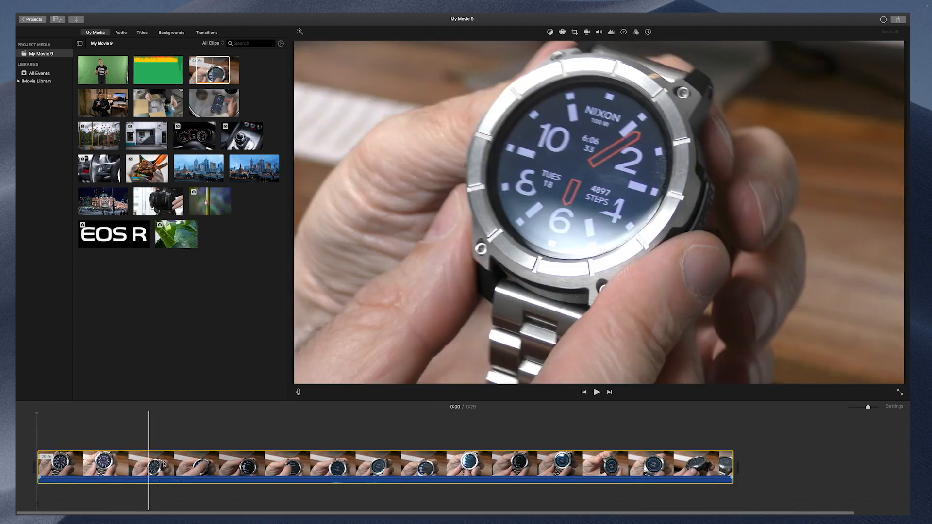
Step: Shrink the timeline view and add the camera clip to the end of the movie
left_click(595, 391)
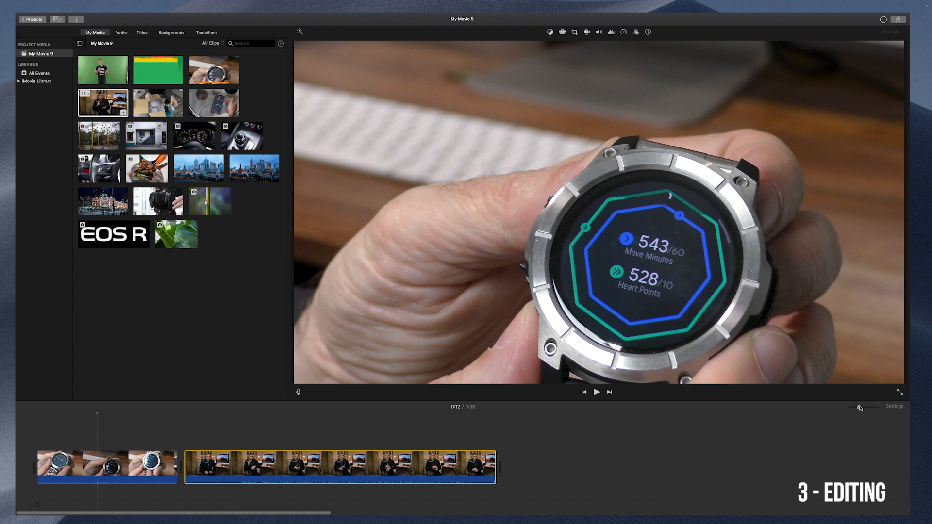
left_click_drag(859, 407, 854, 406)
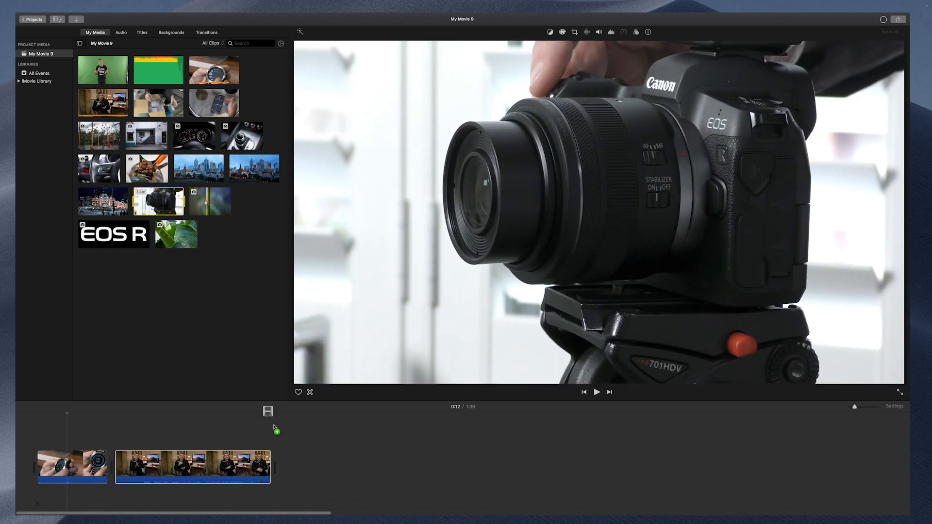
left_click_drag(159, 201, 376, 467)
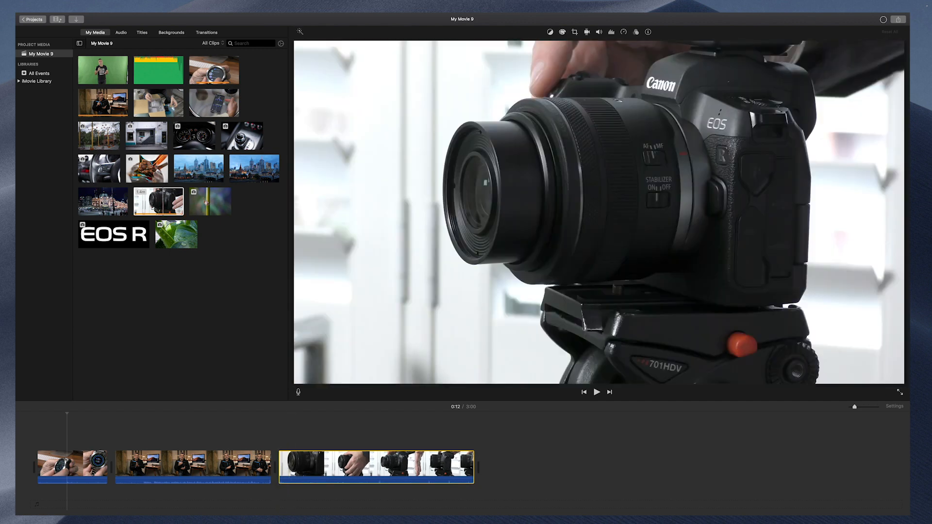
Step: Select clips in the timeline to review the assembled sequence
left_click(493, 466)
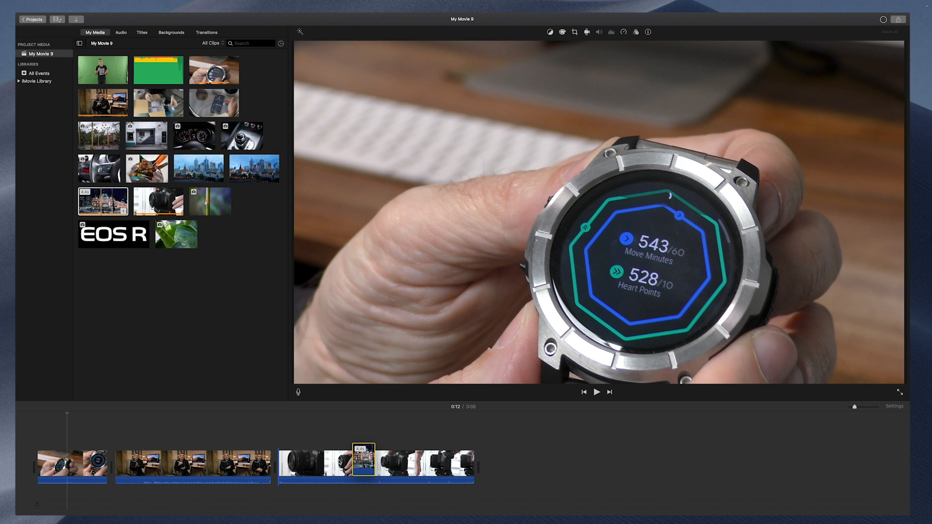
left_click(192, 467)
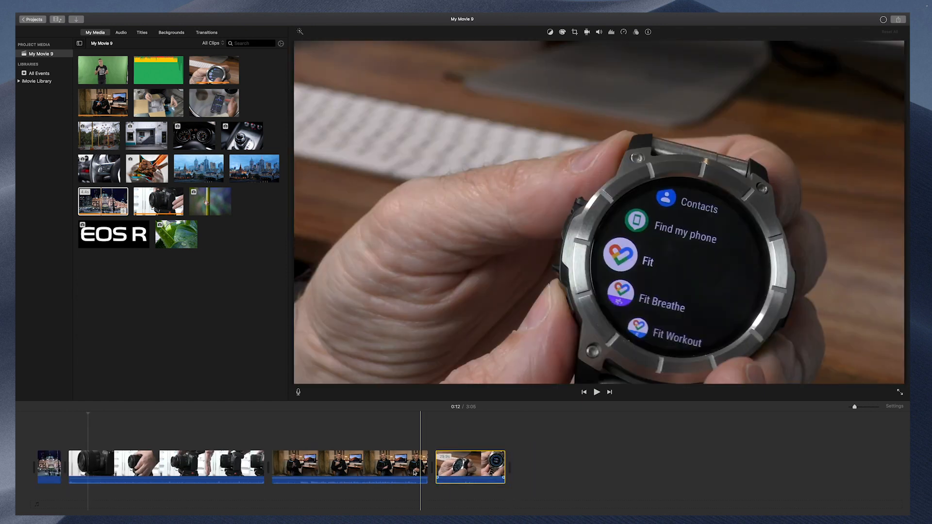
left_click(145, 466)
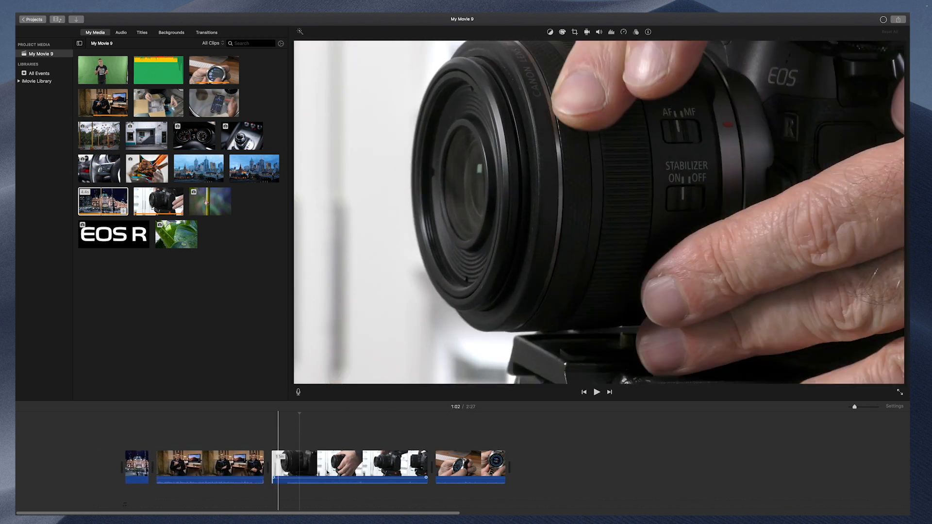
Step: Trim the long camera clip shorter and select it in the timeline
left_click_drag(425, 465, 383, 465)
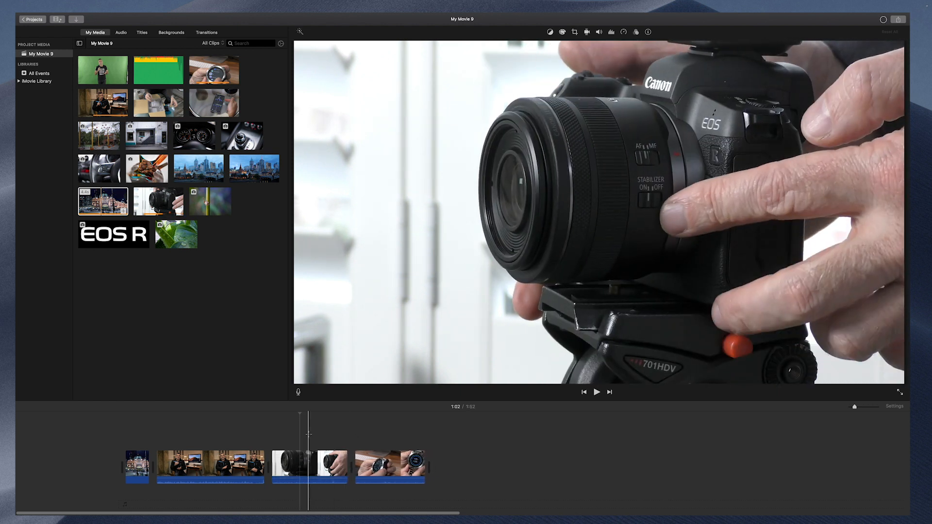
left_click(308, 467)
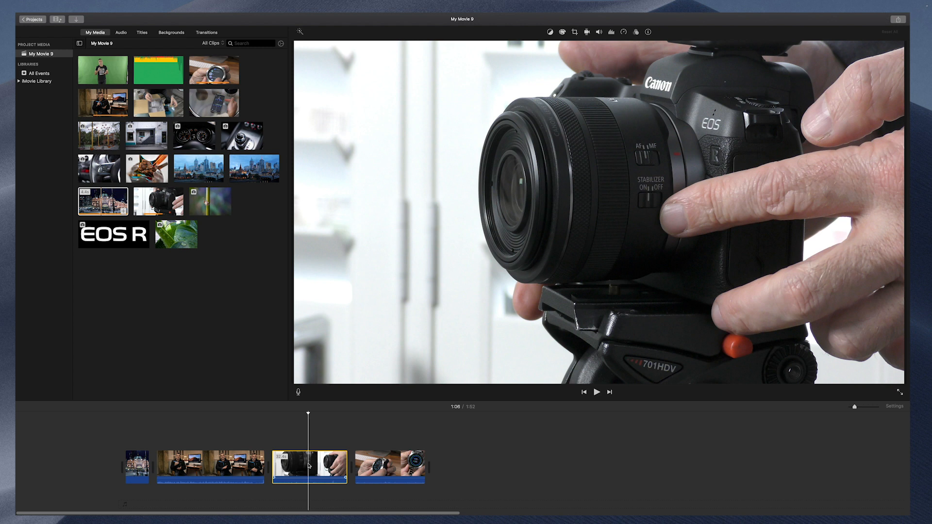
right_click(309, 466)
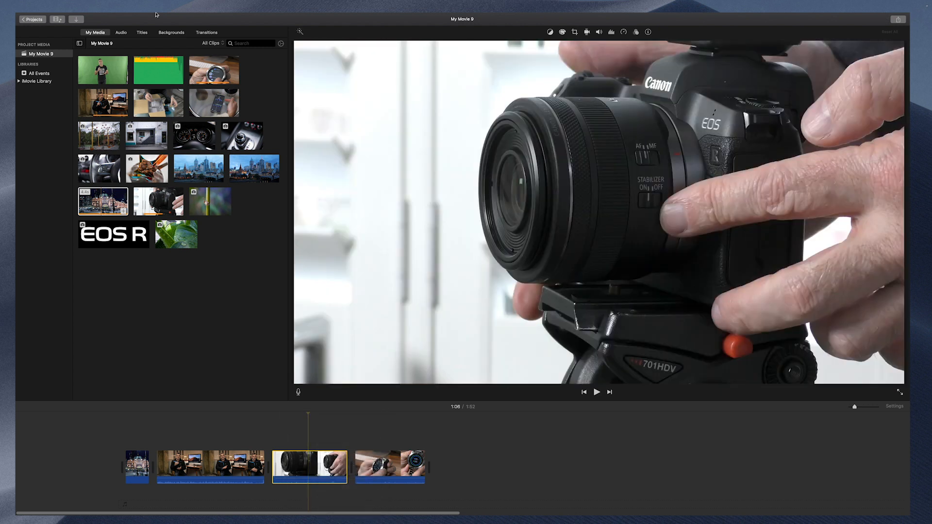
left_click(110, 17)
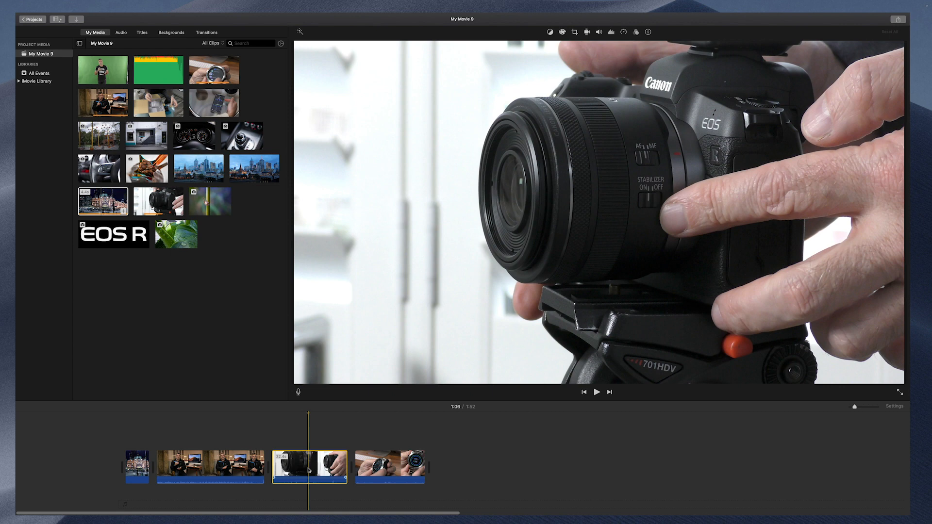
Step: Split the camera clip at the playhead from its context menu
right_click(308, 467)
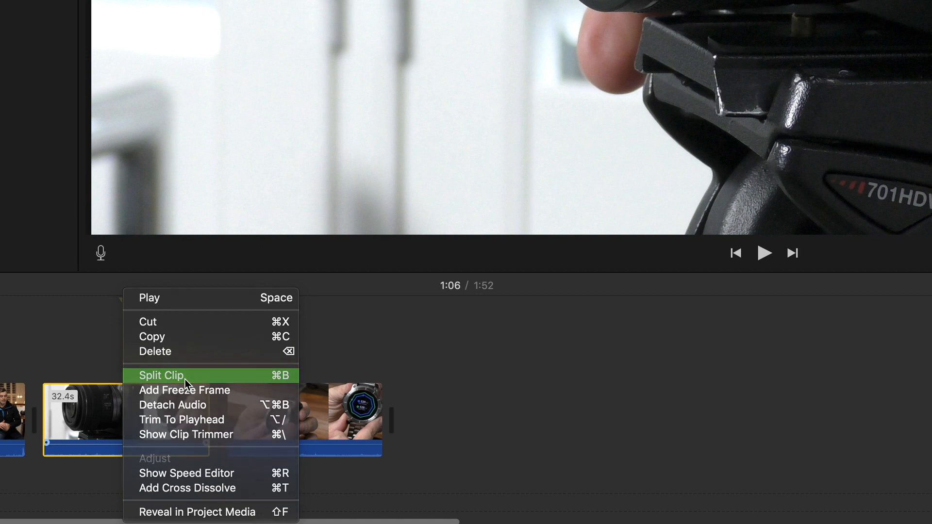
left_click(161, 375)
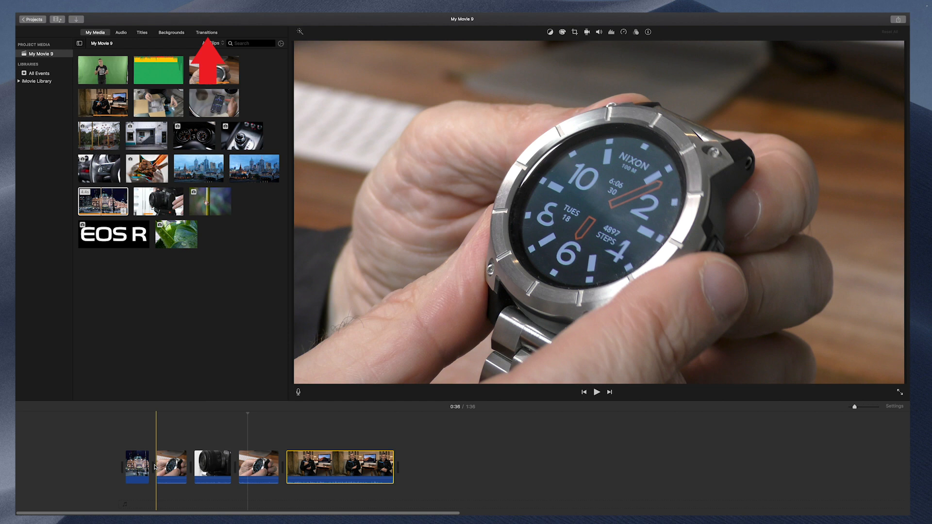
Step: Add transitions between the watch, camera and presenter clips and play them back
left_click(206, 32)
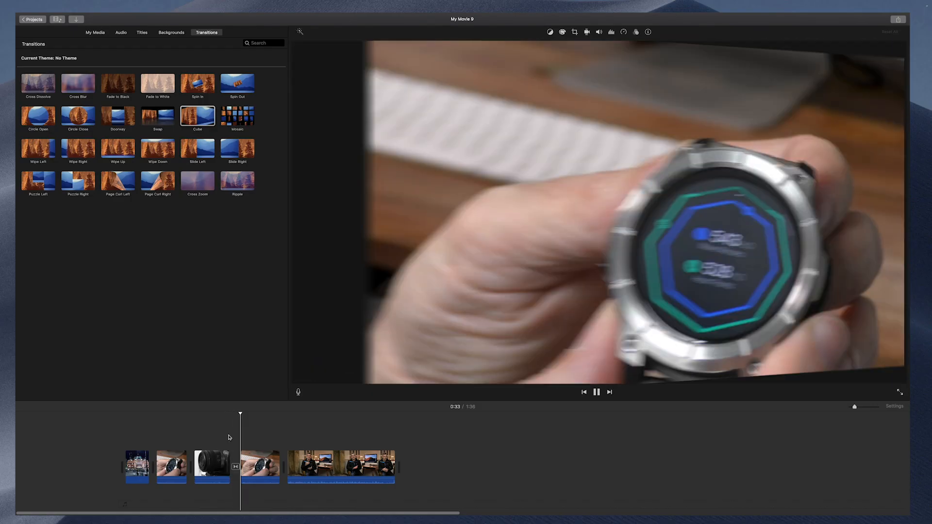
left_click(596, 391)
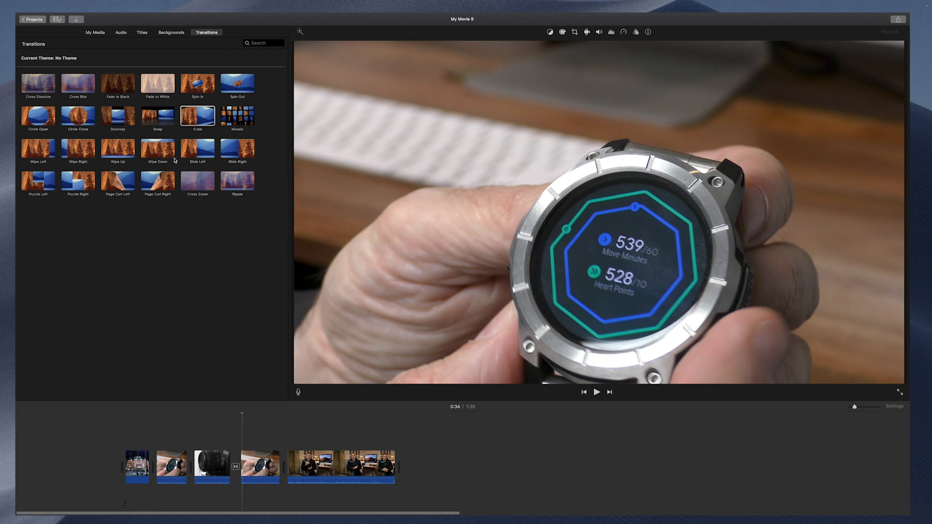
left_click(597, 391)
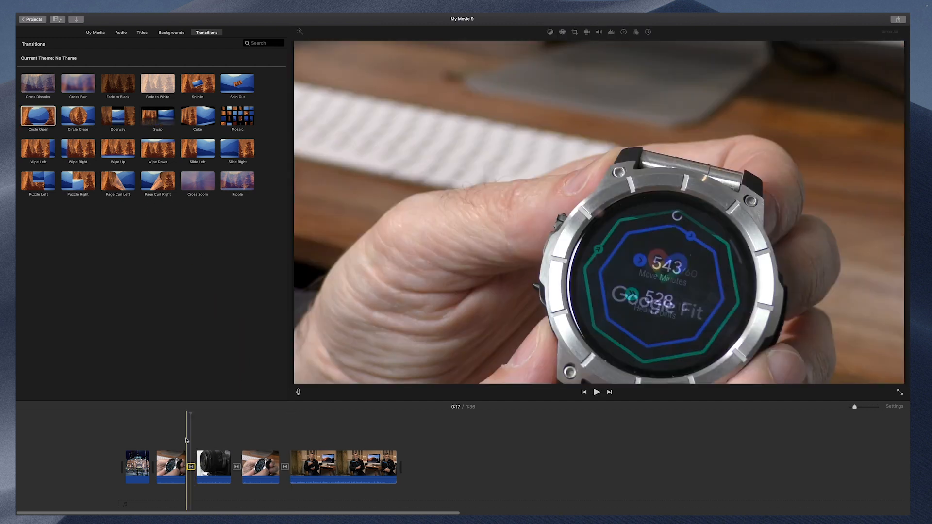
left_click(596, 391)
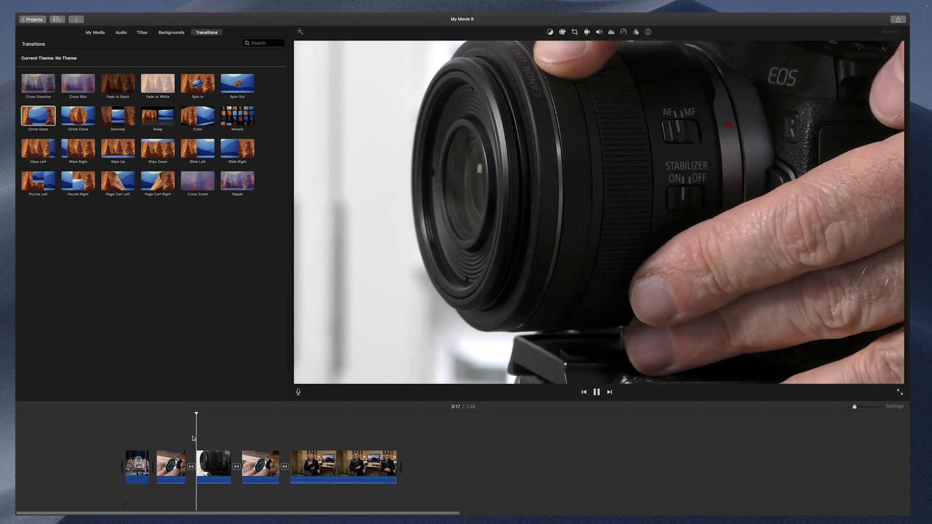
left_click(596, 391)
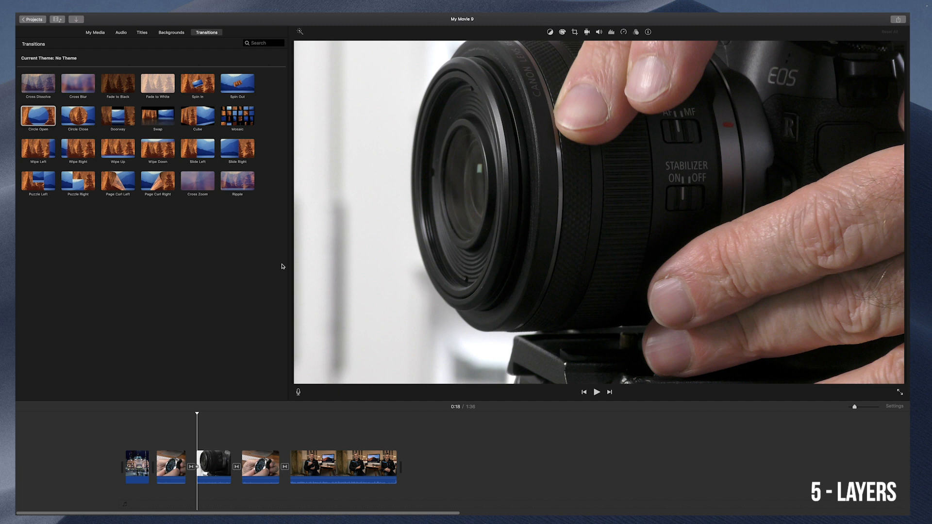
Step: Show the project media and select the dashboard clip as the cutaway overlay
left_click(94, 32)
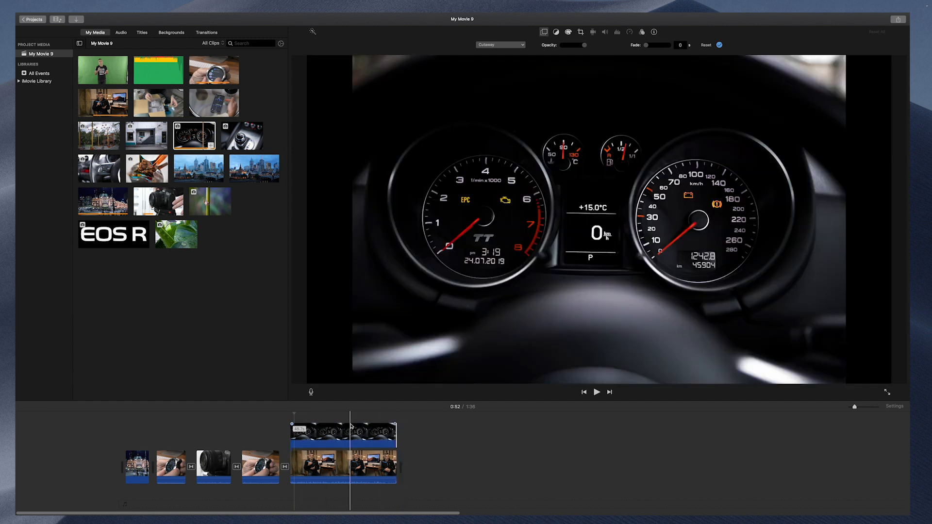
left_click(332, 434)
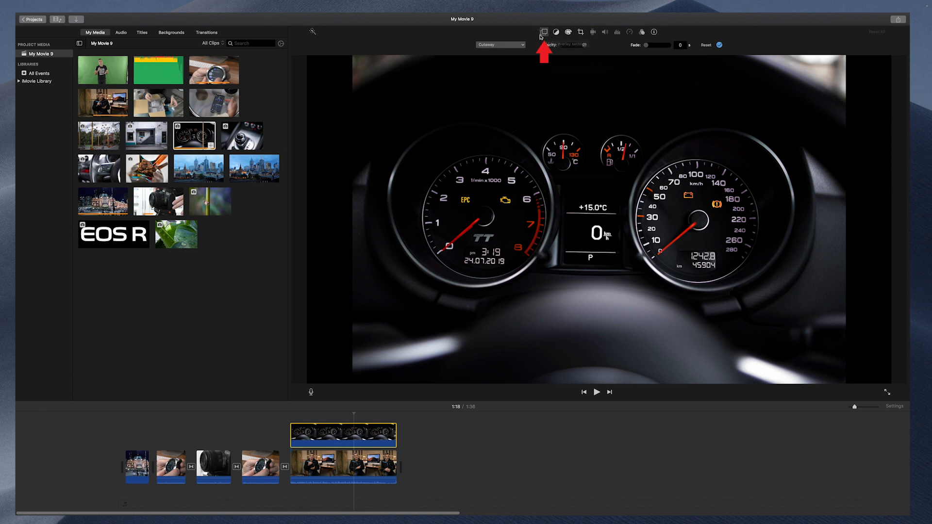
mouse_move(544, 32)
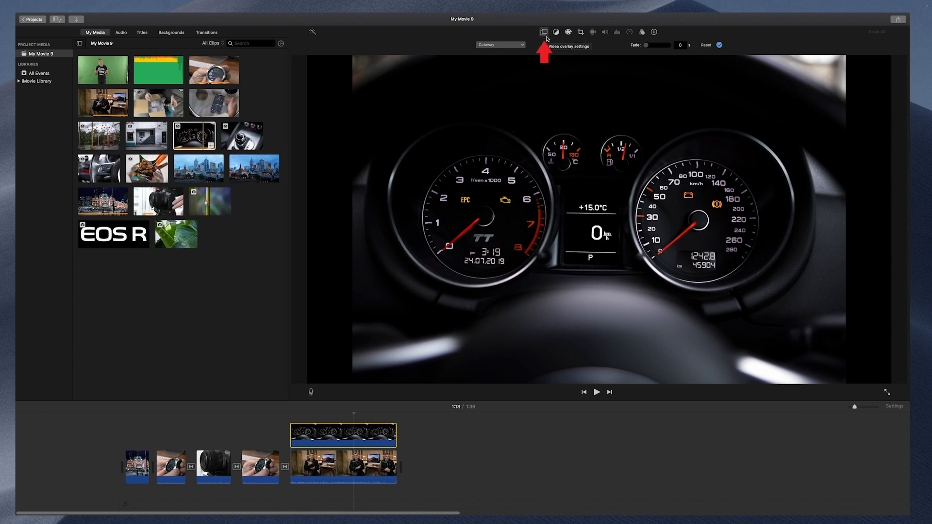
left_click(499, 44)
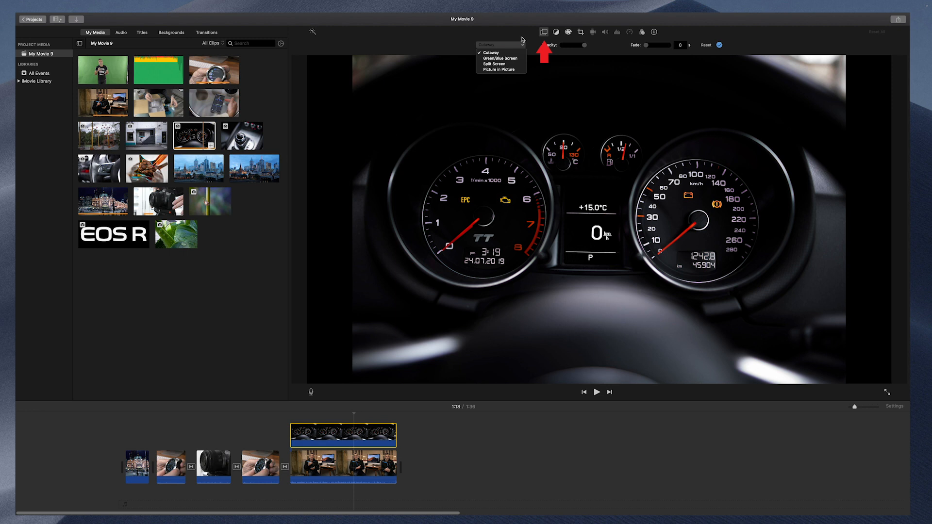
left_click(489, 53)
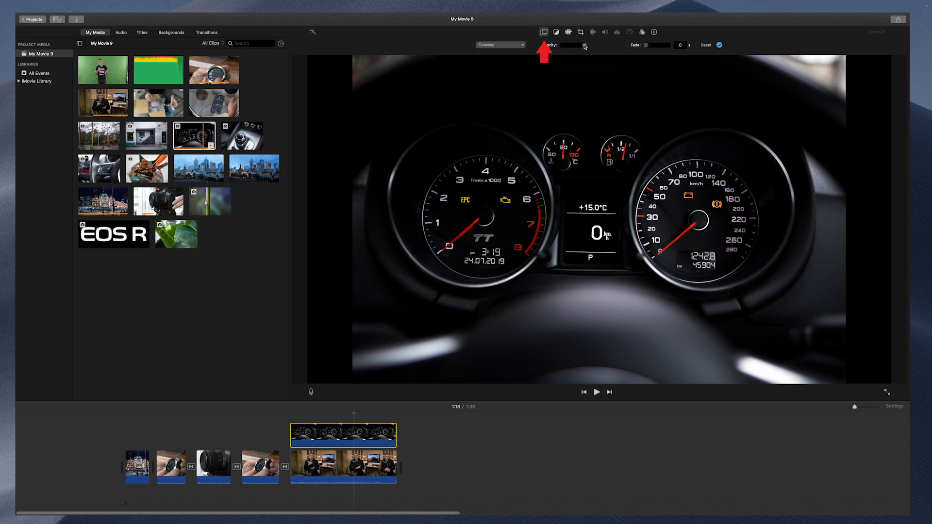
mouse_move(604, 48)
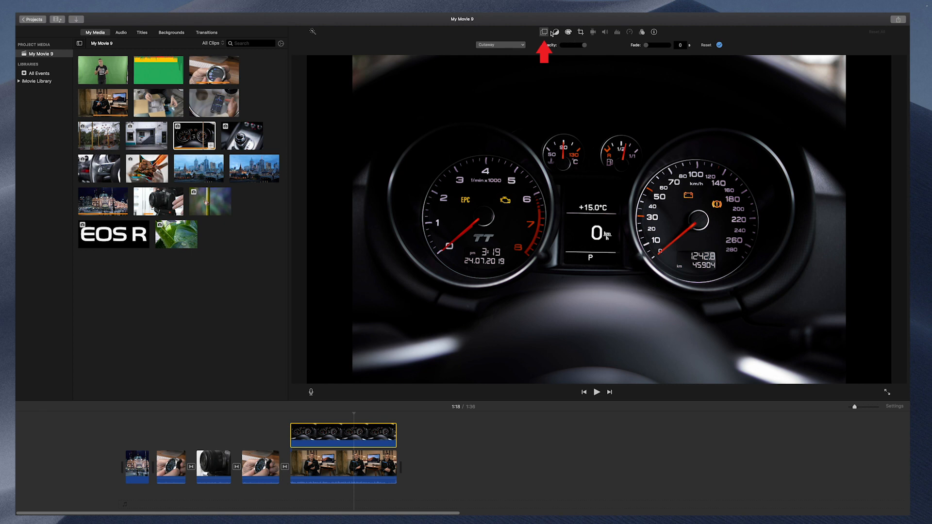
mouse_move(585, 46)
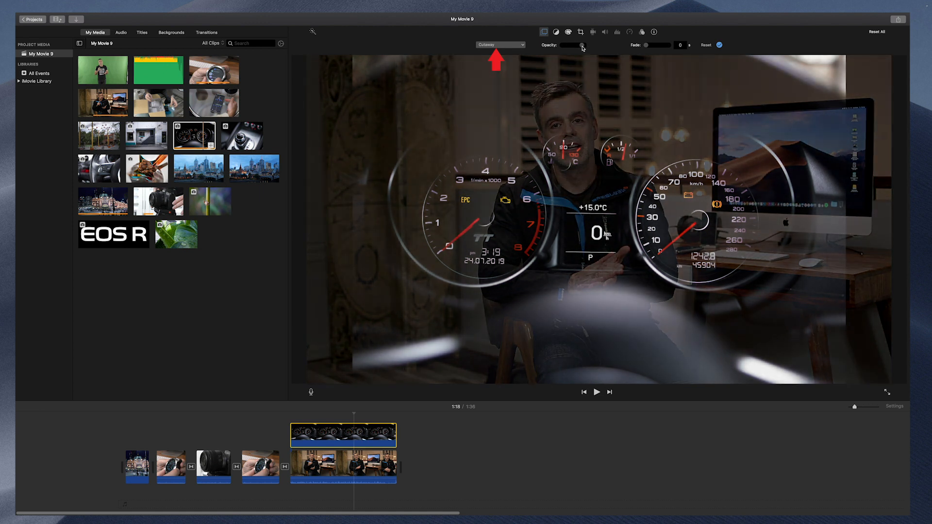
left_click(596, 391)
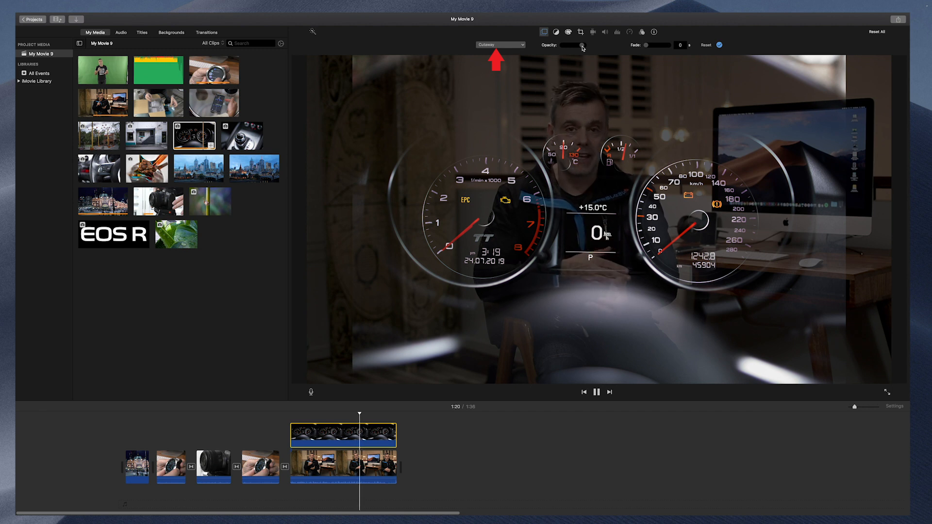
left_click(596, 391)
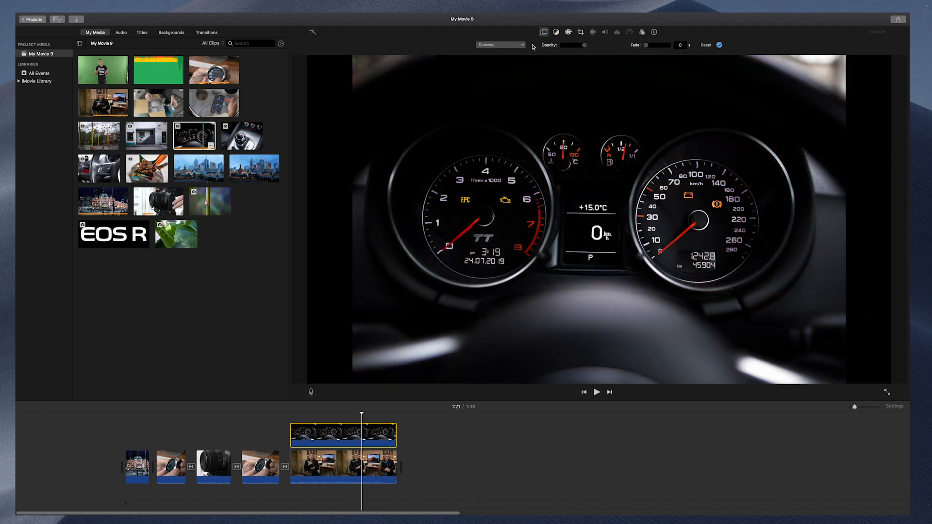
Step: Set the presenter overlay to Green/Blue Screen keying and play the keyed clip
left_click(499, 45)
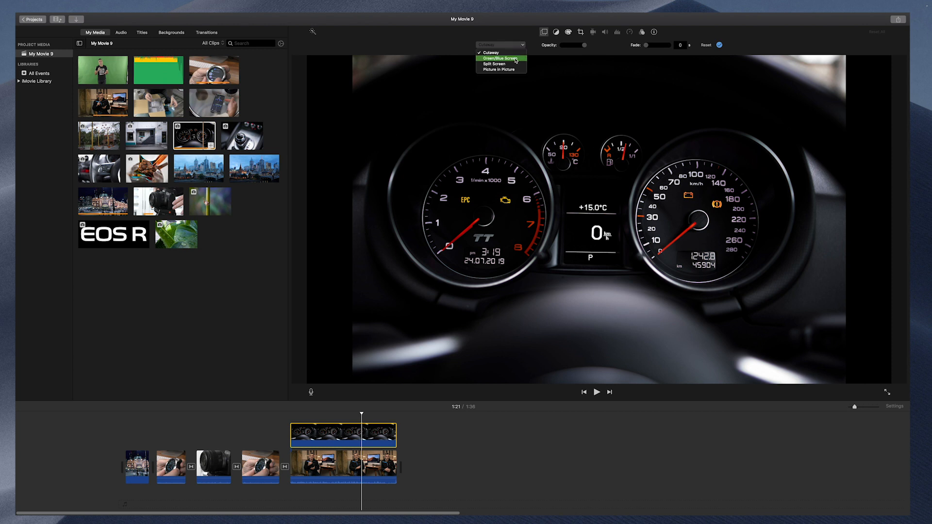
left_click(492, 59)
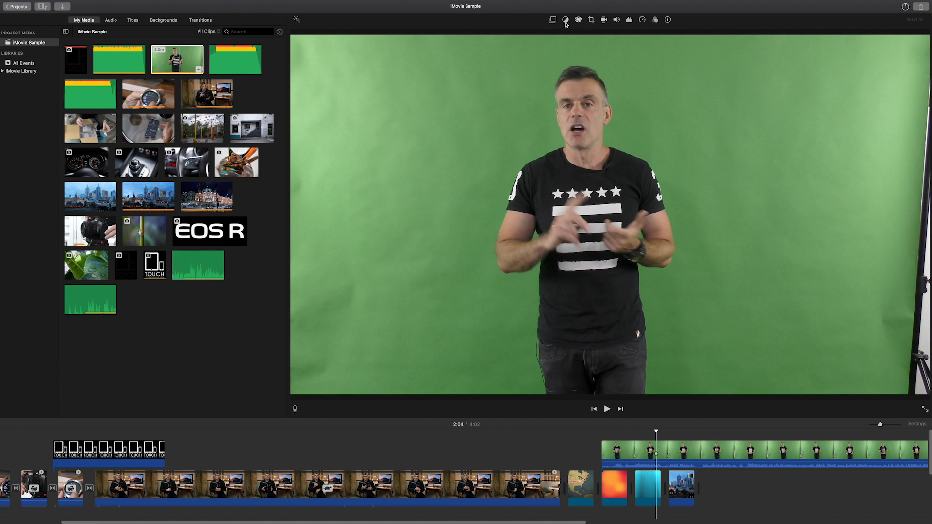
left_click(565, 19)
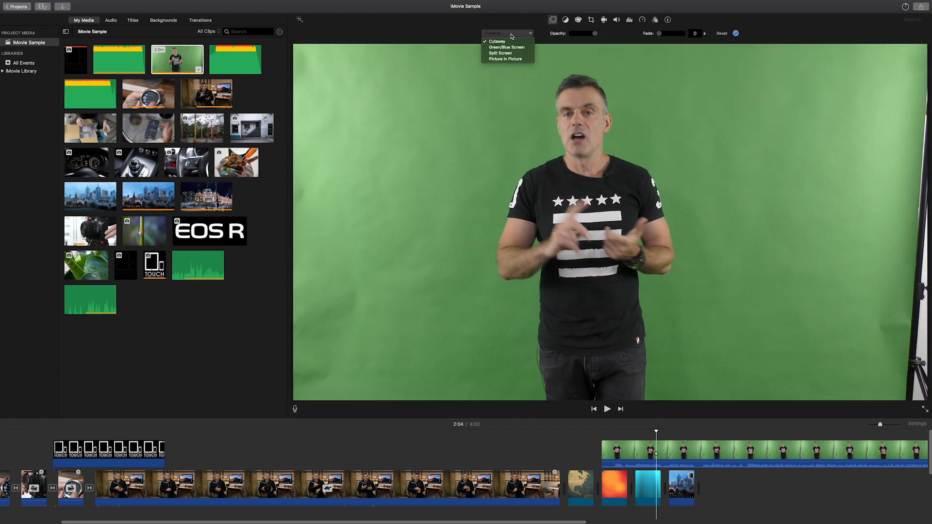
left_click(505, 46)
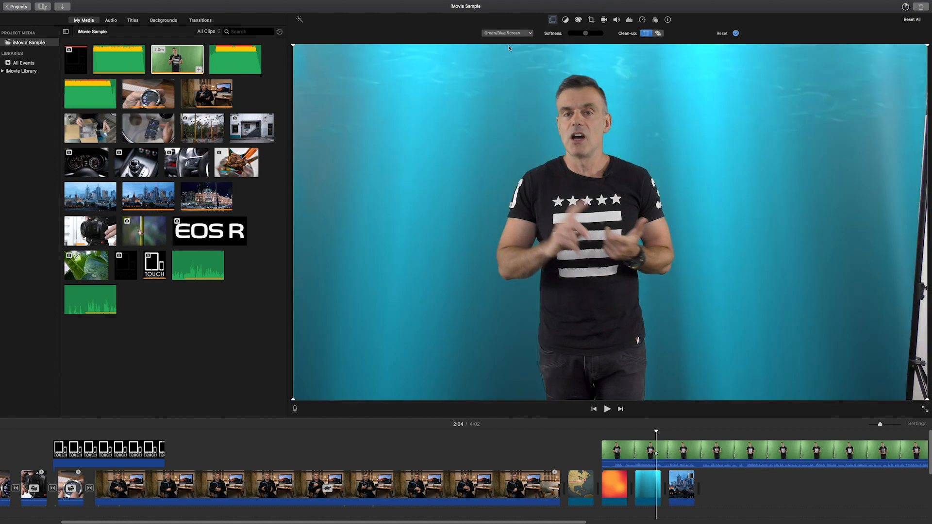
left_click(606, 408)
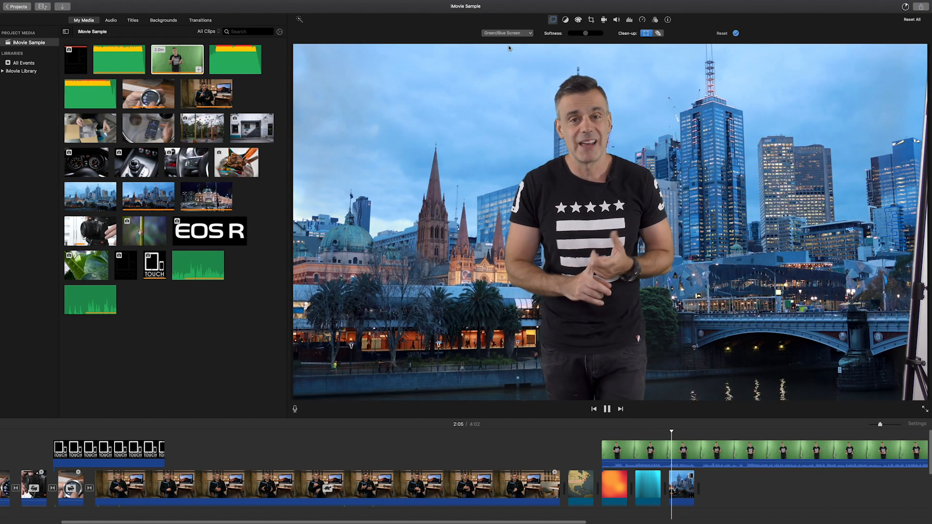
left_click(607, 409)
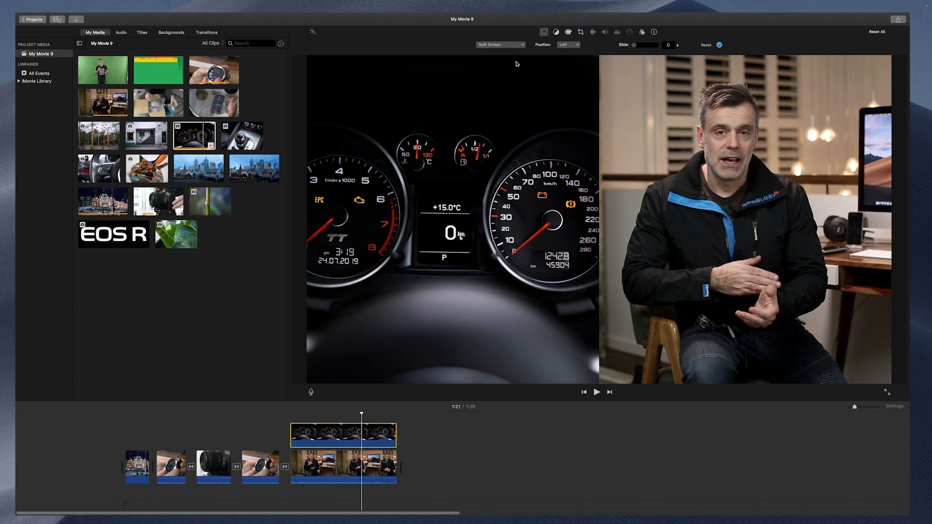
mouse_move(516, 159)
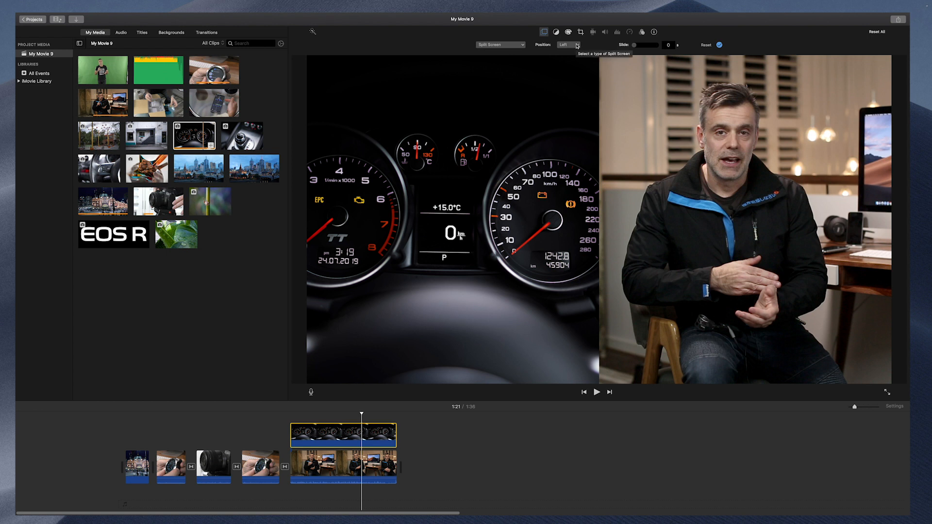
Step: Set the split-screen position so the dashboard clip sits below the presenter
left_click(567, 45)
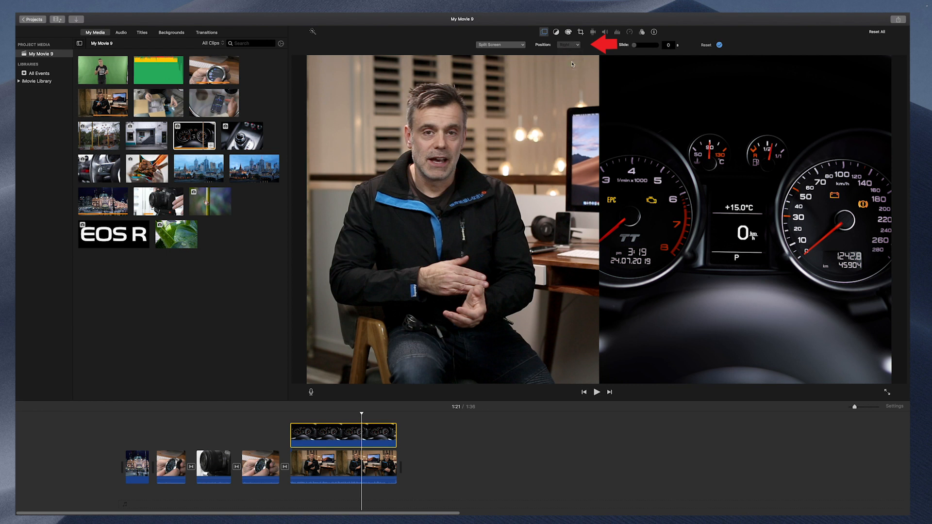
left_click(568, 45)
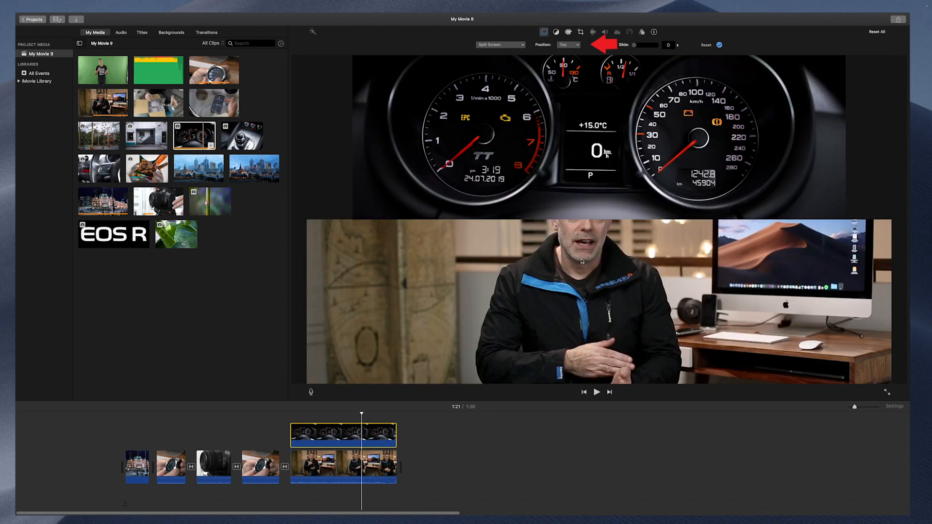
left_click(569, 45)
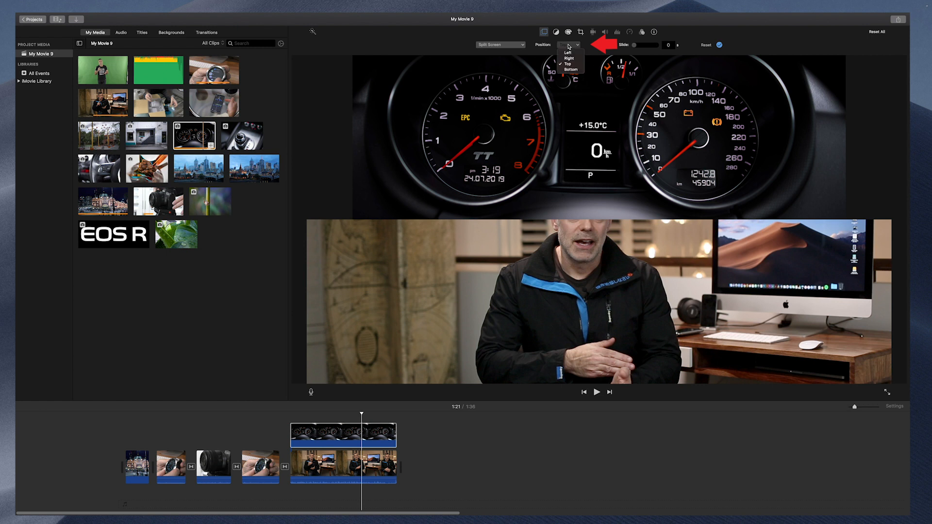
left_click(570, 52)
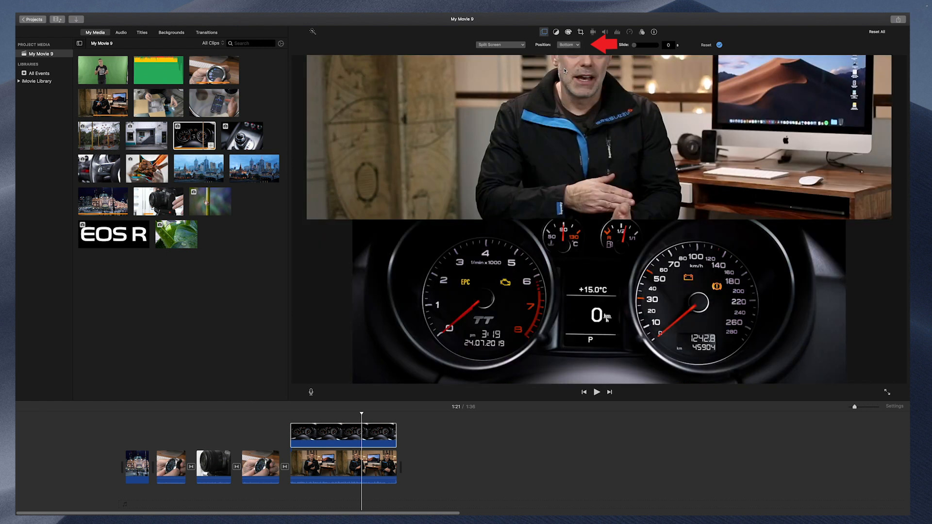
left_click(567, 45)
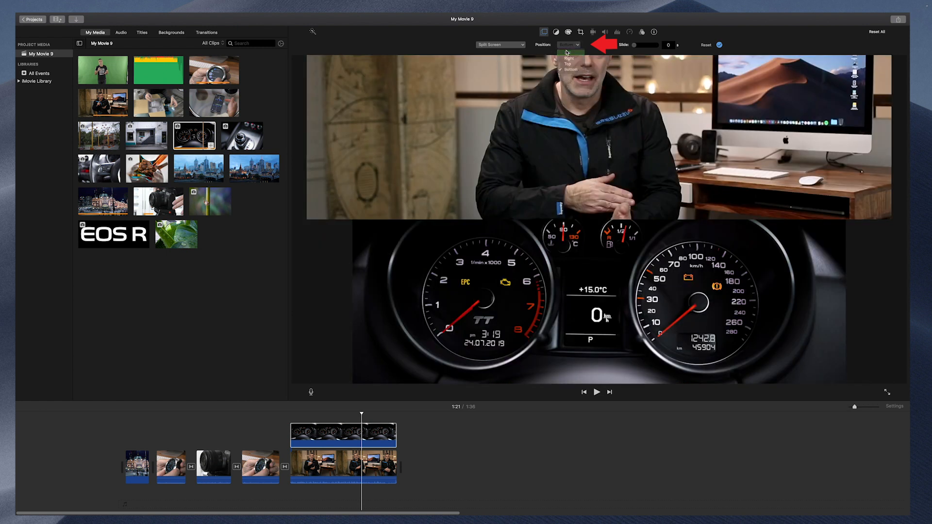
Step: Make the dashboard clip a picture-in-picture inset and try it at upper and lower left
left_click(497, 45)
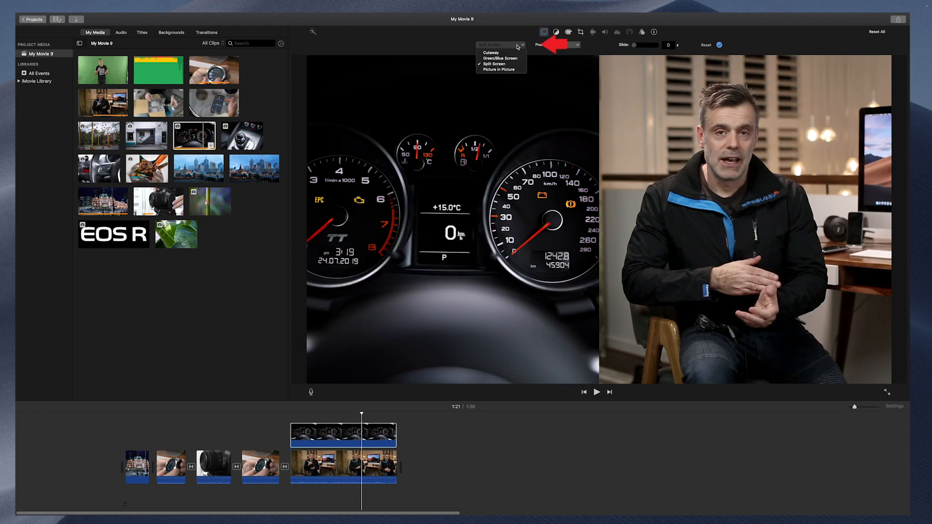
left_click(495, 69)
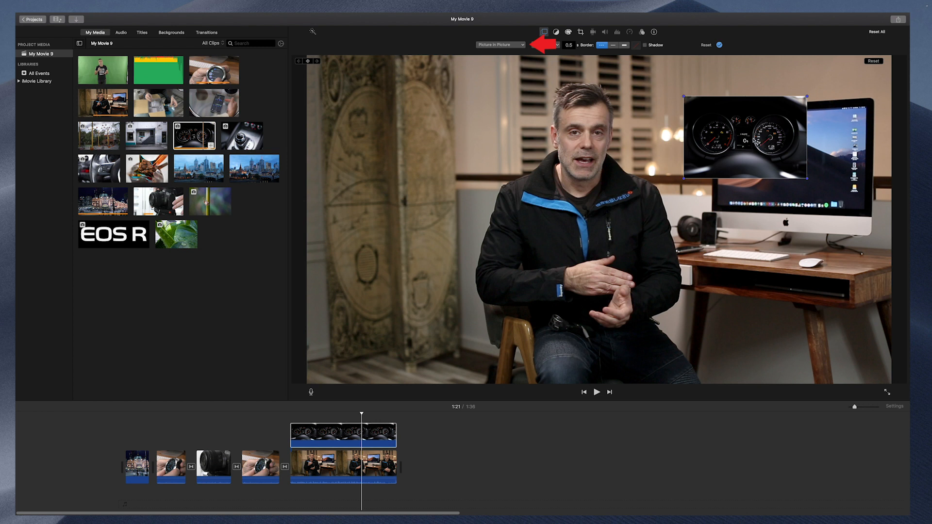
mouse_move(784, 222)
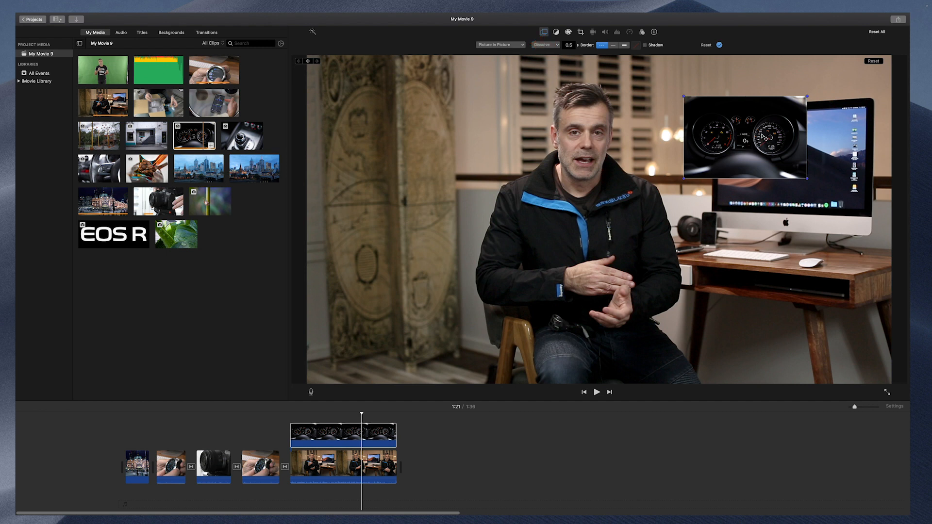
left_click_drag(744, 137, 453, 125)
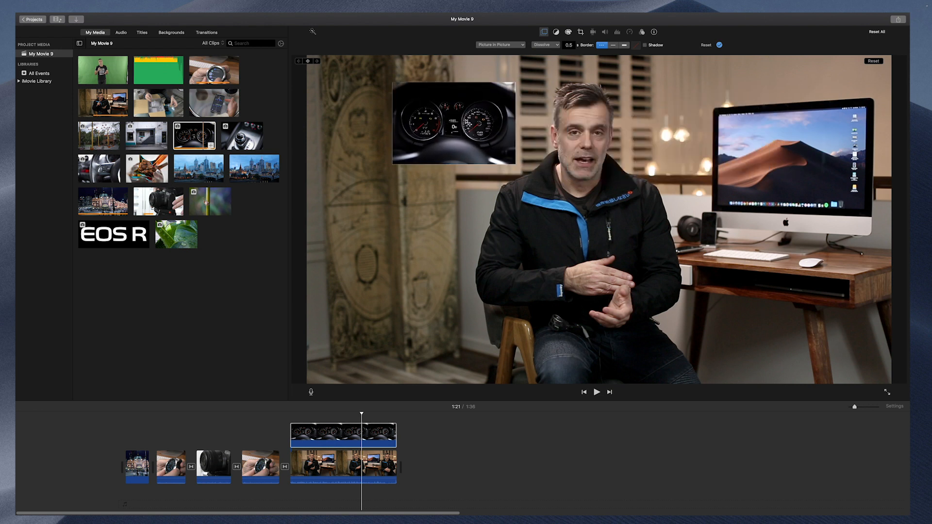
left_click_drag(453, 123, 388, 328)
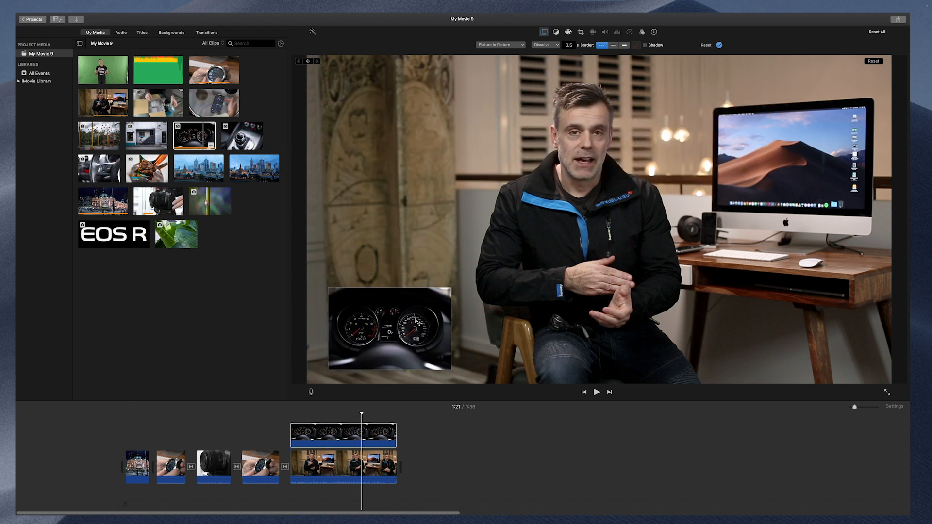
Step: Settle the dashboard inset over the presenter's chest and enlarge it
left_click_drag(388, 329, 815, 334)
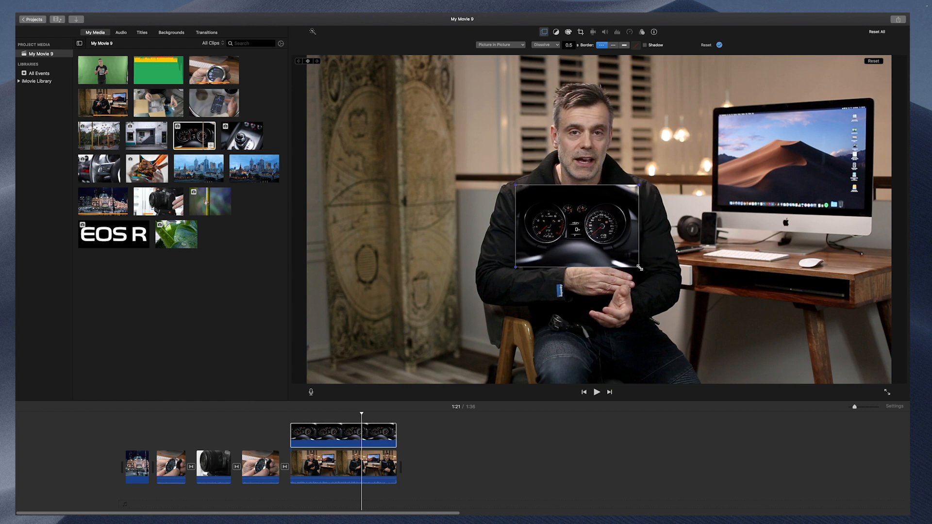
left_click_drag(639, 268, 730, 329)
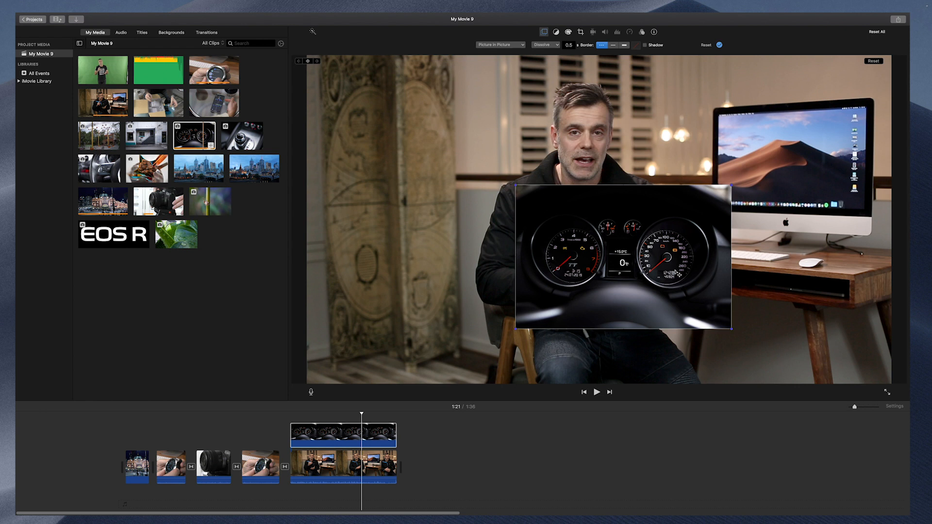
Step: Move the inset left of the presenter and give it a thick white border
left_click_drag(622, 257, 444, 200)
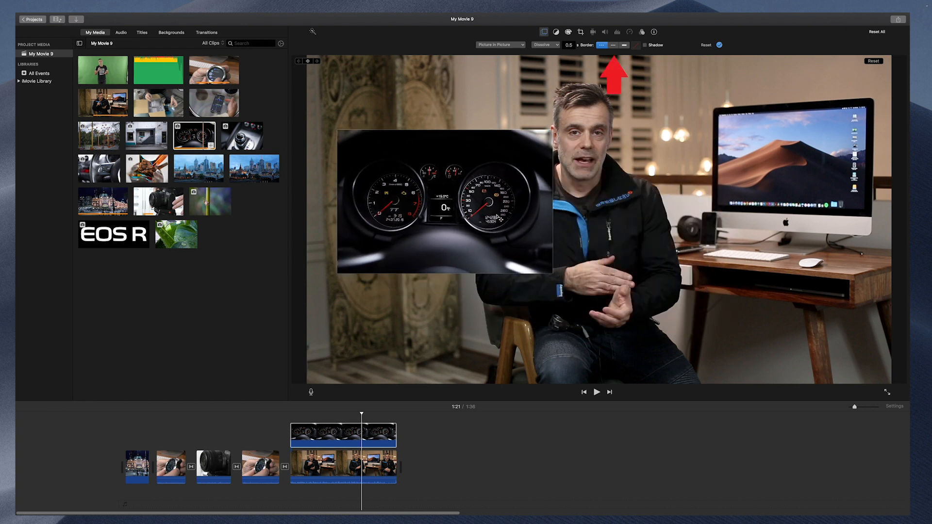
left_click(614, 46)
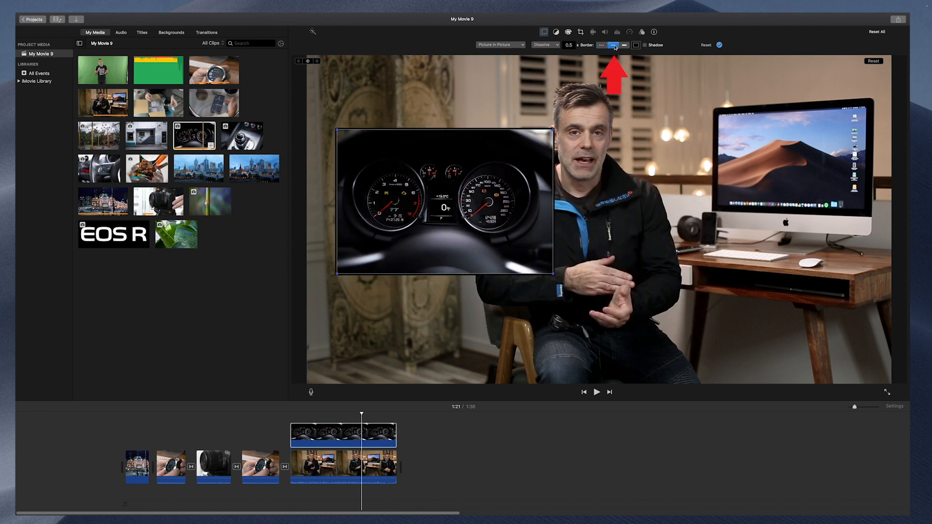
left_click(624, 45)
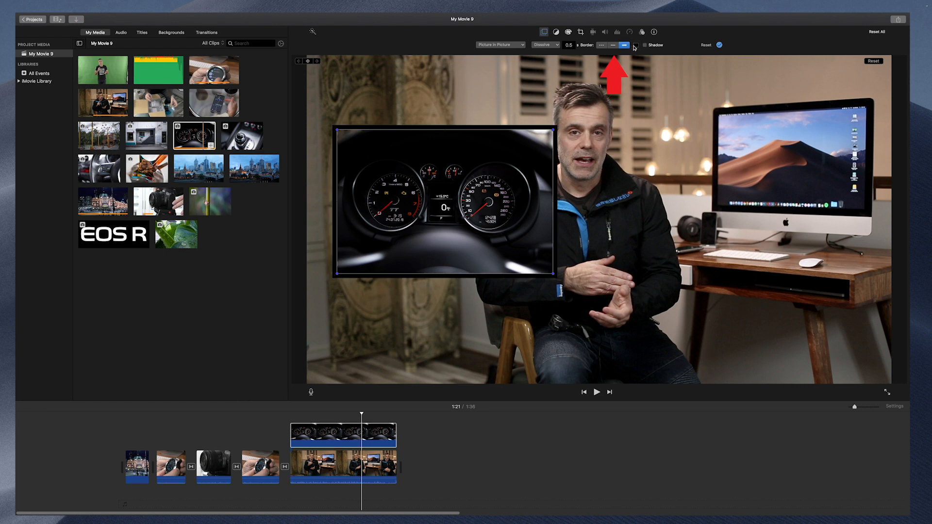
left_click(635, 45)
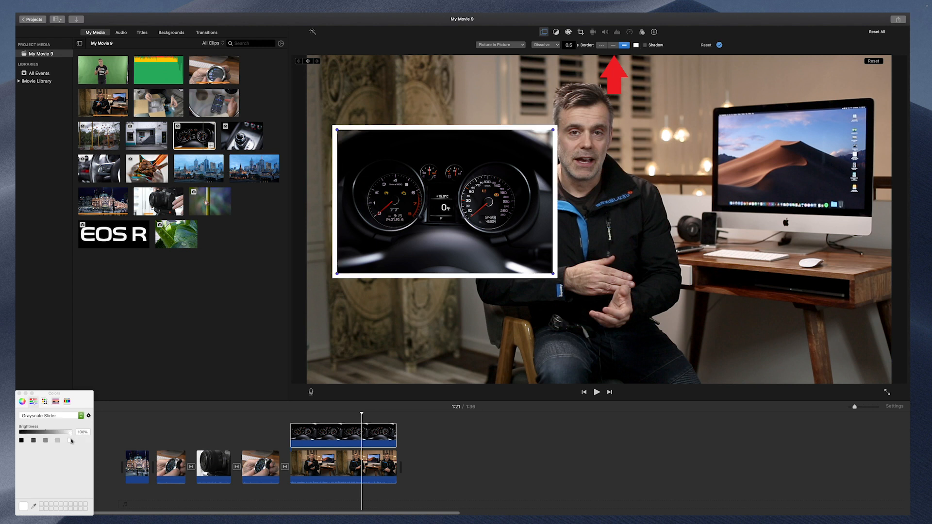
left_click_drag(444, 201, 444, 278)
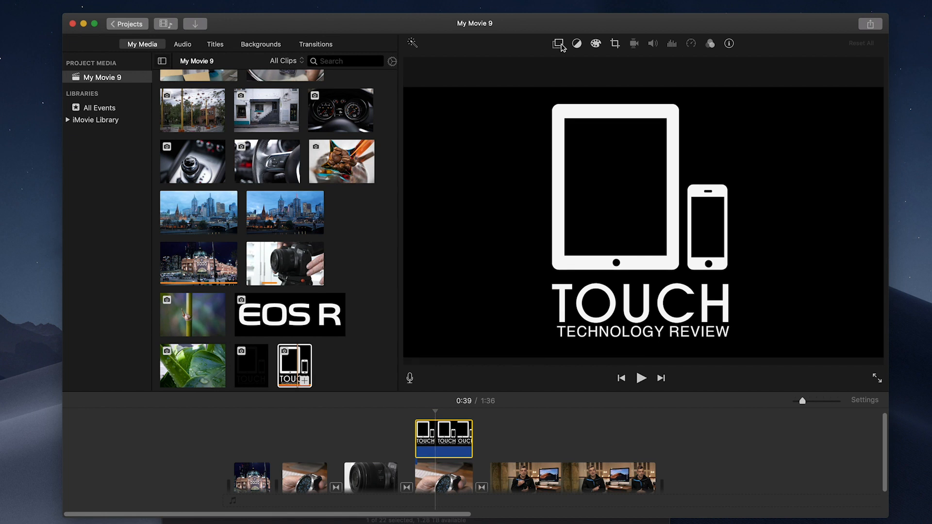
Step: Show the video overlay settings for the TOUCH logo cutaway clip
left_click(558, 43)
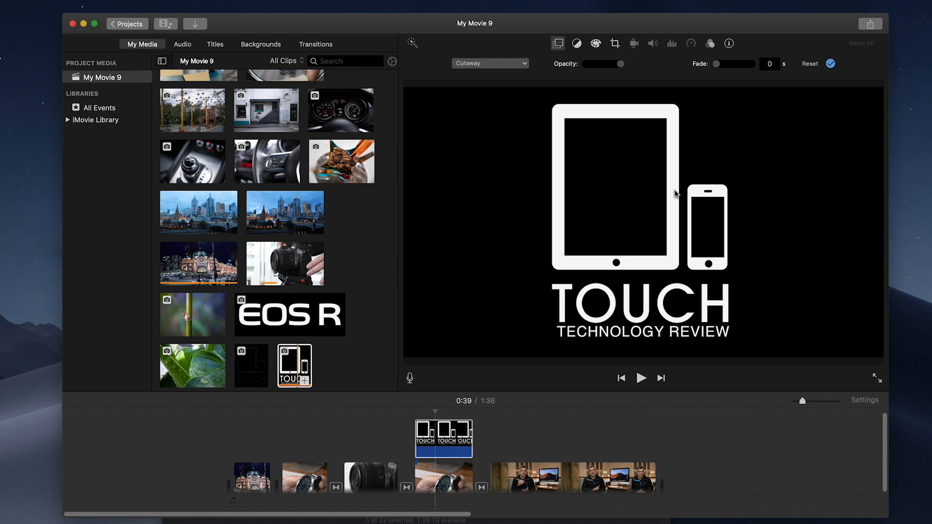
Step: Try Ken Burns and Fit on the logo clip, then settle on Crop to Fill
left_click(616, 43)
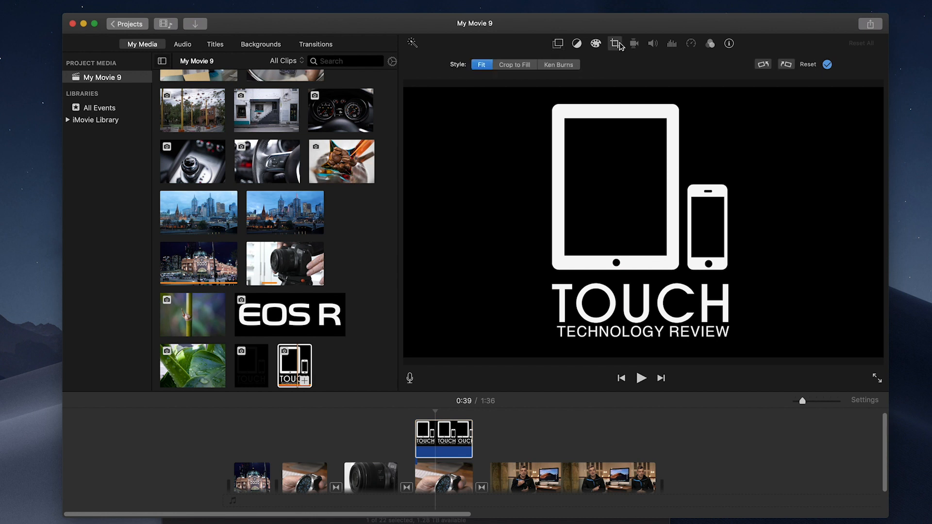
left_click(557, 64)
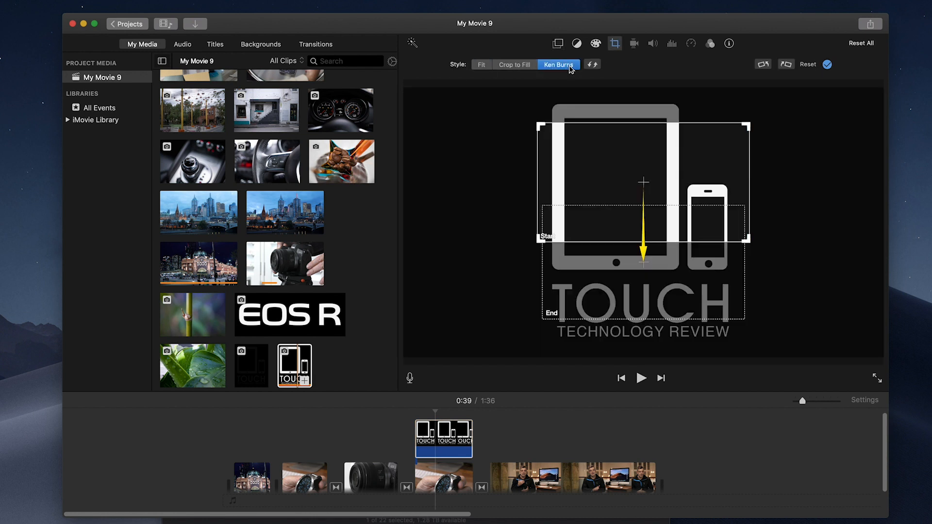
left_click(514, 64)
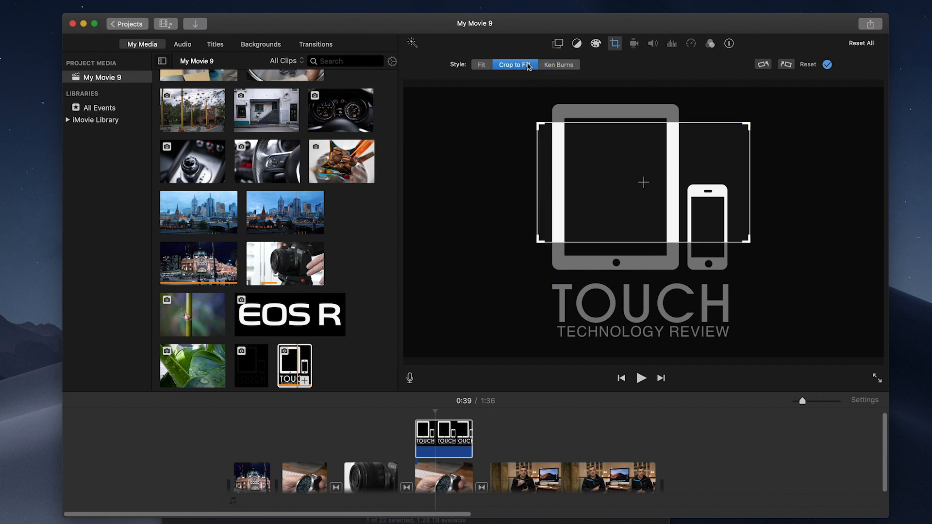
left_click(480, 65)
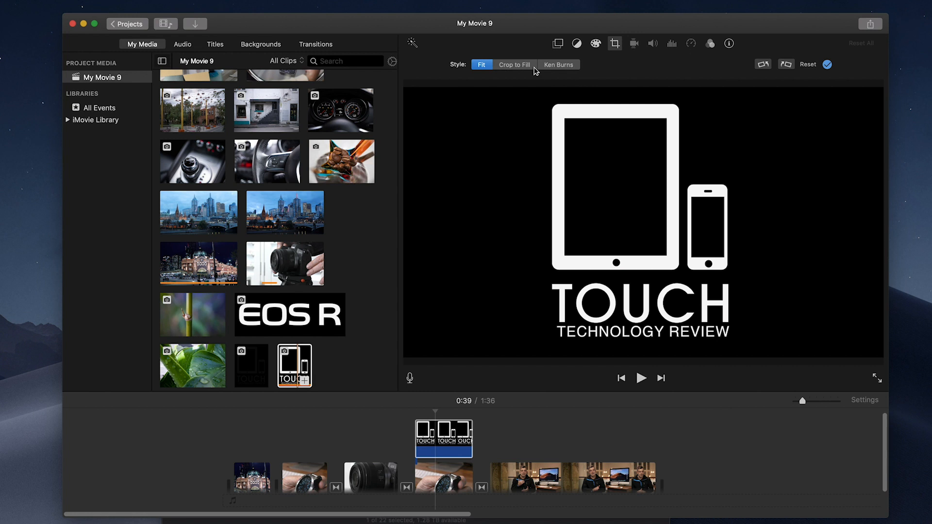
left_click(513, 64)
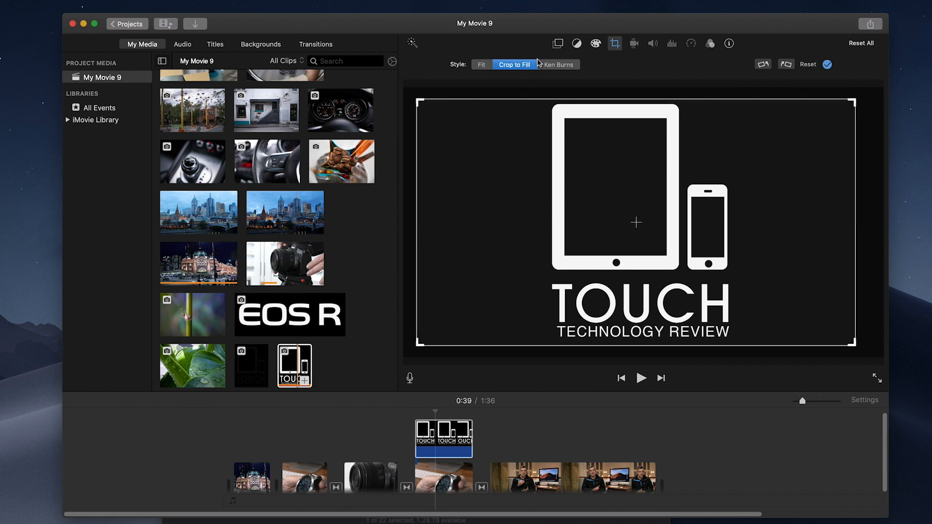
Step: Make the TOUCH logo a picture-in-picture inset, then browse Backgrounds for the ending clips
left_click(576, 43)
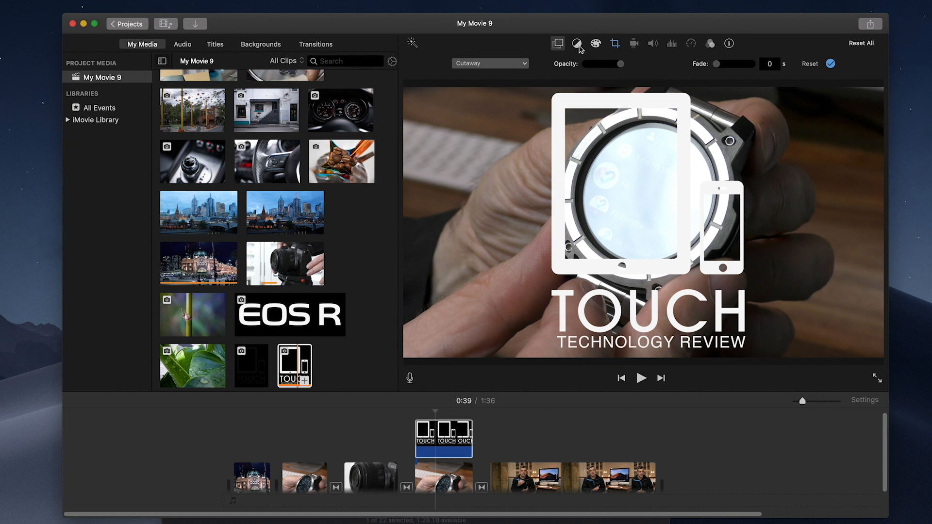
mouse_move(730, 169)
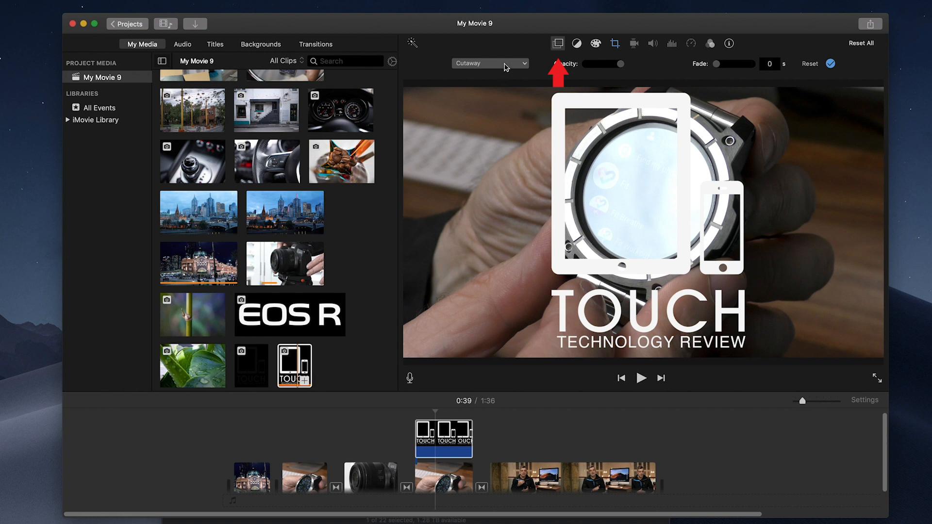
left_click(488, 63)
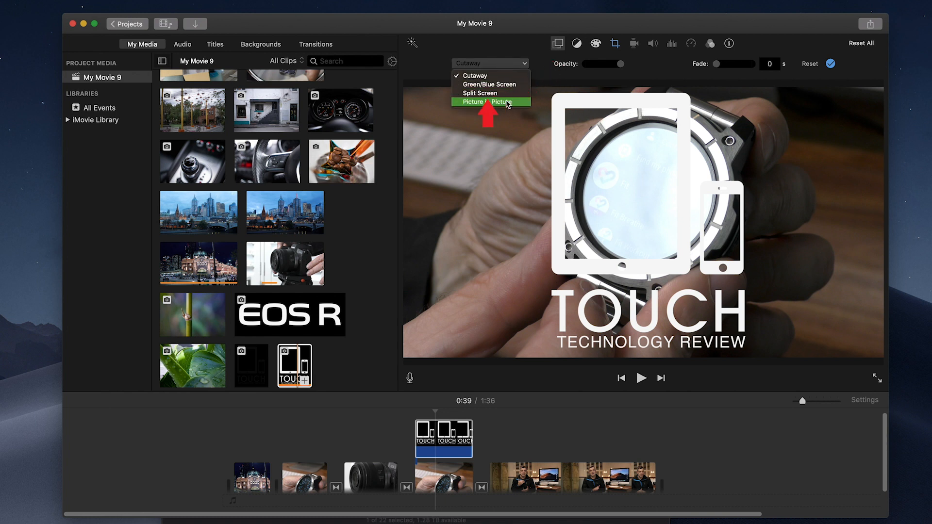
left_click(491, 102)
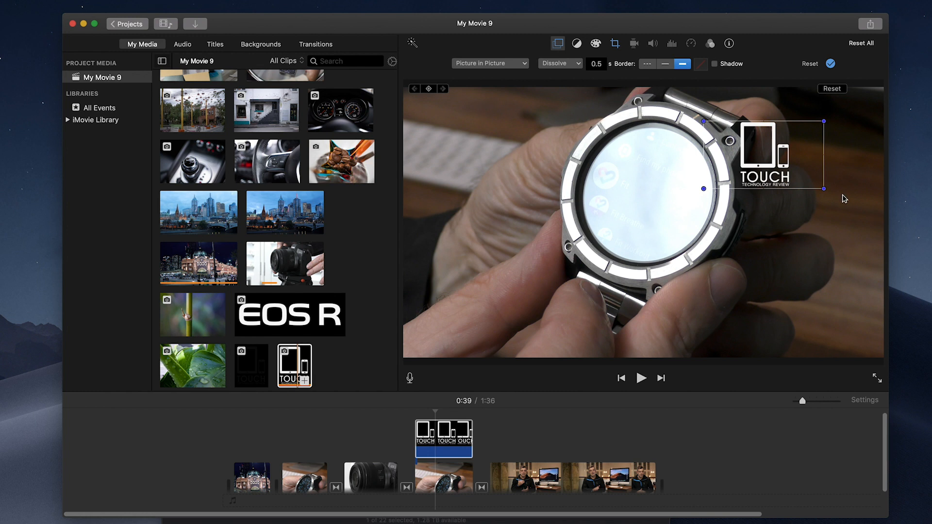
mouse_move(778, 163)
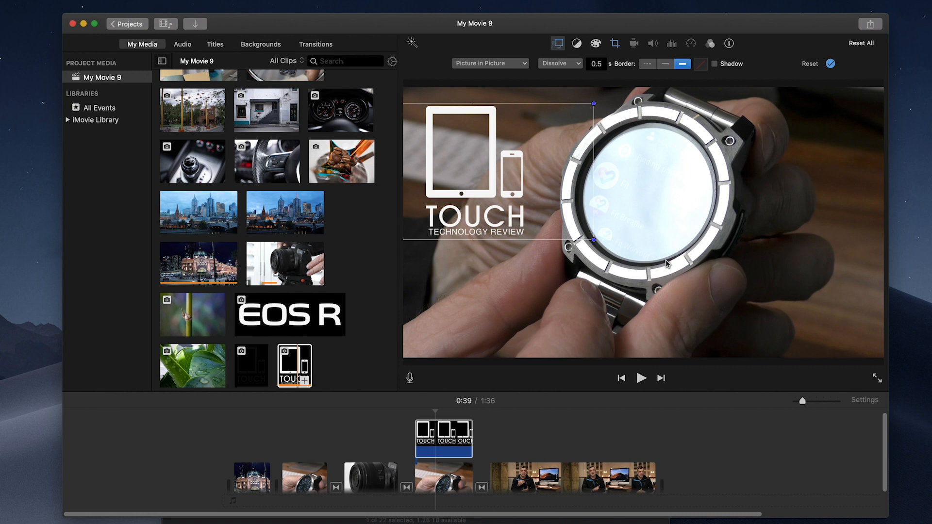
mouse_move(447, 76)
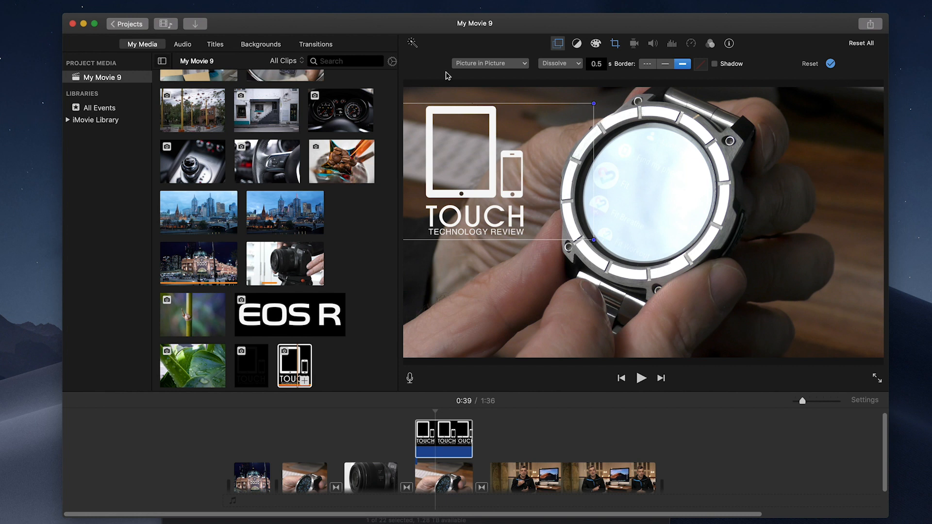
left_click(260, 44)
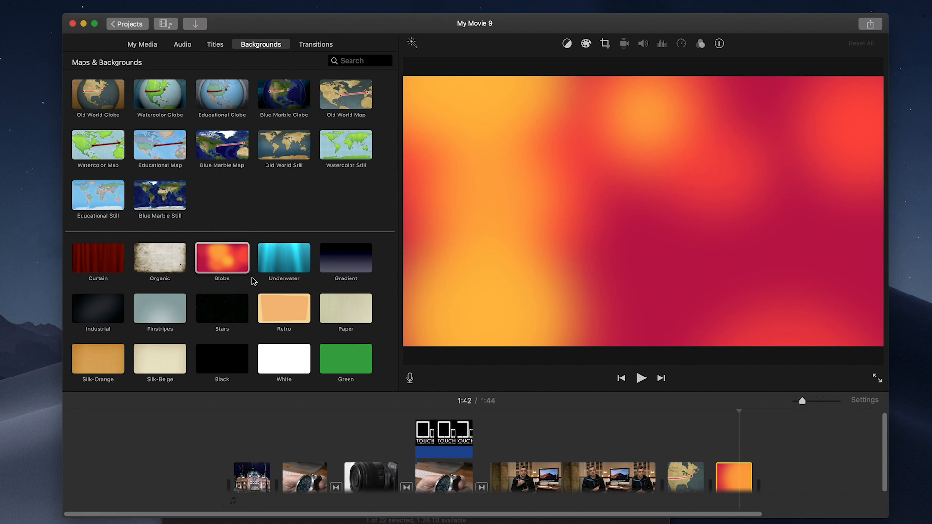
mouse_move(148, 49)
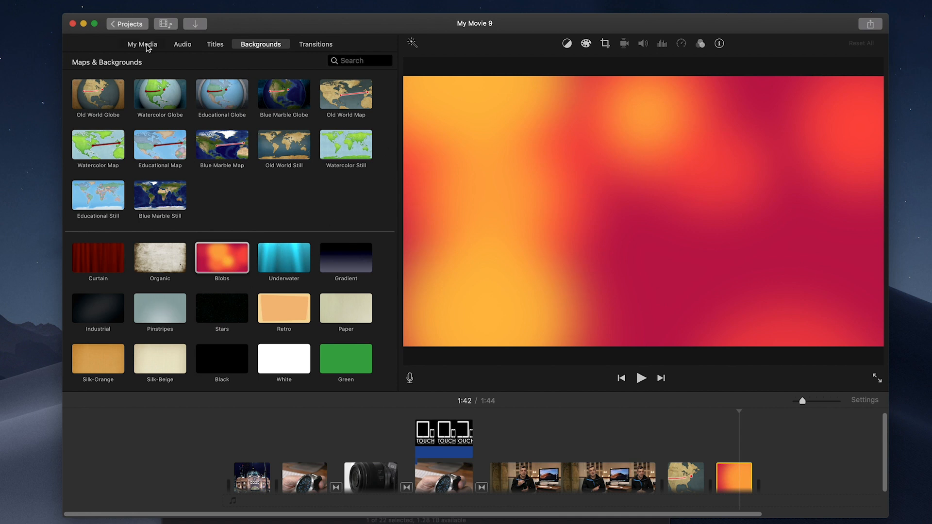
Step: Make the coffee-bean photo a picture-in-picture inset and reposition it over the background
left_click(142, 44)
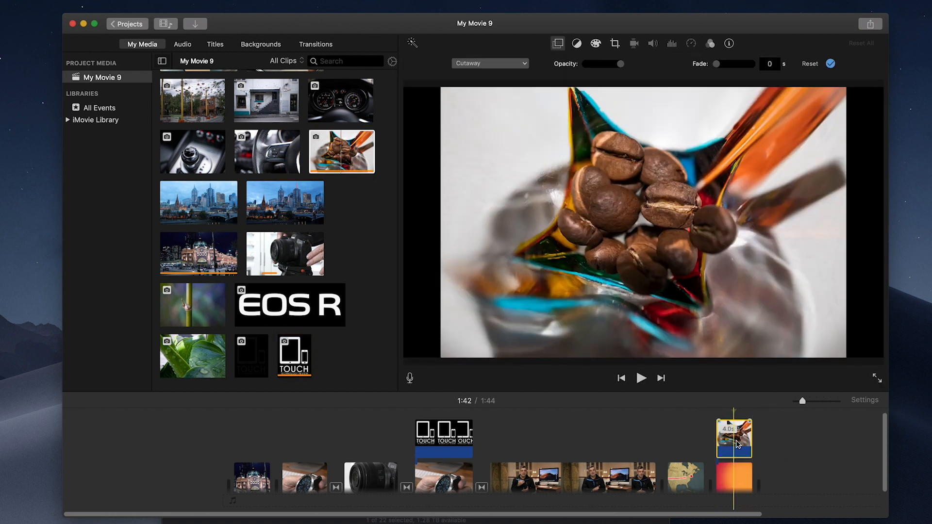
left_click(489, 63)
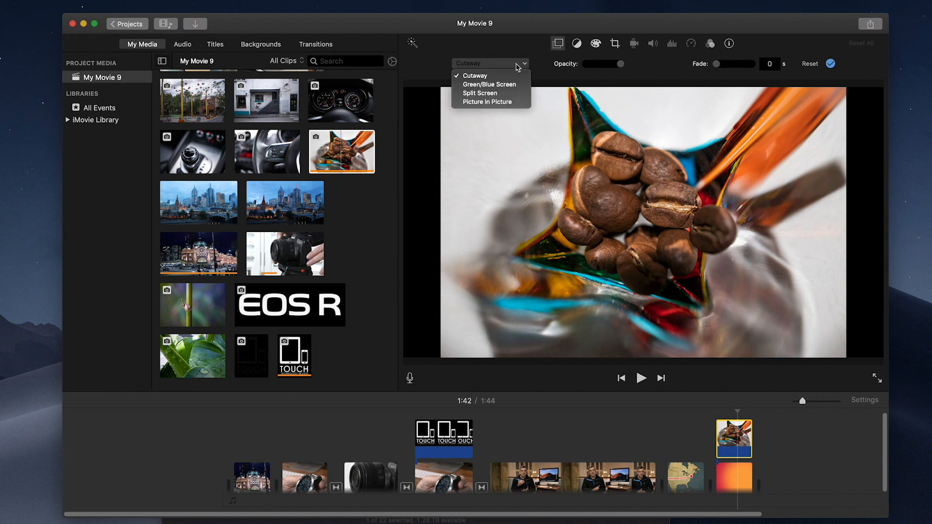
left_click(486, 102)
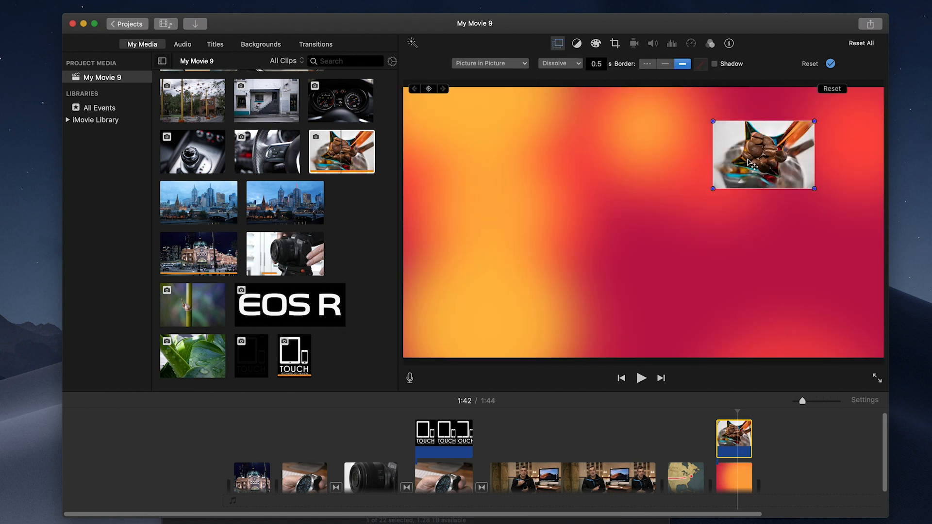
left_click_drag(763, 154, 582, 191)
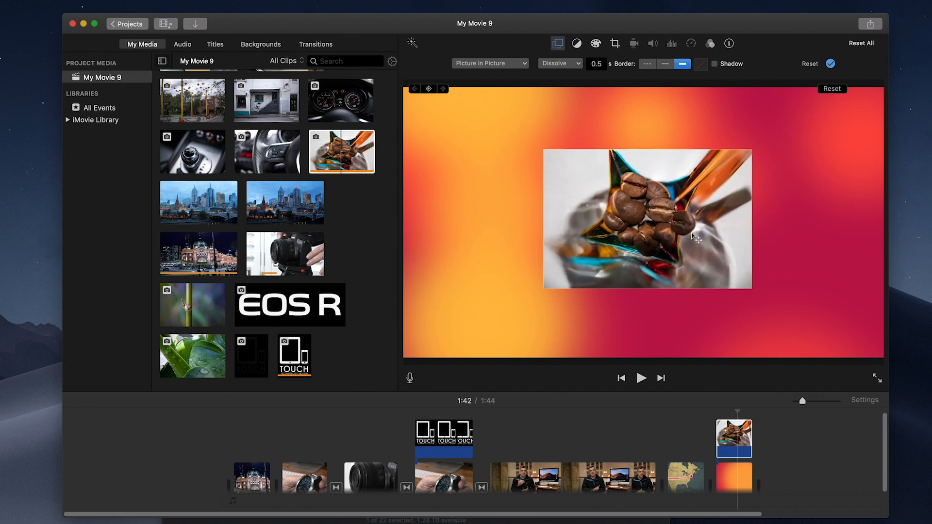
Step: Preview the picture-in-picture ending, pause, and return to Backgrounds
left_click(641, 377)
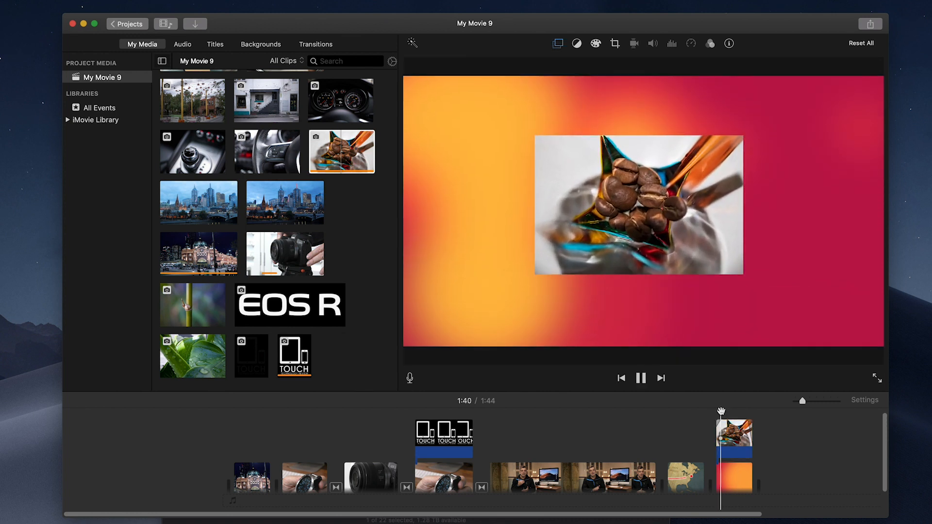
left_click(640, 378)
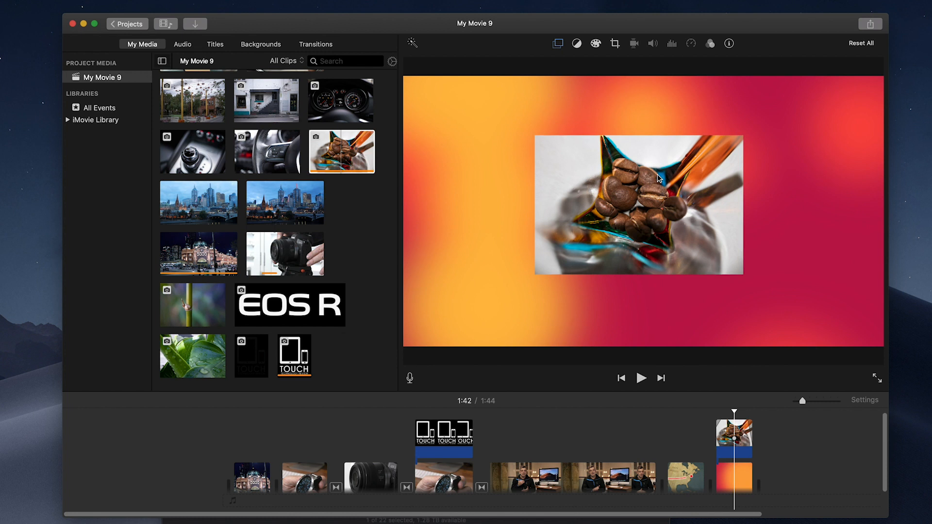
left_click(260, 44)
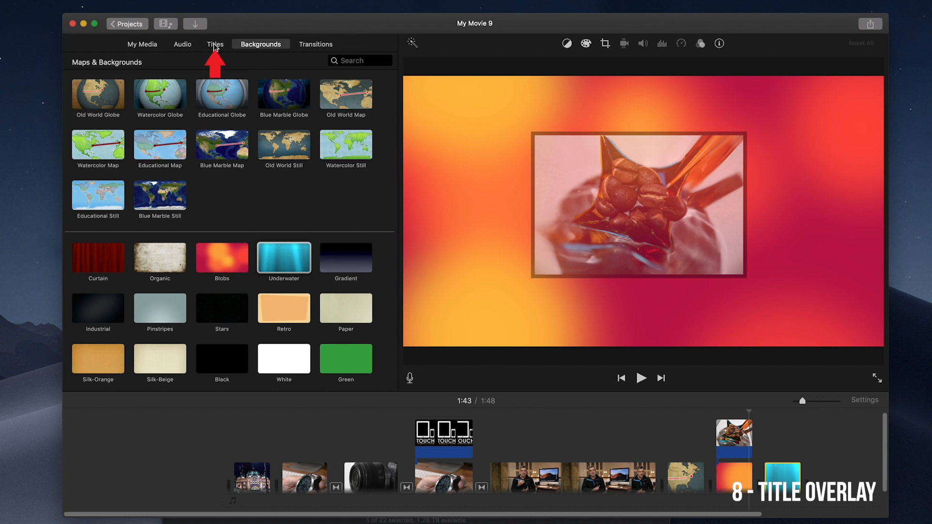
Step: Place a Standard title over the underwater clip at the end of the movie
left_click(216, 43)
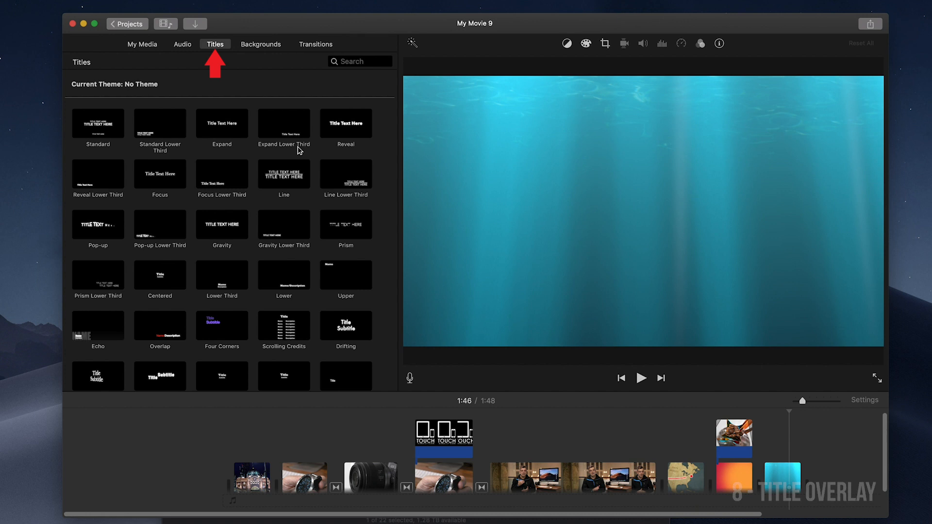
mouse_move(298, 152)
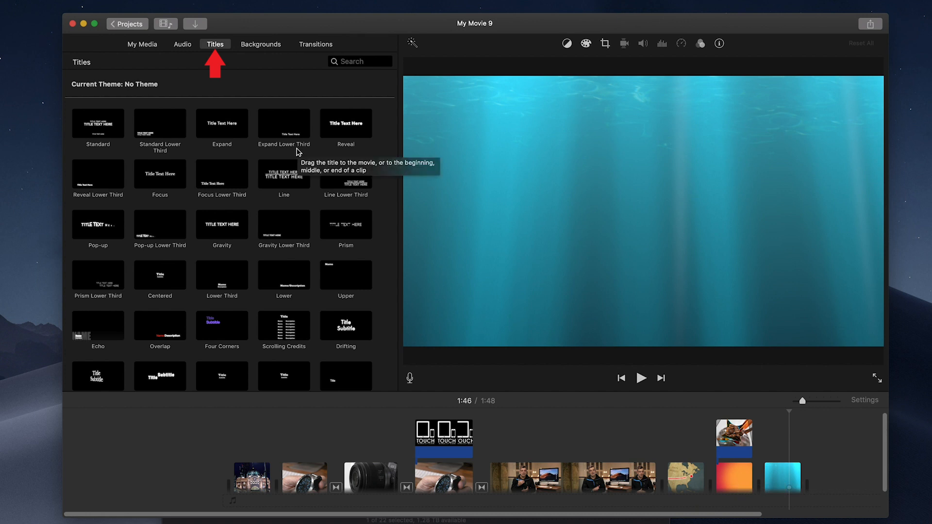
left_click(97, 124)
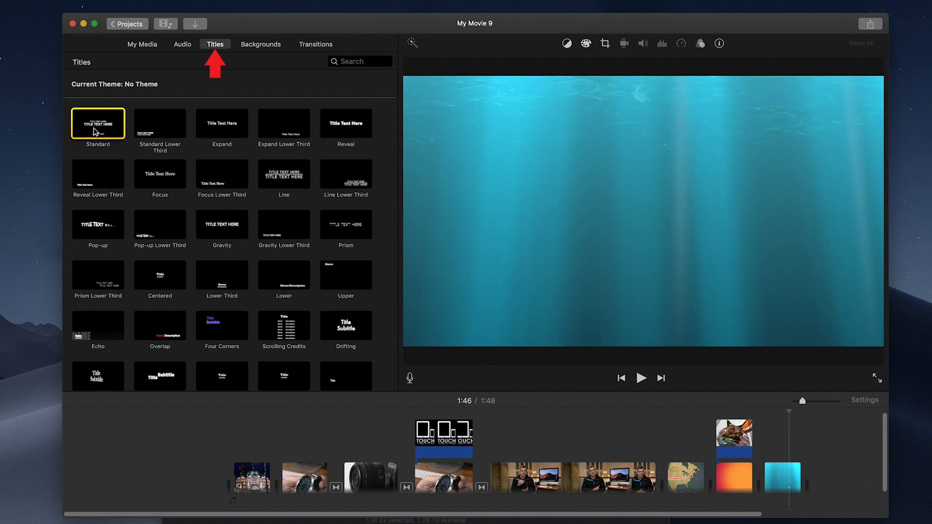
left_click(97, 123)
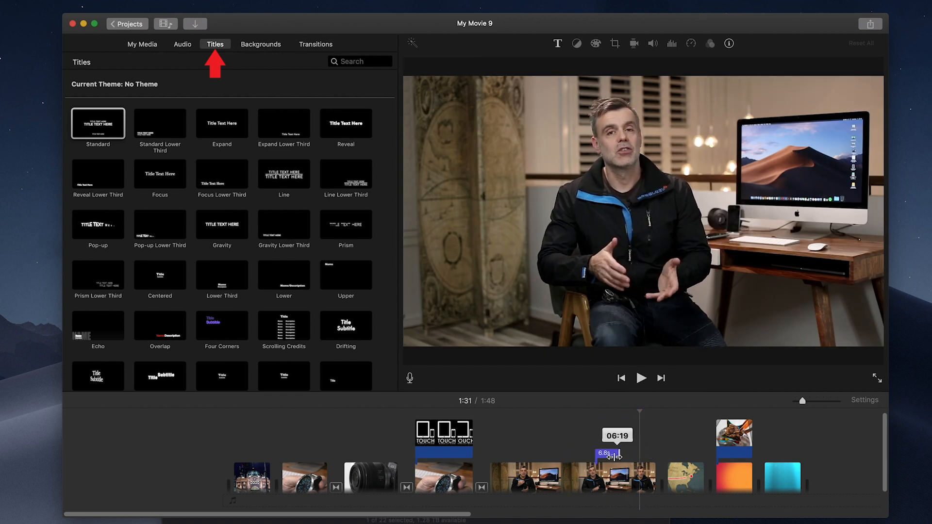
left_click_drag(605, 454, 621, 454)
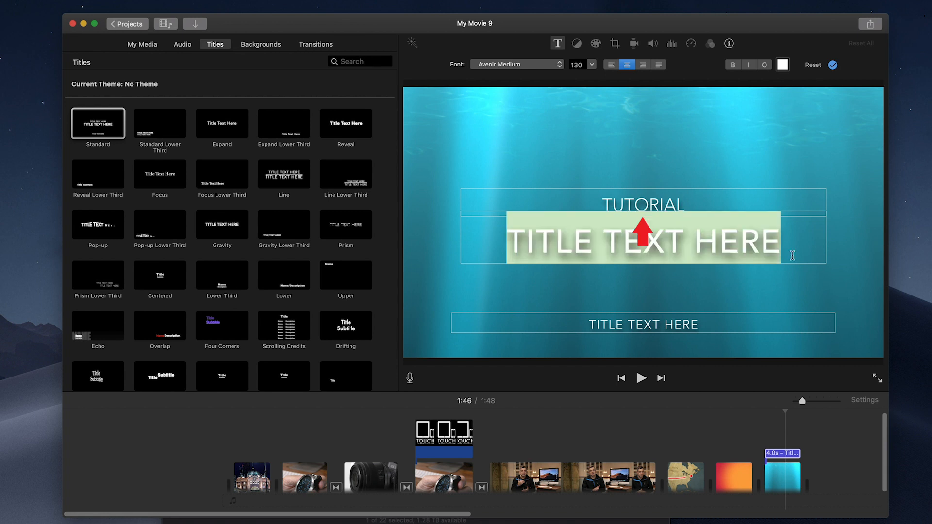
Step: Enter the title text 'HOW TO USE IMOVIE' and shrink the headline size
type("HOW TO USE IMOVIE")
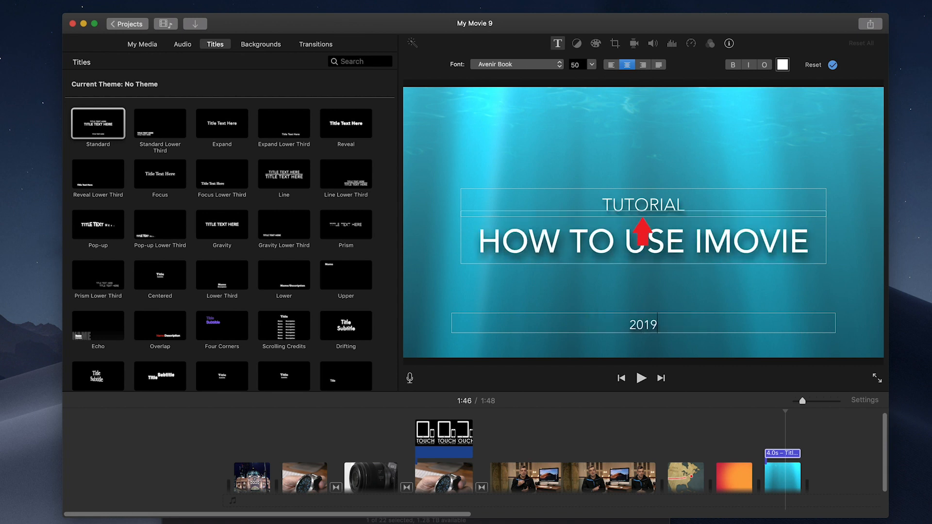
left_click(594, 64)
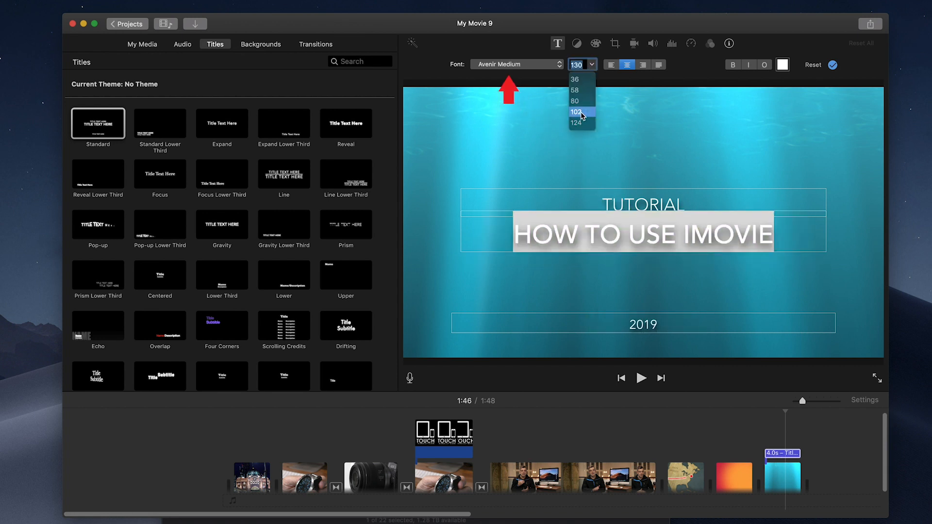
left_click(573, 123)
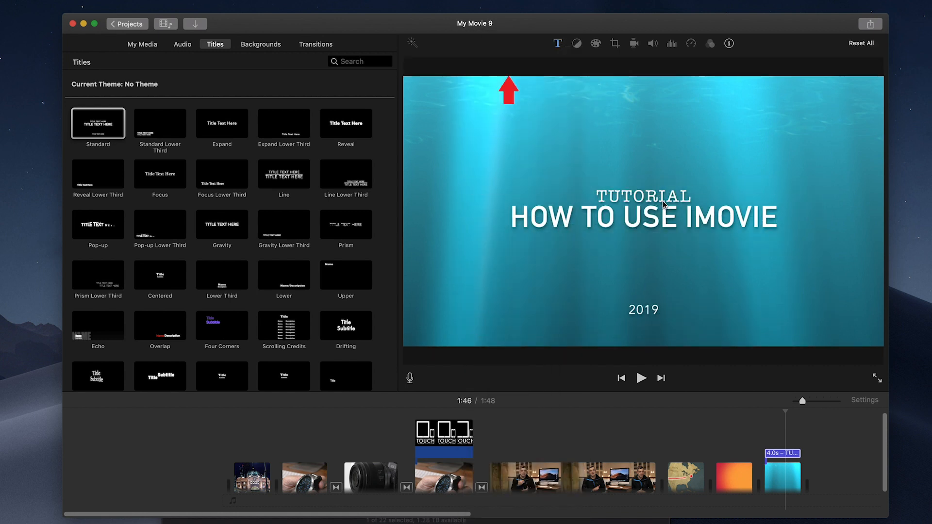
mouse_move(629, 204)
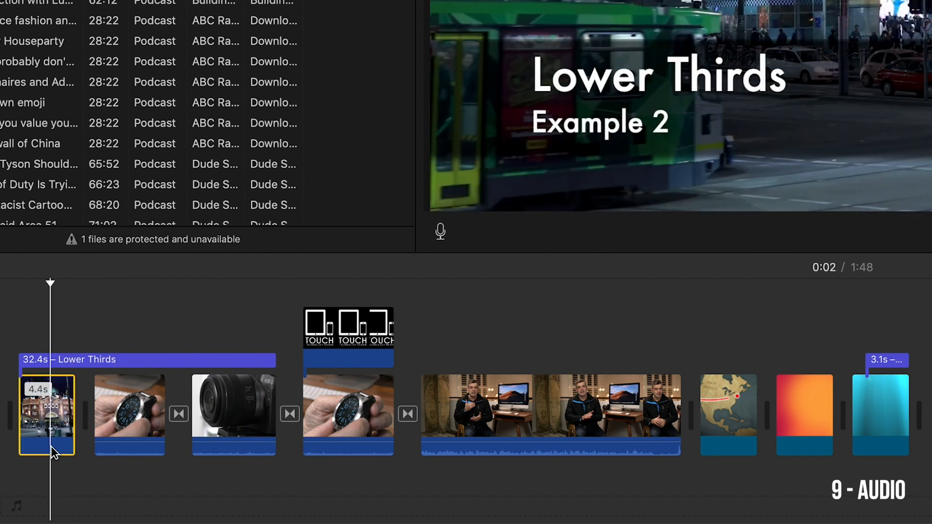
Step: Select the presenter clip and add an audio fade-in at its start
left_click(550, 415)
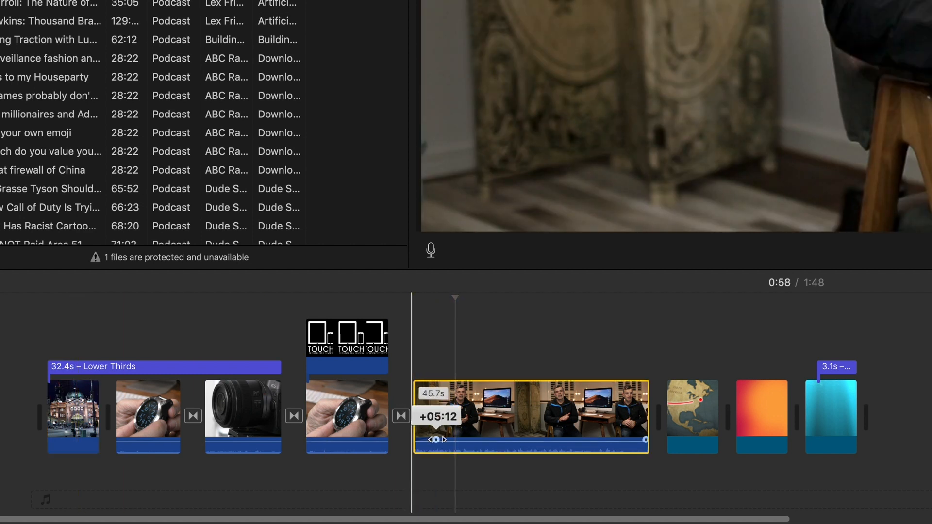
left_click_drag(437, 440, 639, 440)
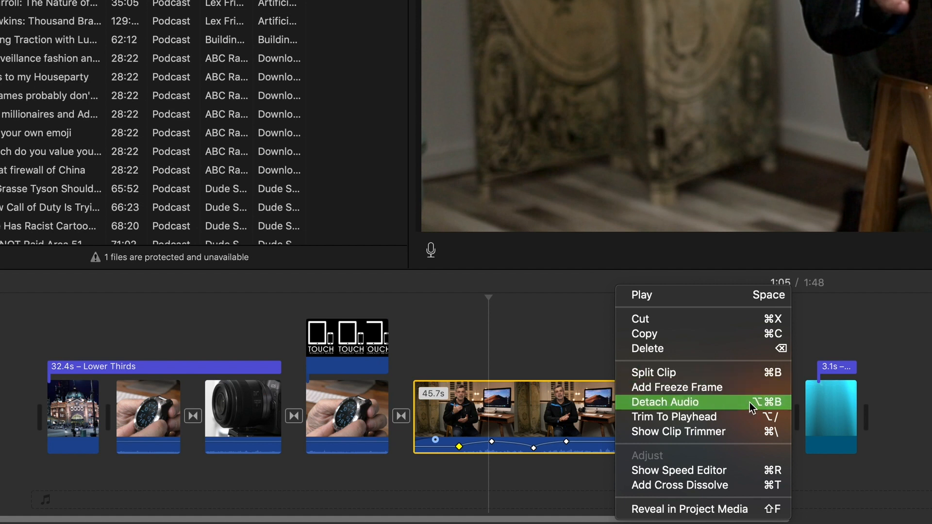
Step: Detach the presenter clip's audio and split it twice to remove the middle section
left_click(664, 402)
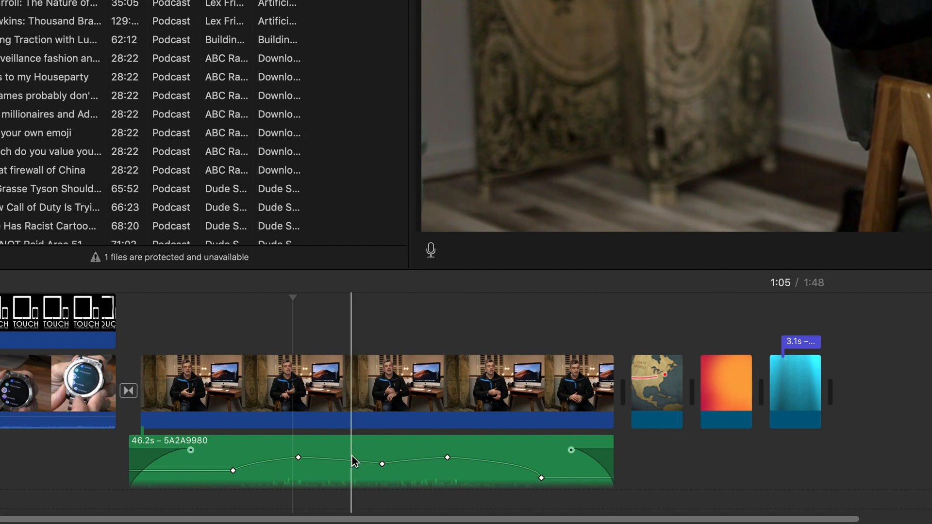
right_click(353, 462)
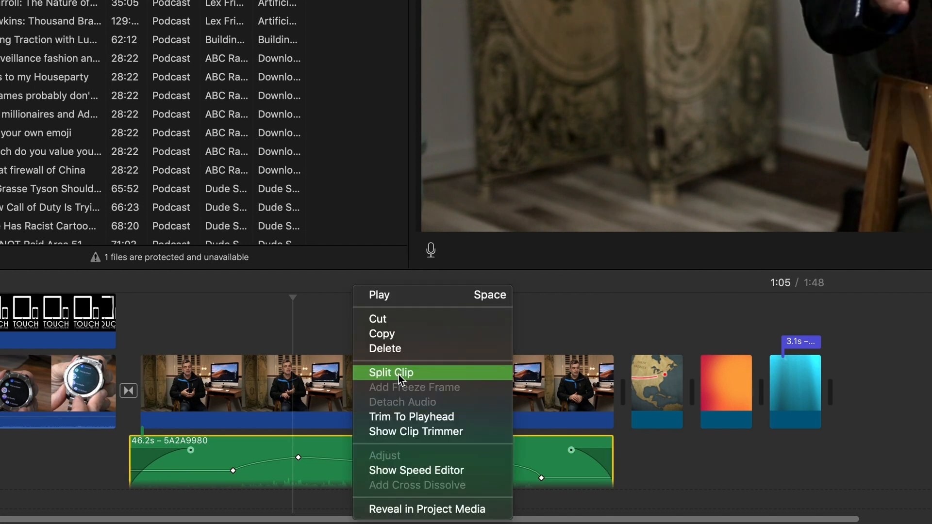
left_click(390, 373)
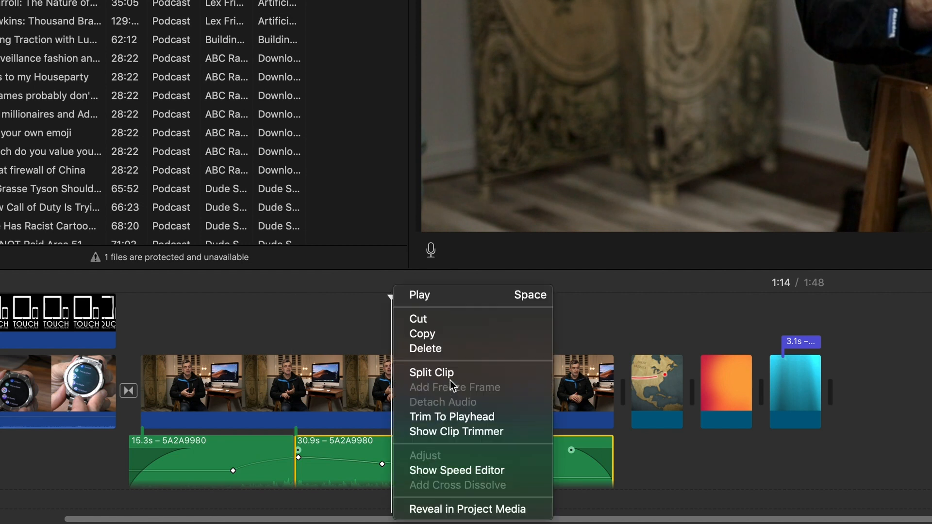
left_click(431, 372)
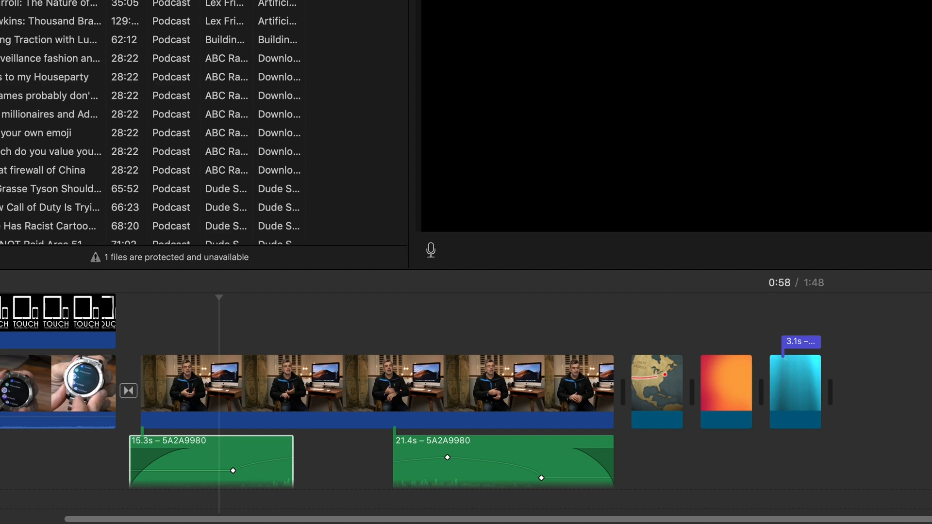
left_click(109, 19)
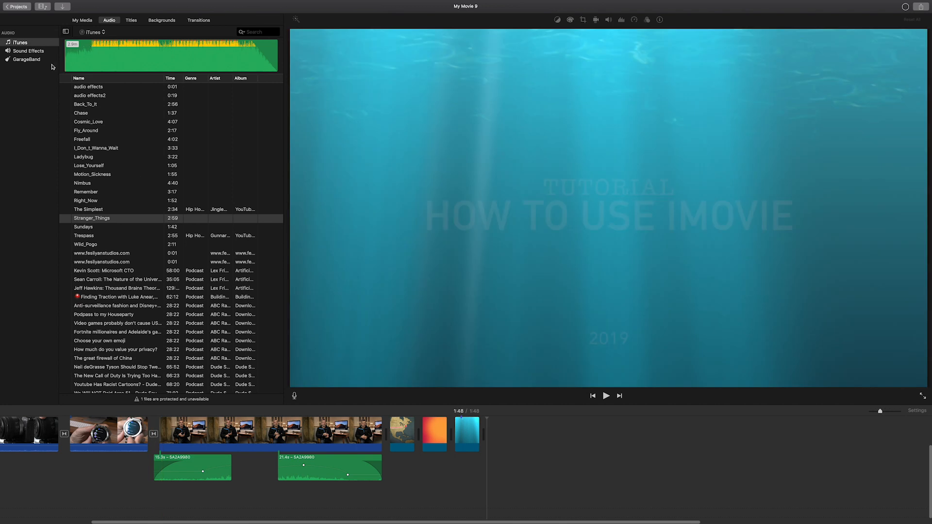
Step: Switch Sound Effects to Theme Music and add Bright beneath the clips as background music
left_click(28, 50)
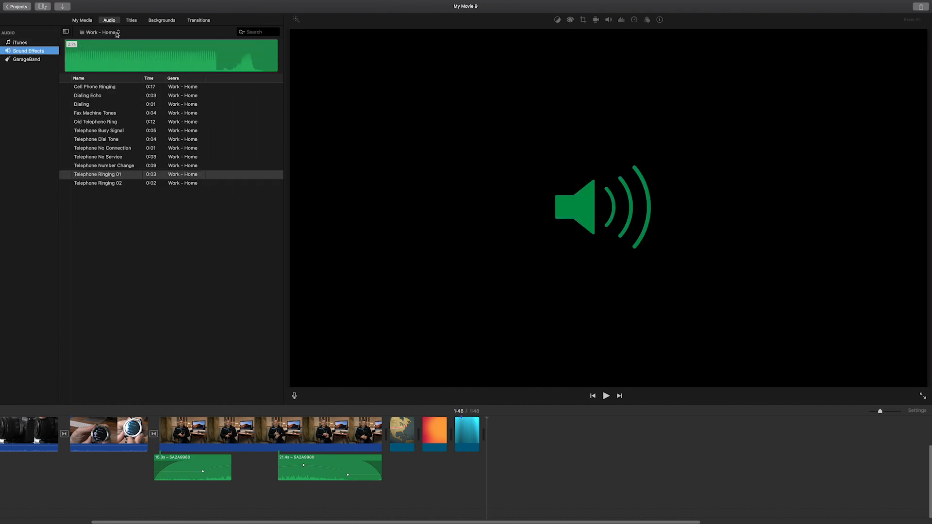
left_click(100, 32)
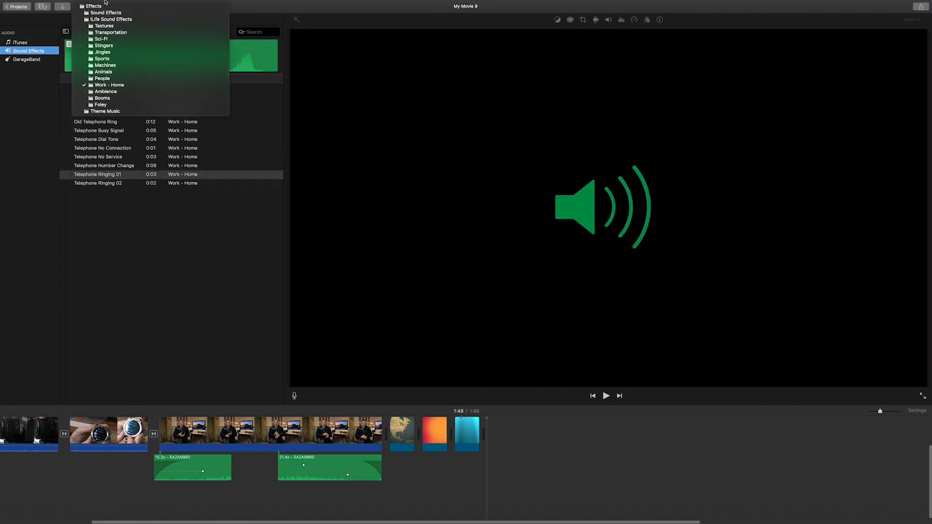
mouse_move(104, 46)
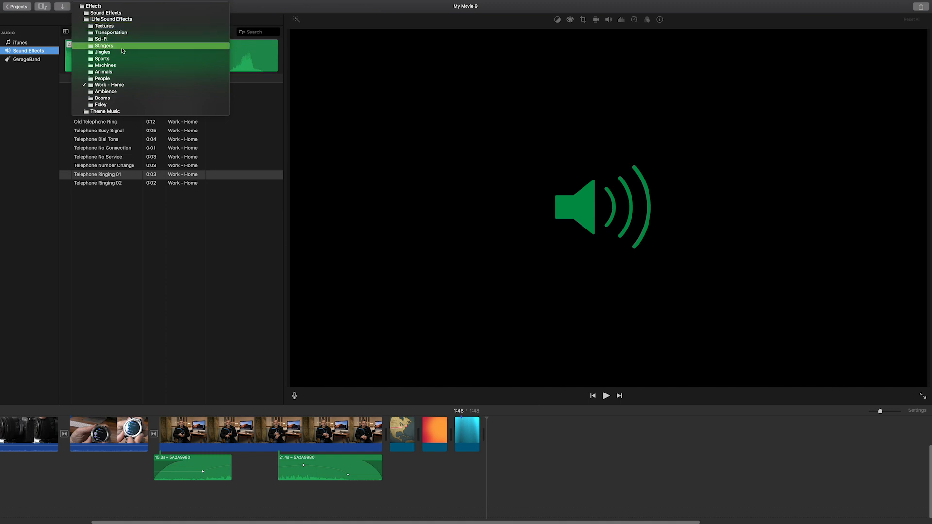
left_click(105, 111)
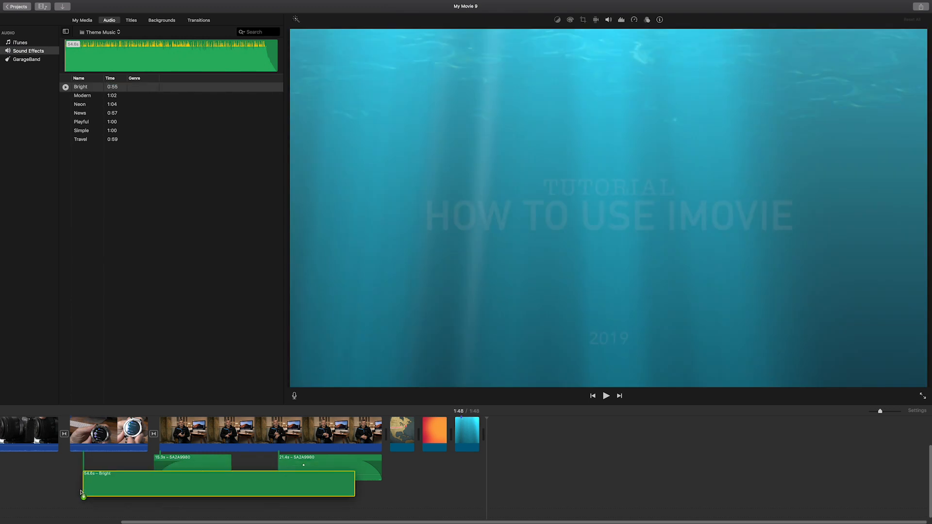
left_click(107, 434)
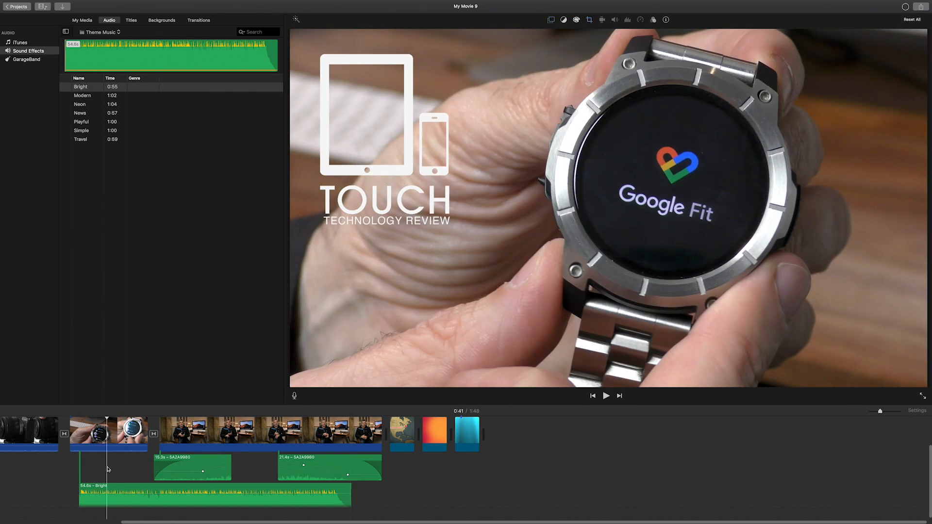
left_click(605, 396)
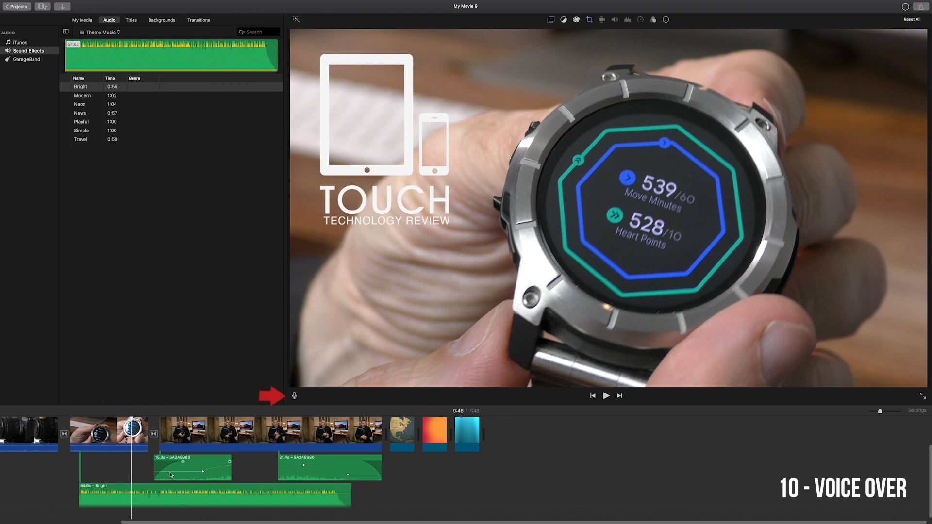
Step: Show the voiceover record controls under the viewer for the watch clip
left_click(293, 396)
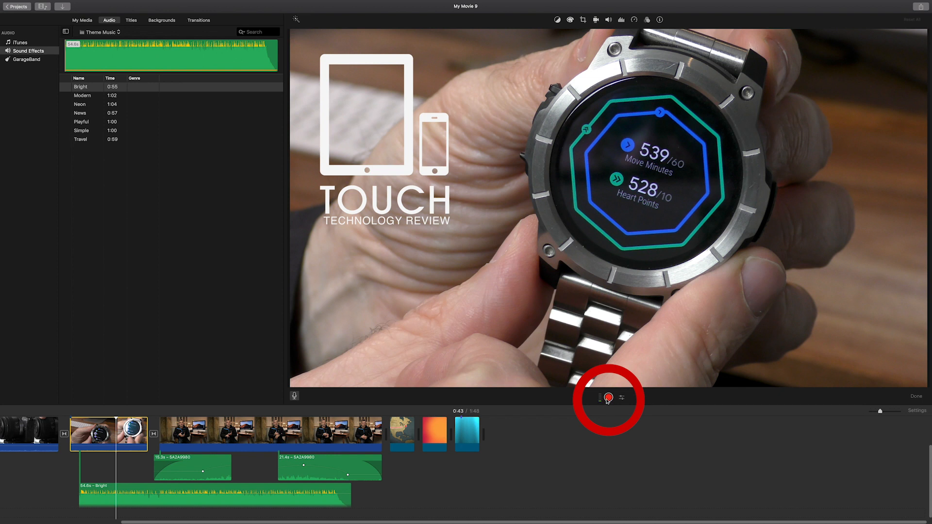
mouse_move(624, 401)
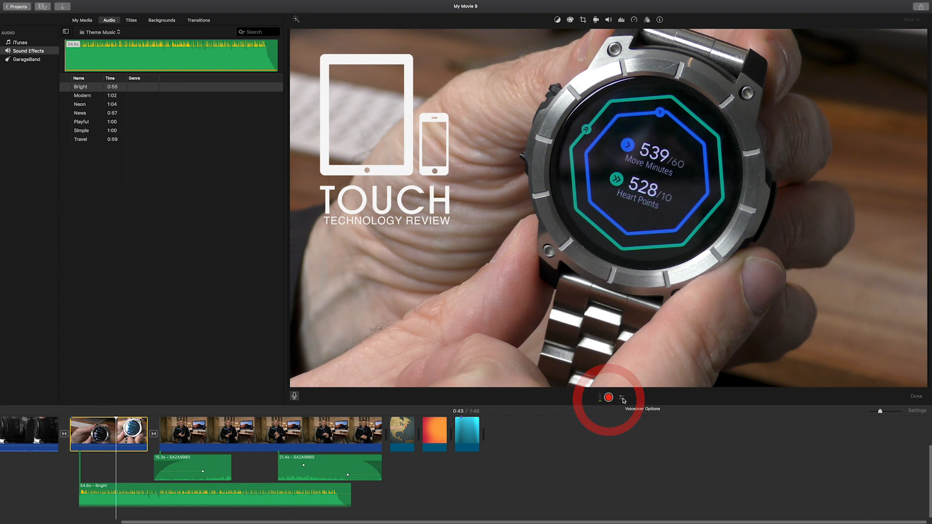
mouse_move(608, 398)
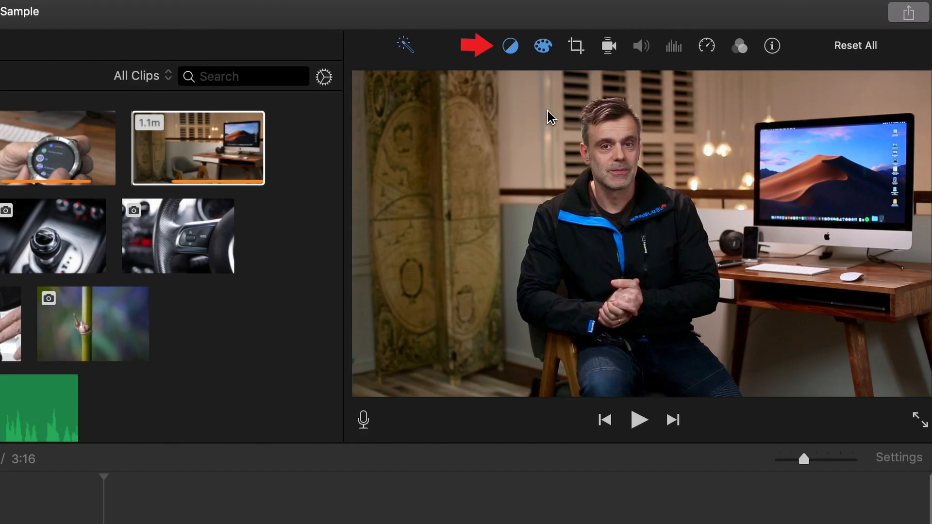
mouse_move(510, 46)
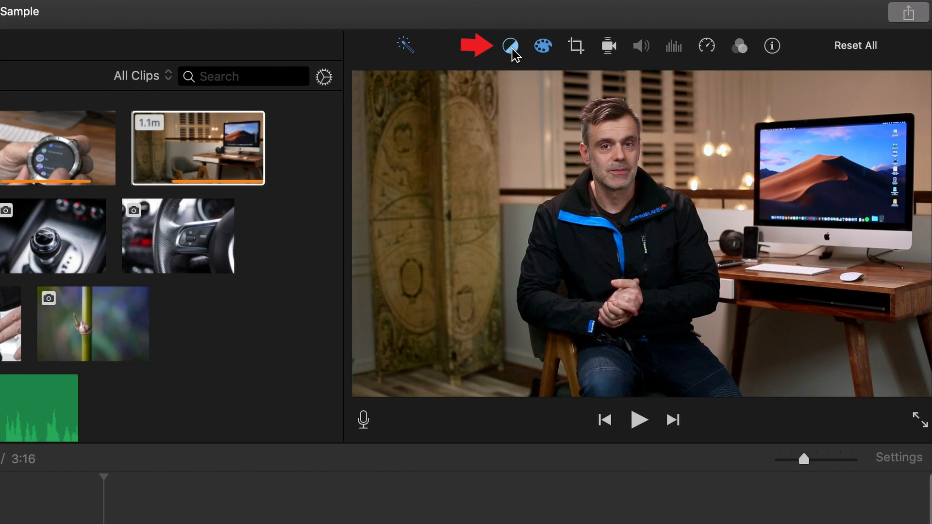
Step: Start Match Color on the presenter clip from Color Balance, awaiting a sampled reference frame
left_click(509, 45)
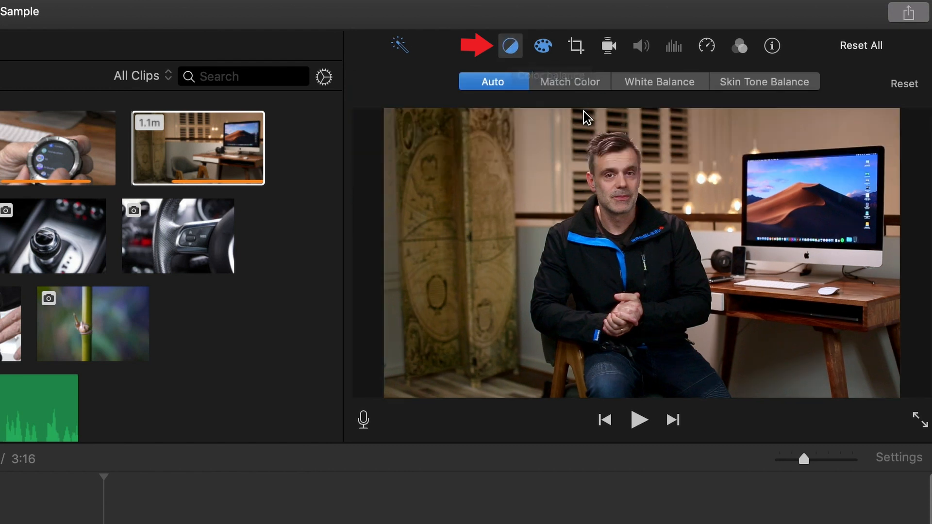
mouse_move(575, 87)
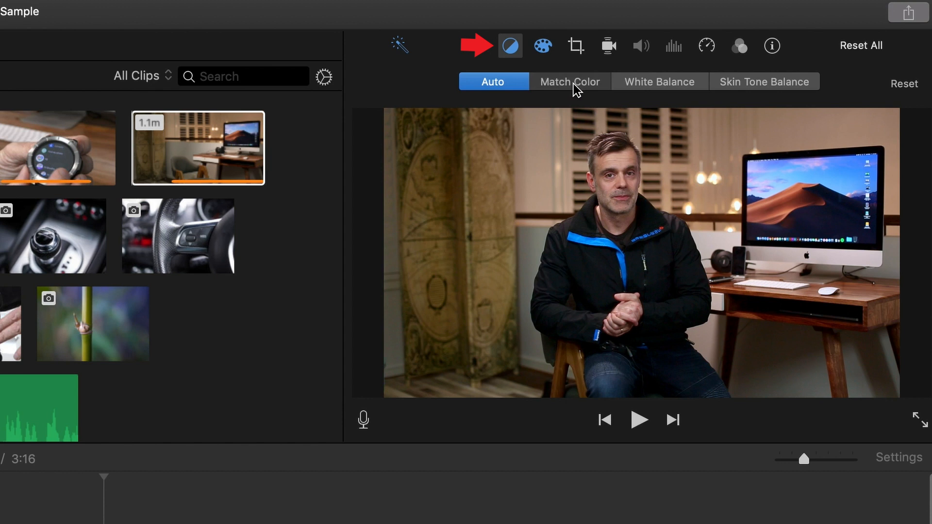
left_click(569, 81)
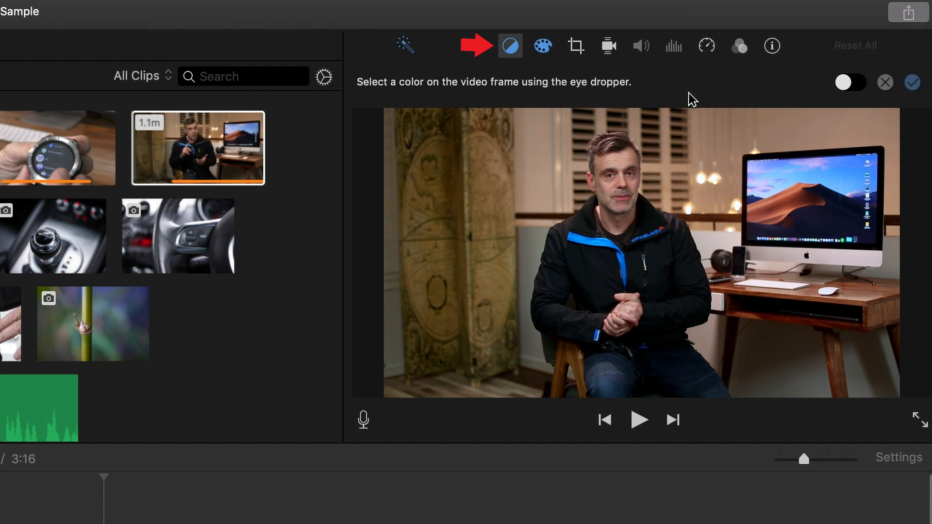
left_click(850, 81)
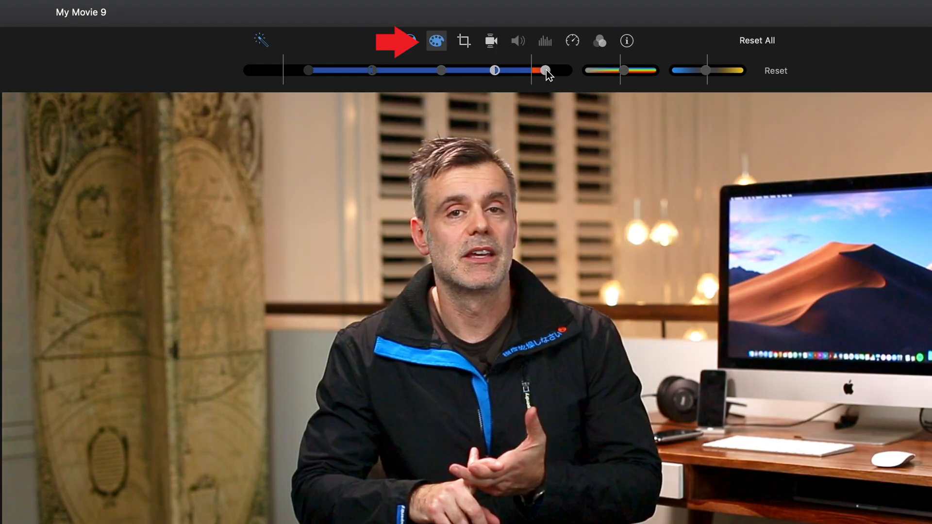
Step: Brighten the presenter clip's highlights and boost its saturation in Color Correction
left_click_drag(545, 70, 495, 69)
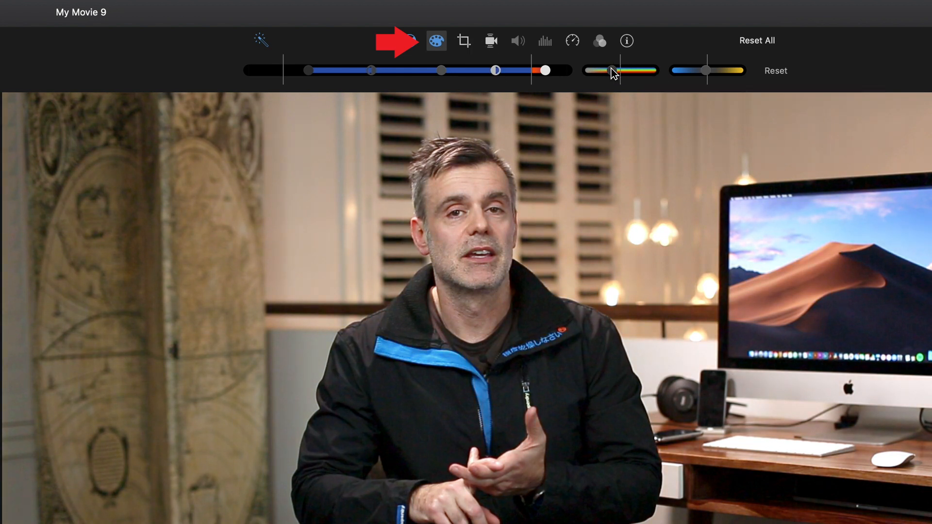
left_click_drag(612, 69, 638, 70)
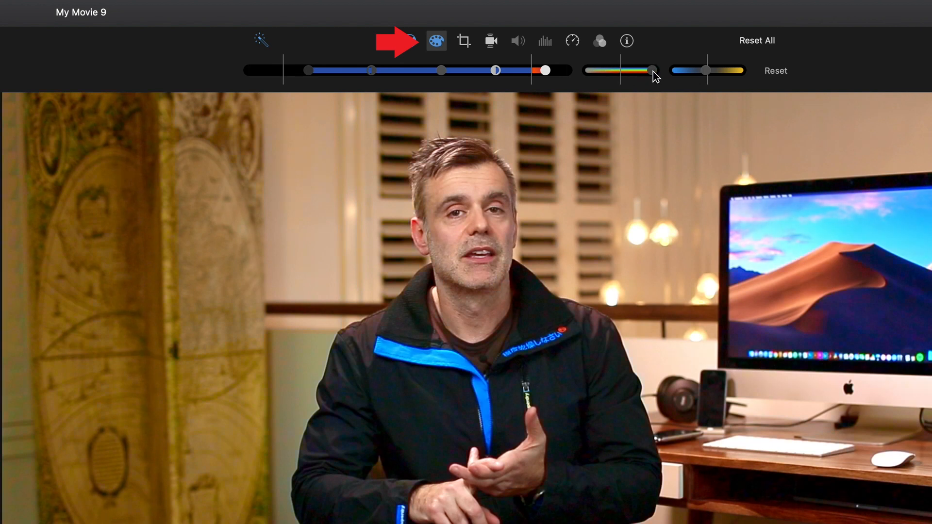
left_click(464, 41)
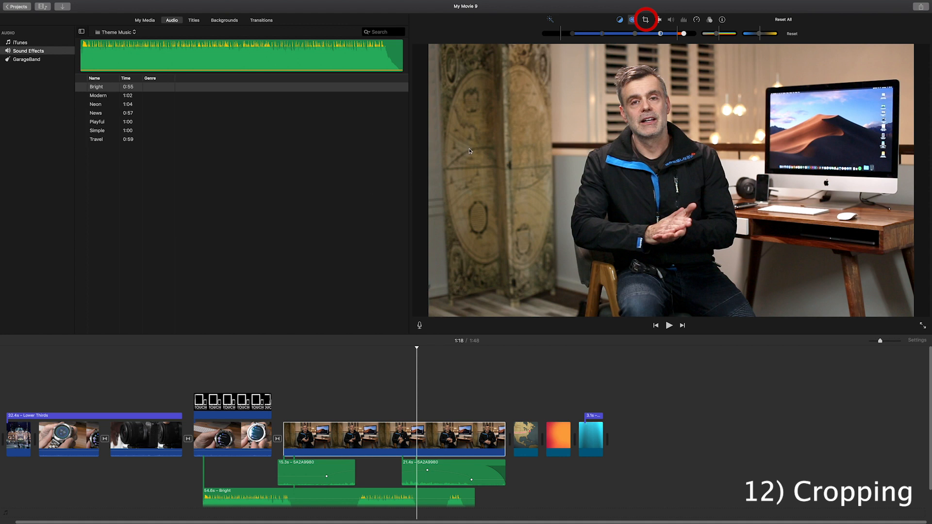
Step: Try the Ken Burns crop style on the clip, then set it back to Fit
left_click(645, 19)
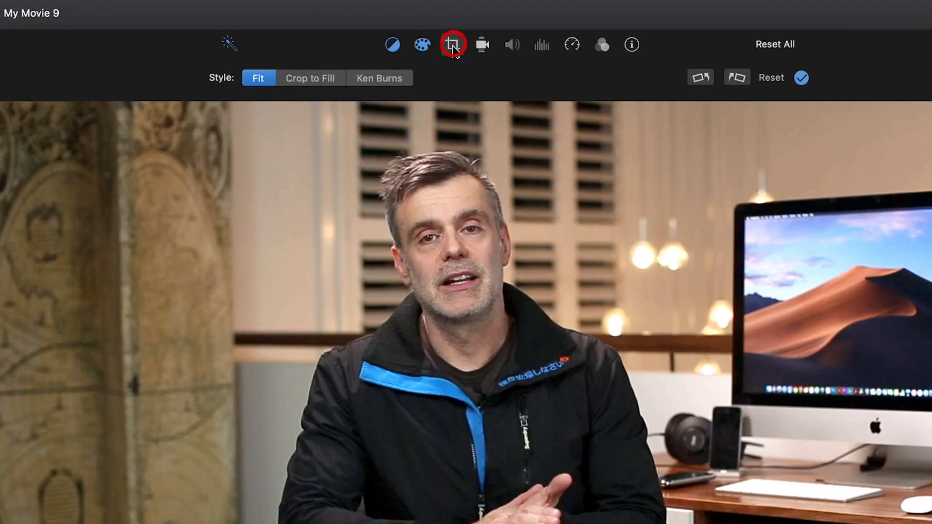
left_click(378, 78)
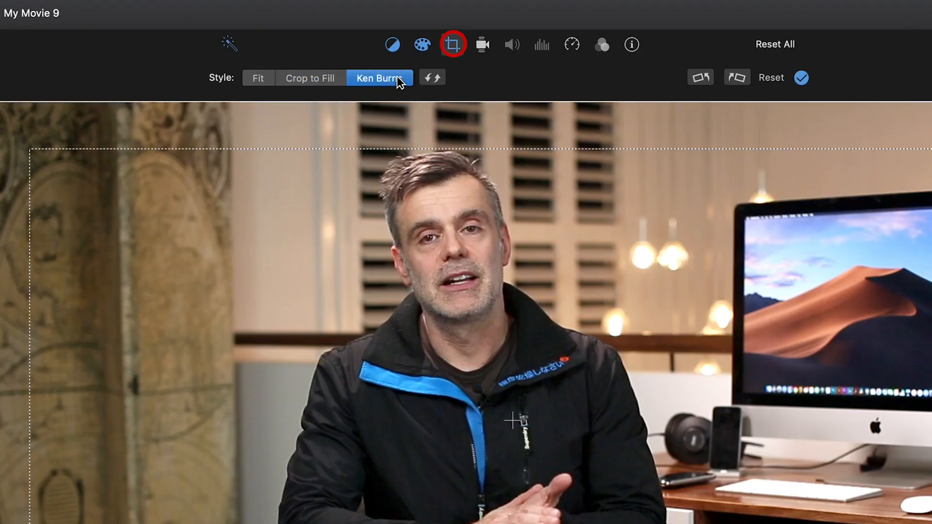
left_click(258, 78)
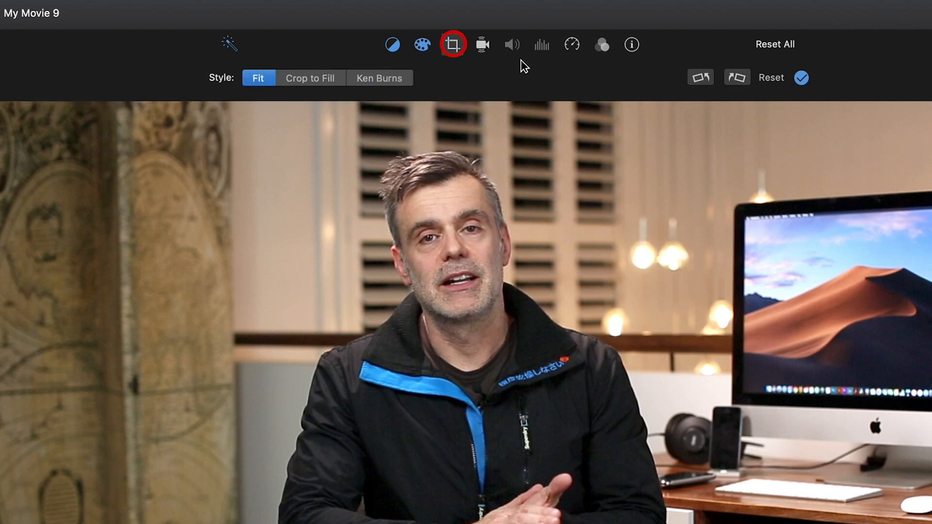
Step: Turn on Stabilize Shaky Video for the city skyline clip at 83% strength
left_click(658, 19)
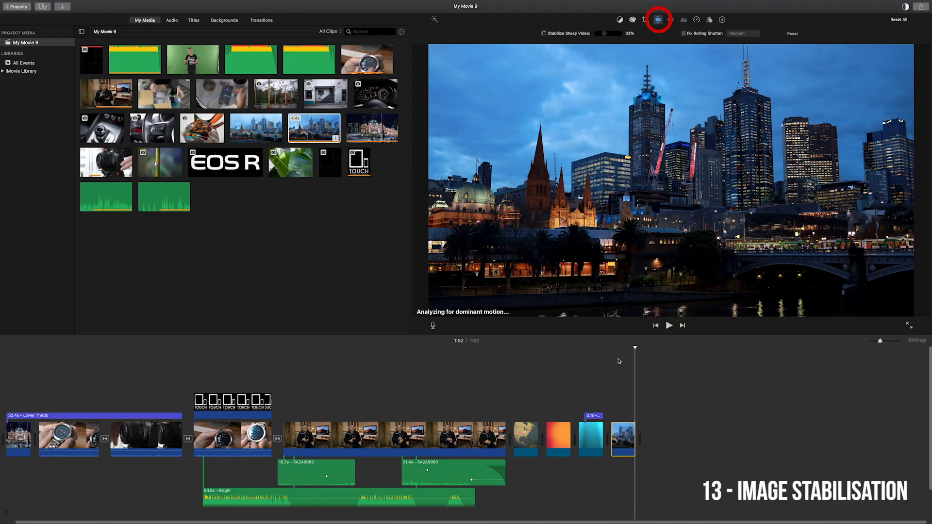
left_click(545, 33)
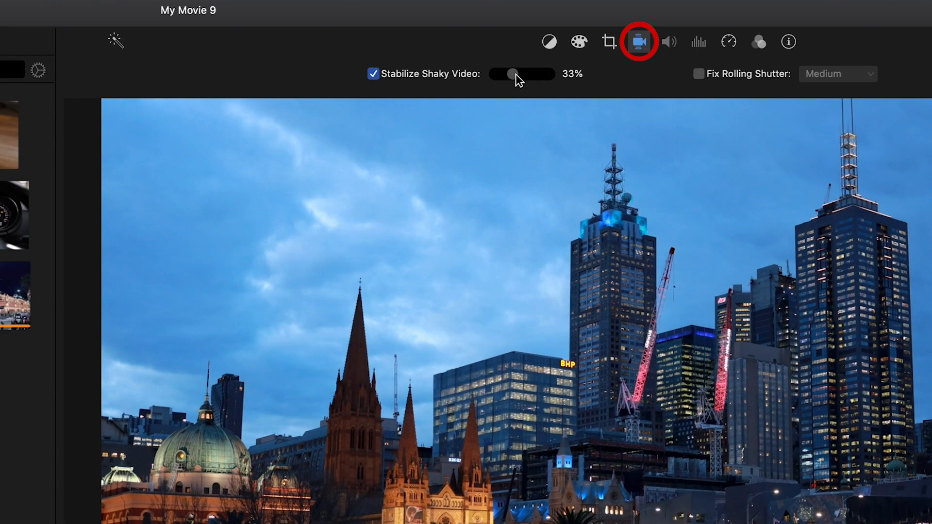
left_click_drag(510, 73, 539, 73)
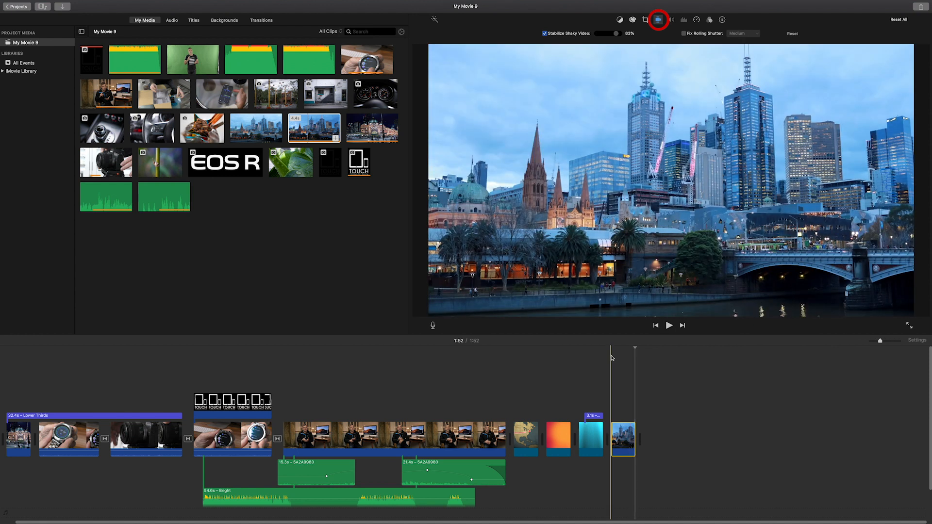
left_click(669, 325)
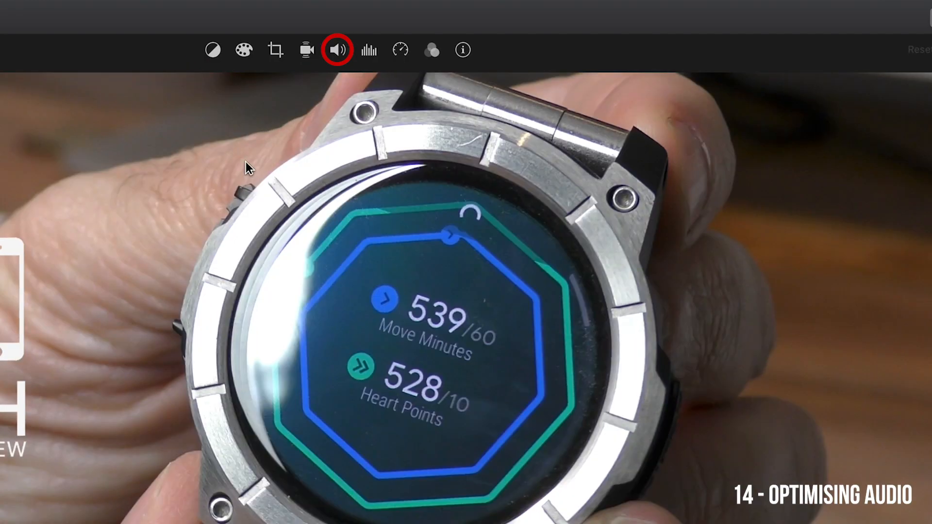
Step: Show the watch clip's volume controls, leaving its level at 100%
left_click(337, 50)
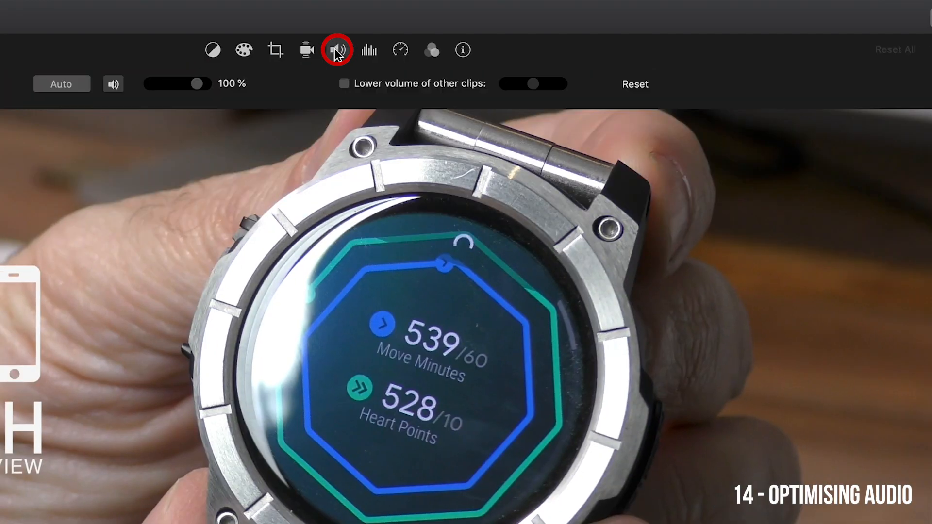
mouse_move(61, 83)
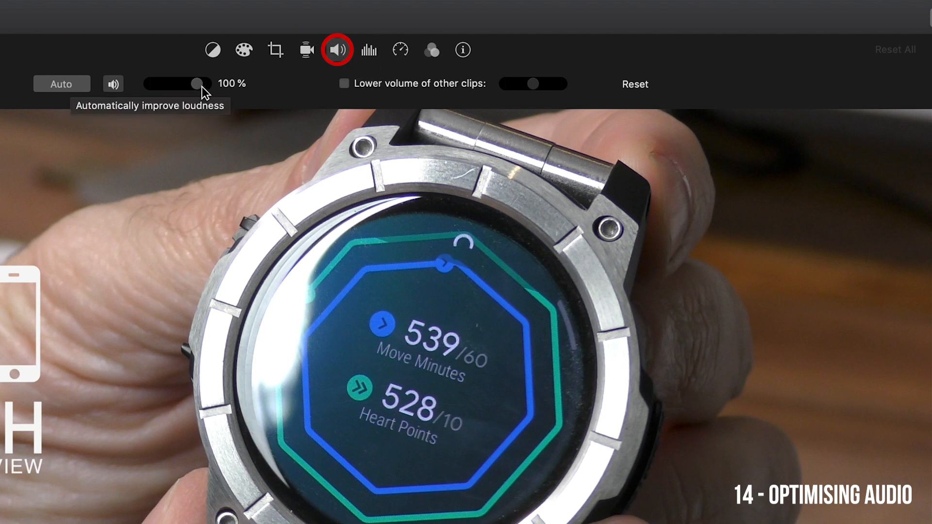
mouse_move(362, 88)
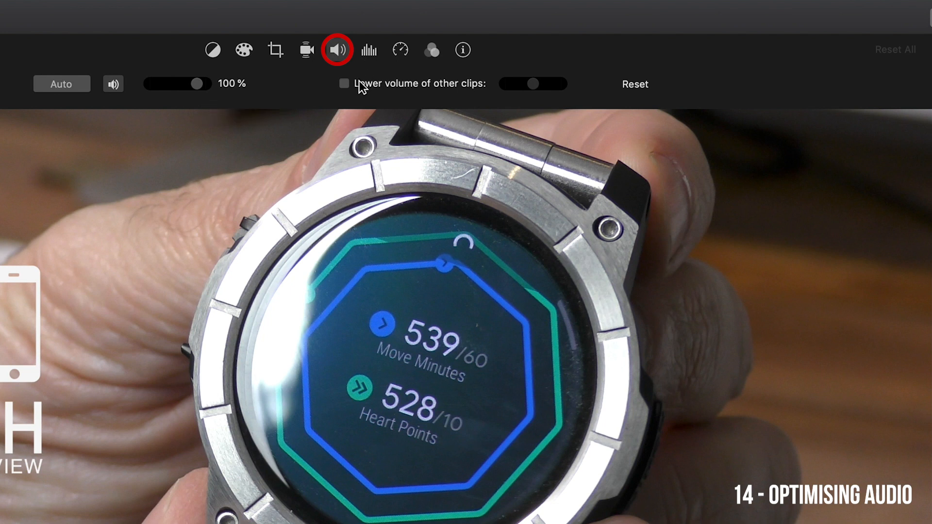
Step: Turn on Reduce background noise for the watch clip and raise its strength, glancing at equalizer presets
left_click(368, 49)
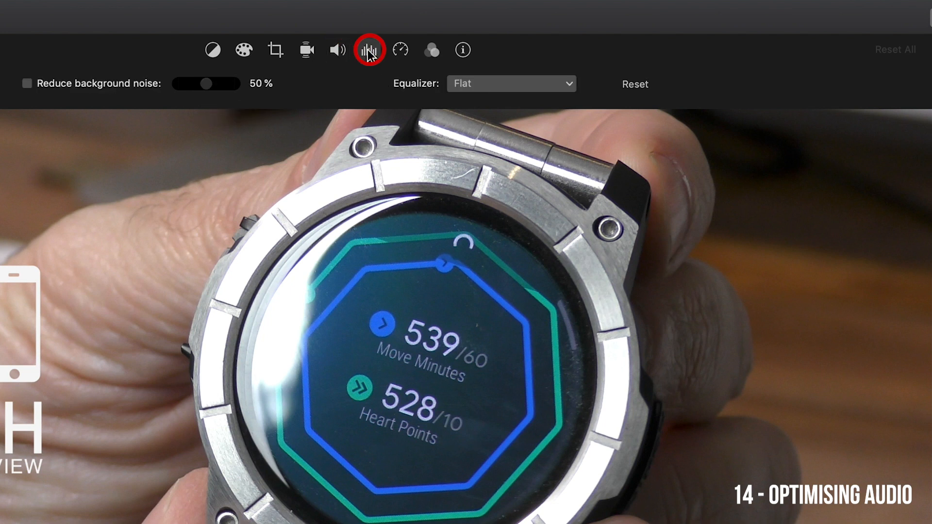
left_click(26, 83)
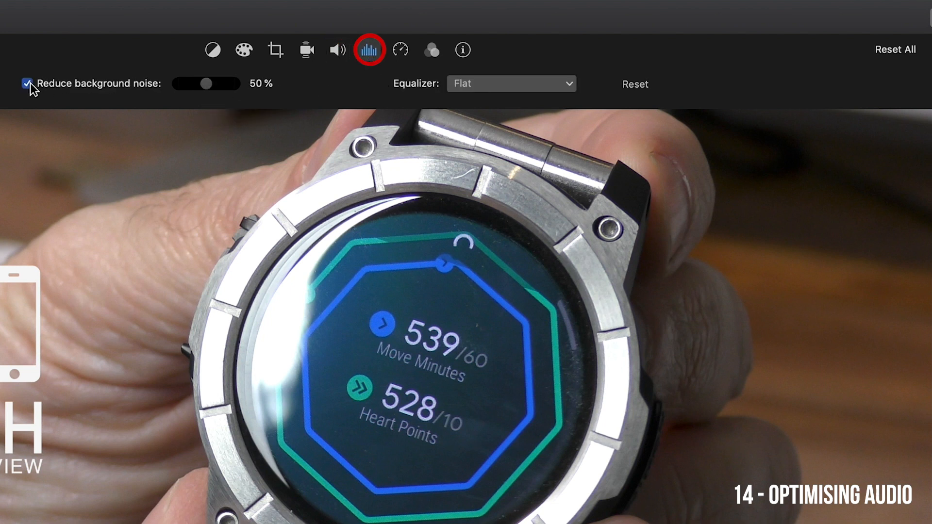
left_click_drag(206, 83, 211, 84)
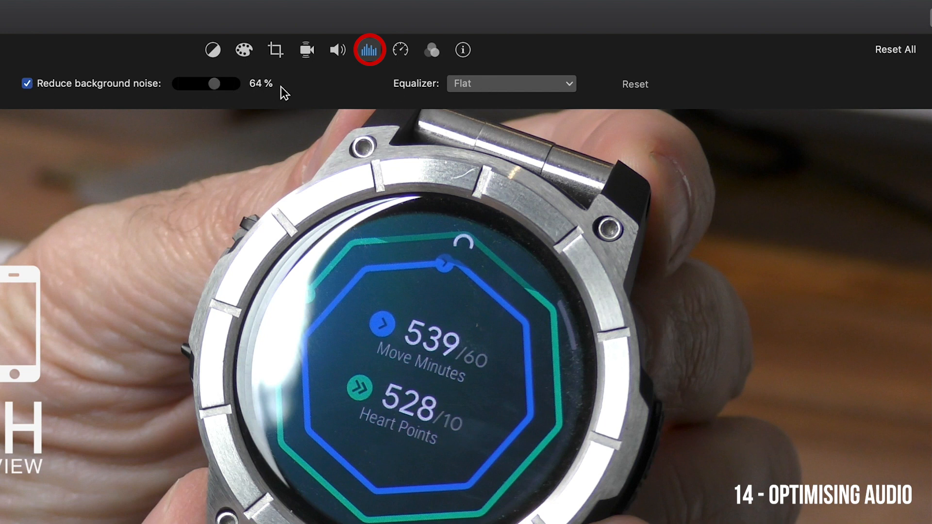
left_click(509, 84)
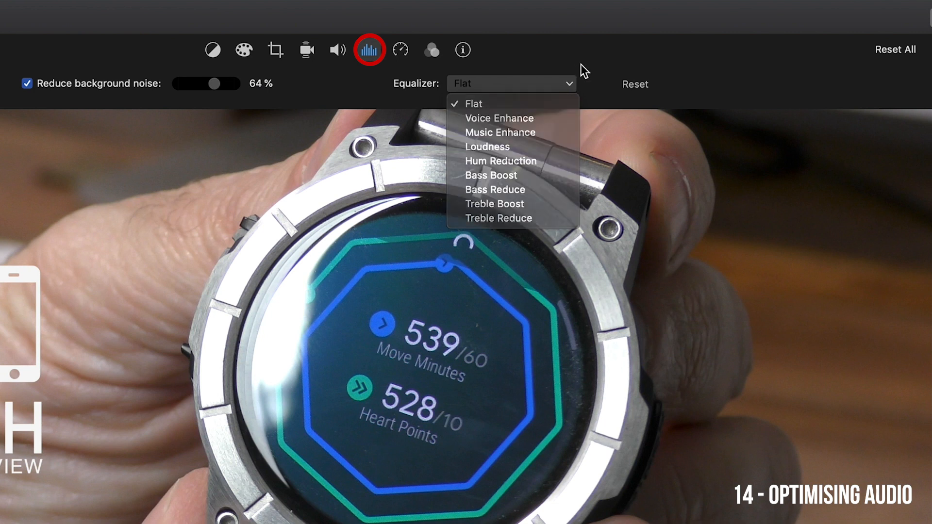
left_click_drag(214, 84, 218, 83)
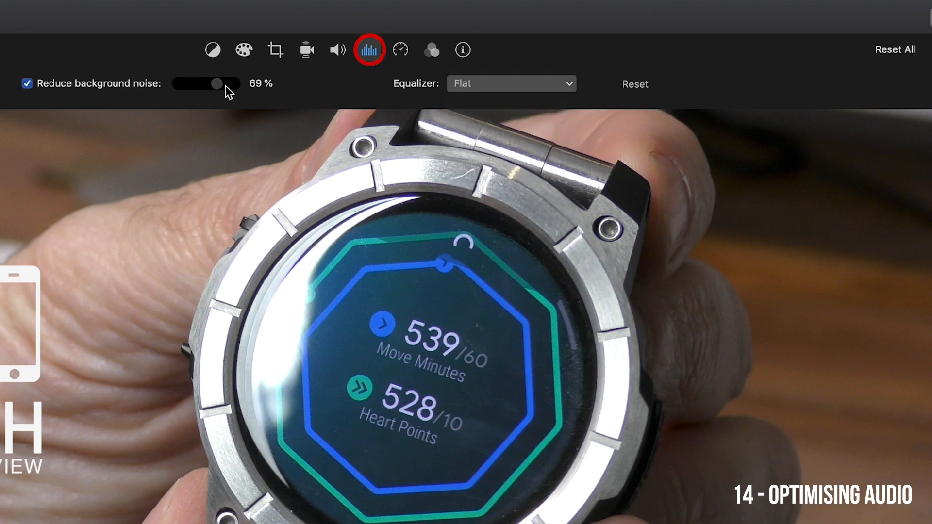
left_click_drag(216, 84, 236, 83)
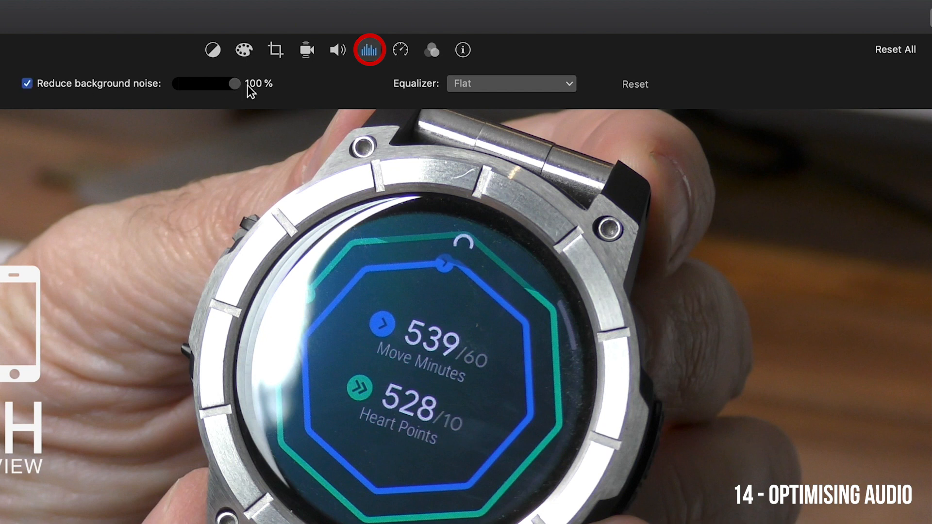
Step: Compare the sound with noise reduction lowered and off, then leave it on at 100% with Equalizer Flat
left_click_drag(238, 84, 300, 78)
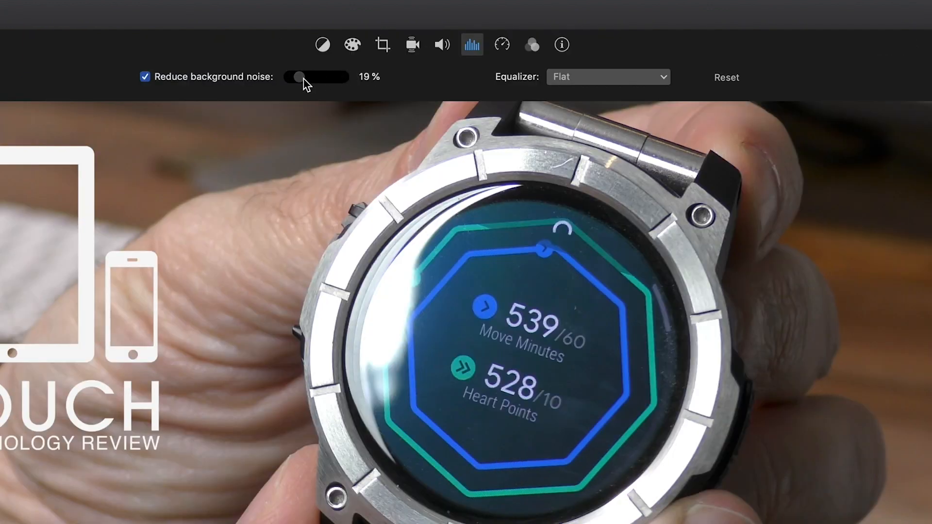
left_click(144, 76)
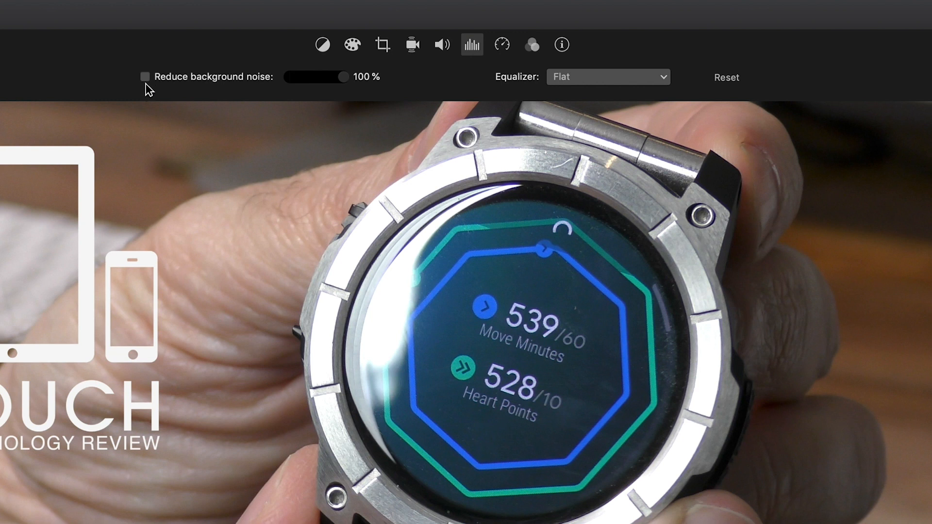
left_click(144, 77)
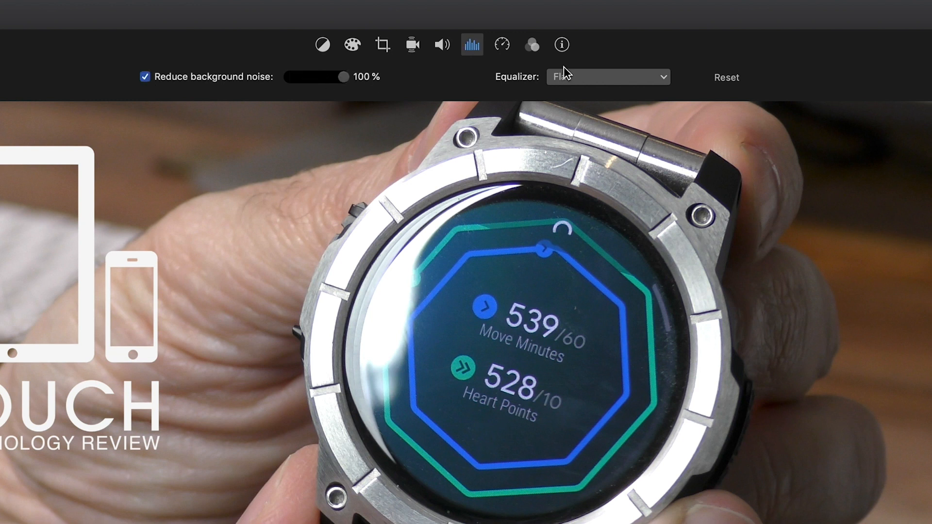
left_click(607, 75)
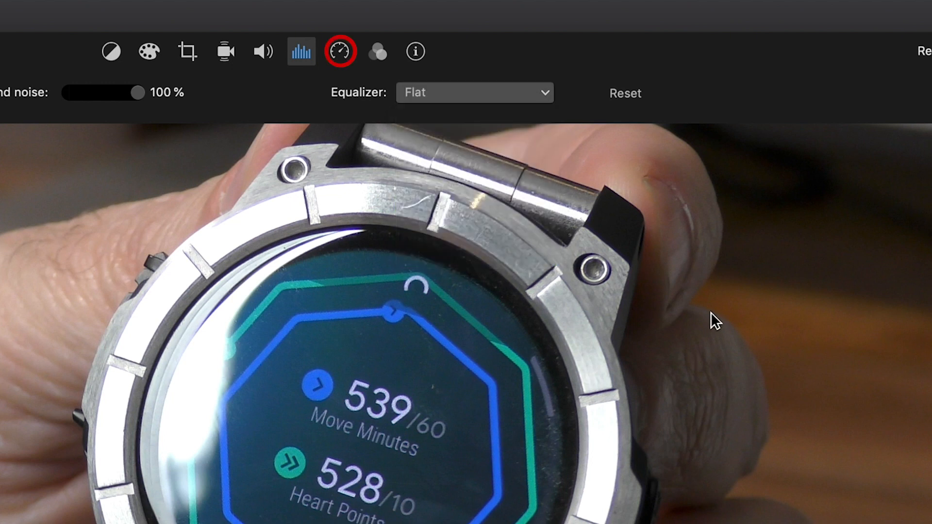
Step: Show the clip's speed settings and look over the speed adjustment options
left_click(341, 52)
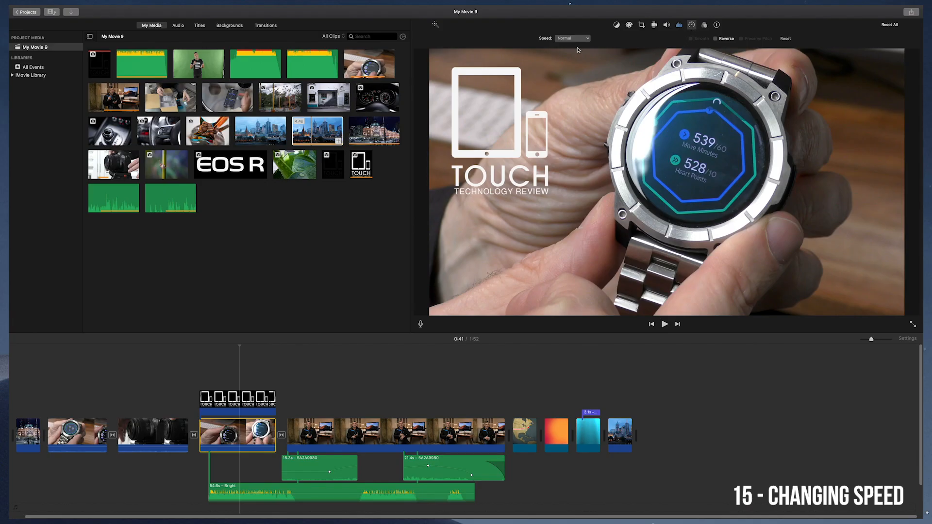
left_click(572, 38)
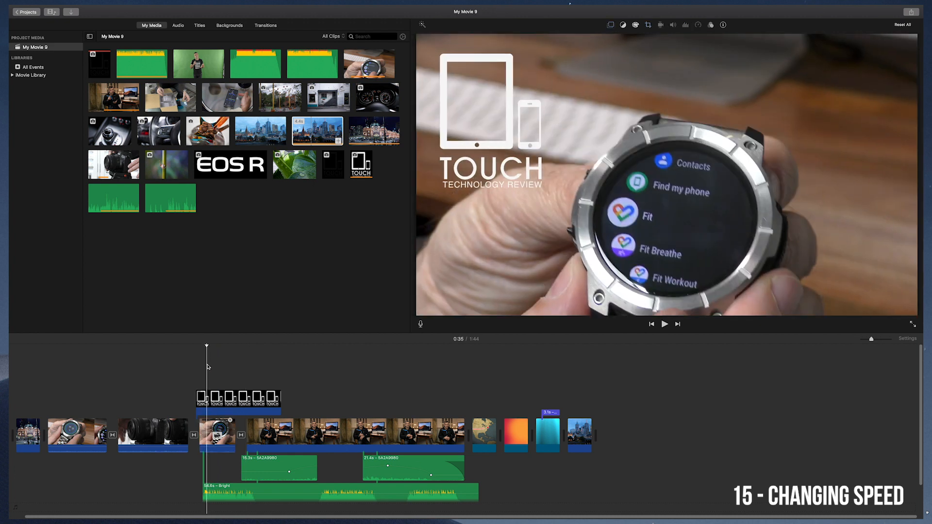
left_click(664, 323)
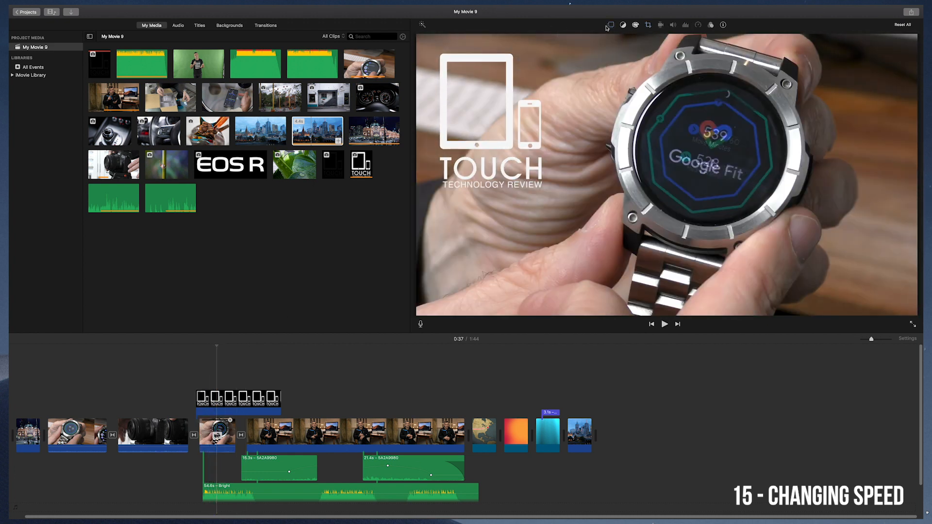
left_click(698, 25)
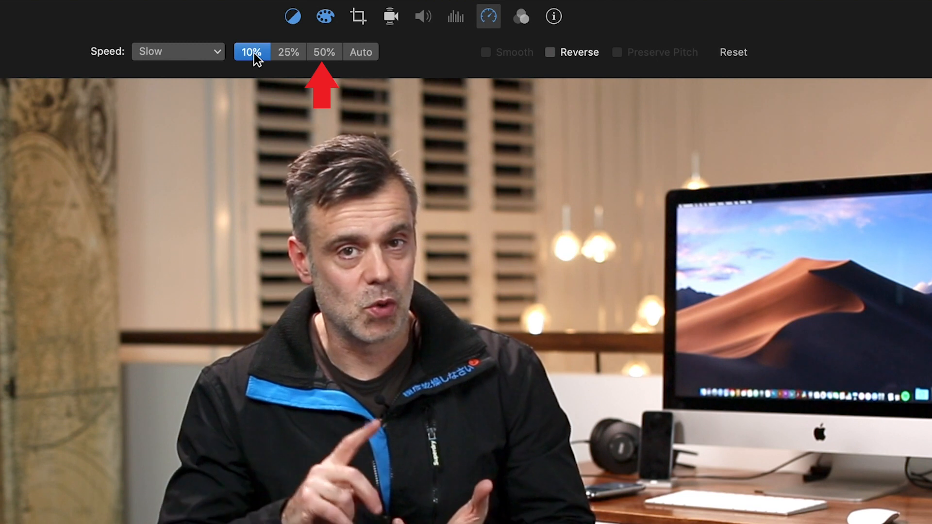
Step: Try the Slow speed amounts, then choose Slow from the Speed pop-up menu
left_click(288, 51)
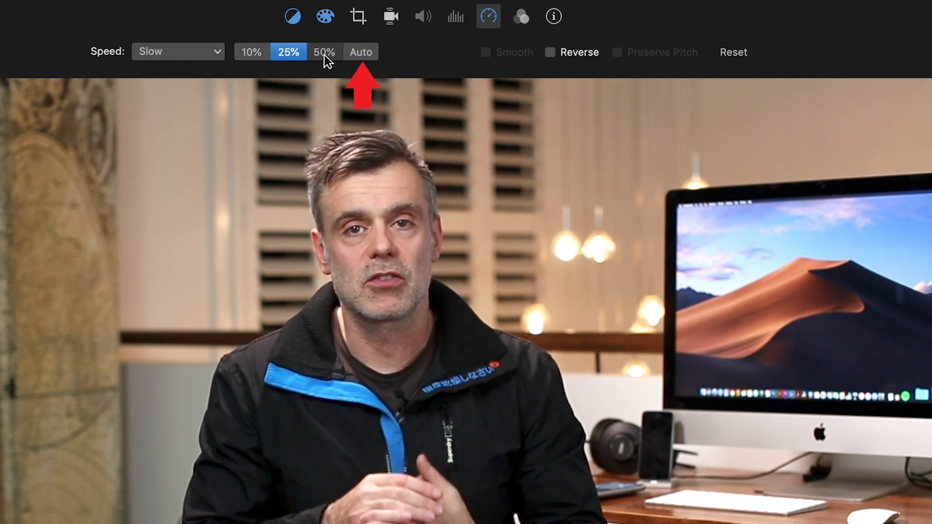
left_click(324, 51)
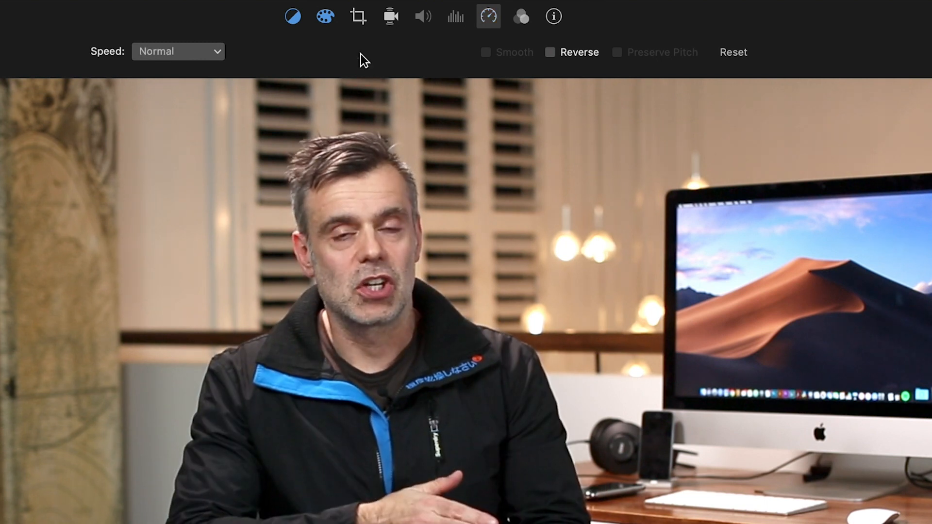
left_click(178, 52)
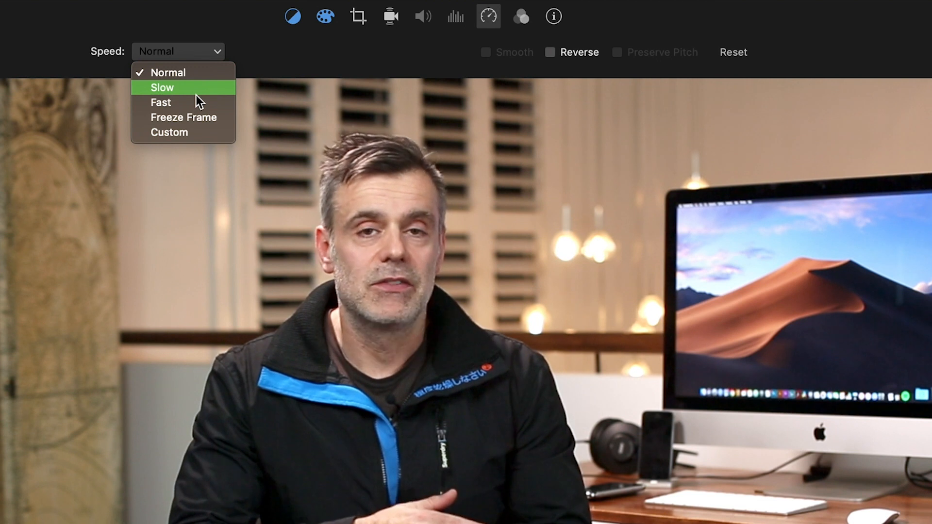
left_click(162, 87)
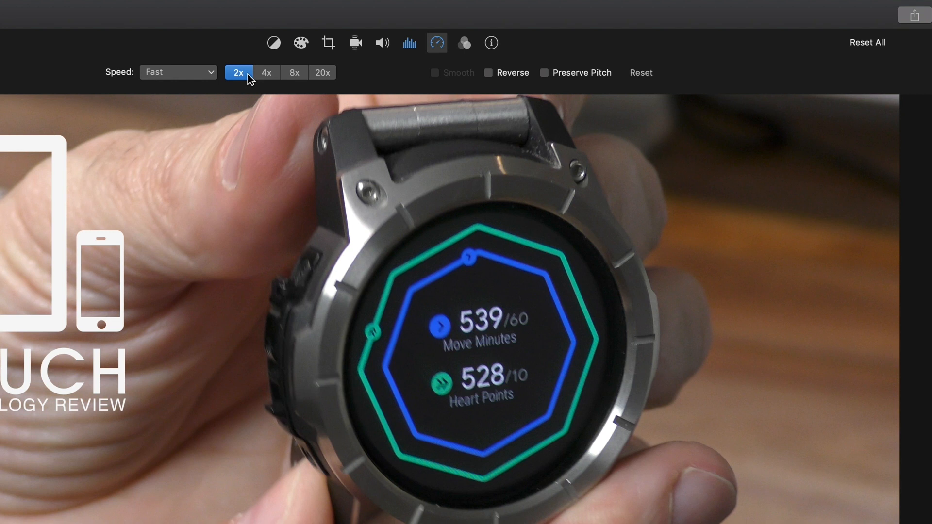
mouse_move(271, 76)
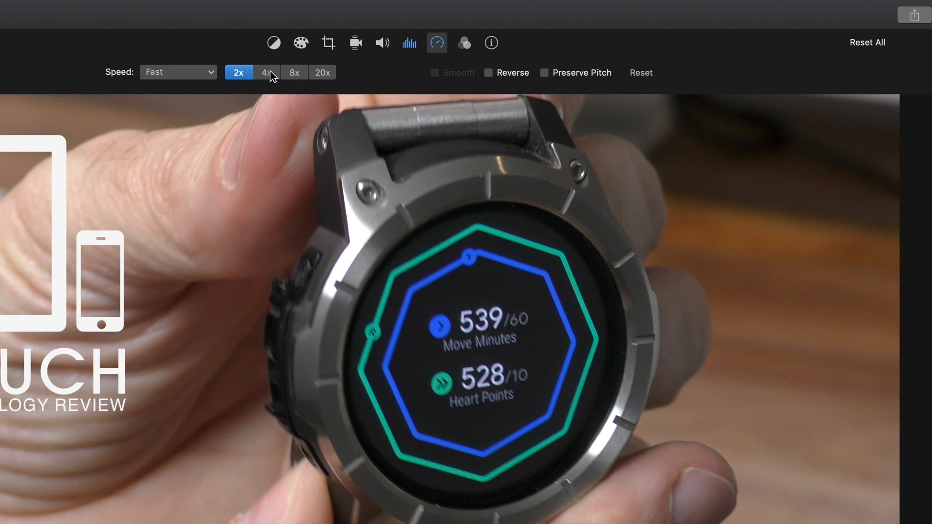
mouse_move(307, 78)
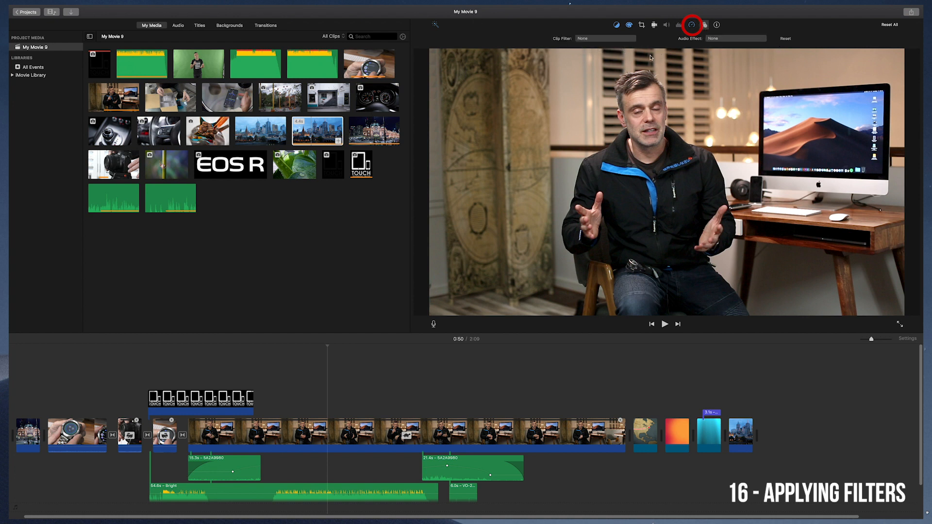
Step: Preview the Flipped, Sepia and a soft bright clip filter on the presenter clip
left_click(605, 38)
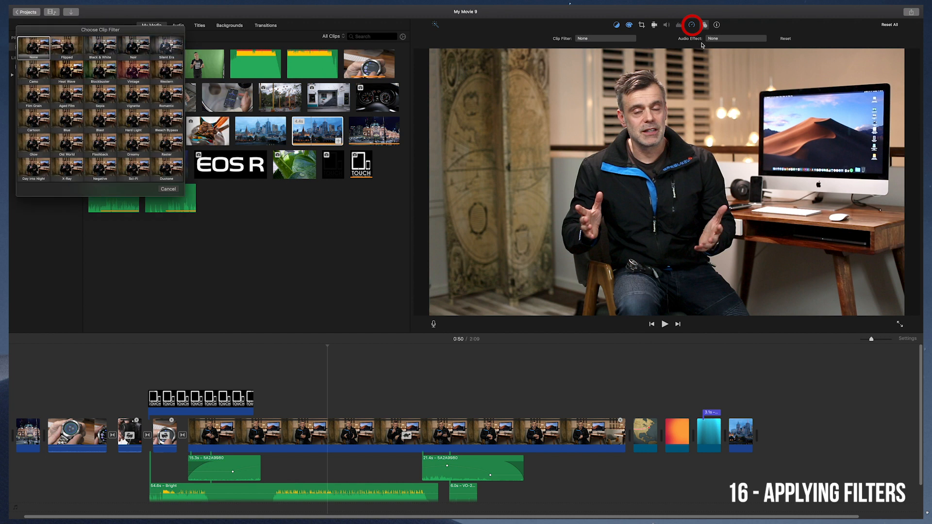
left_click(67, 47)
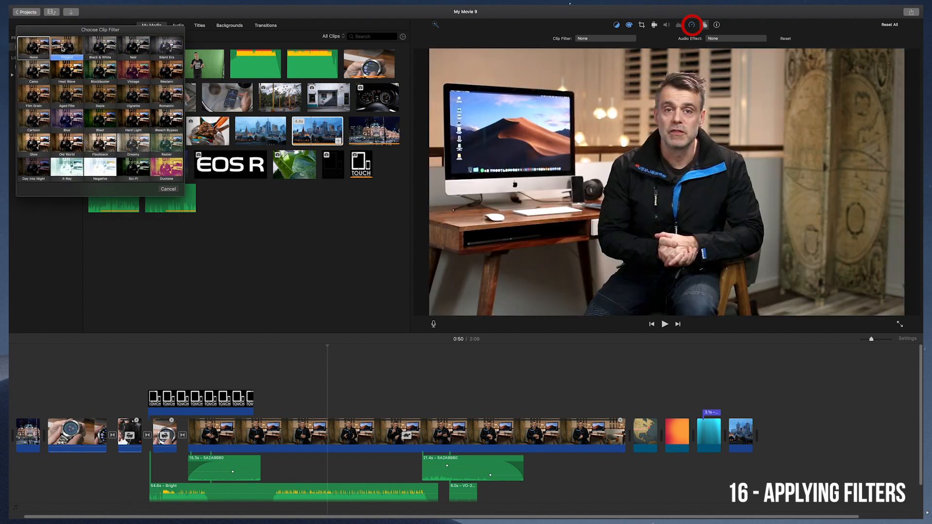
left_click(133, 47)
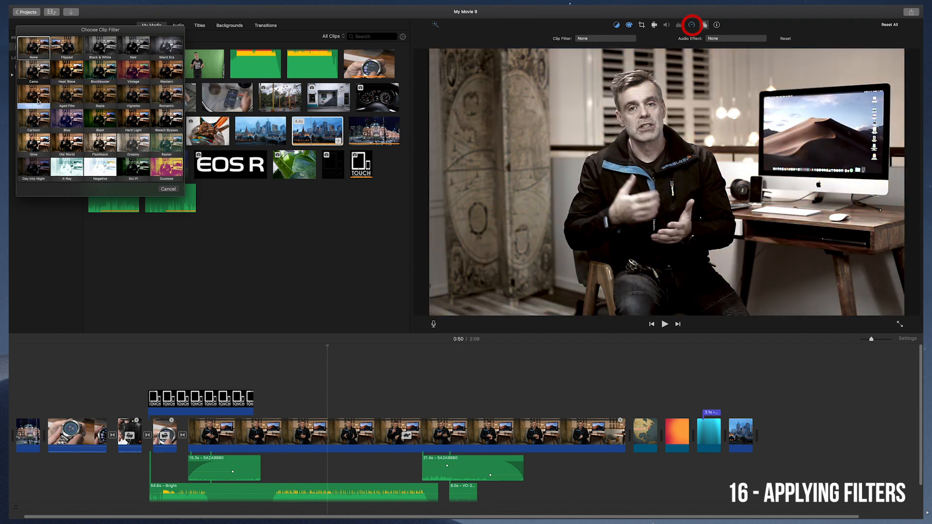
left_click(100, 94)
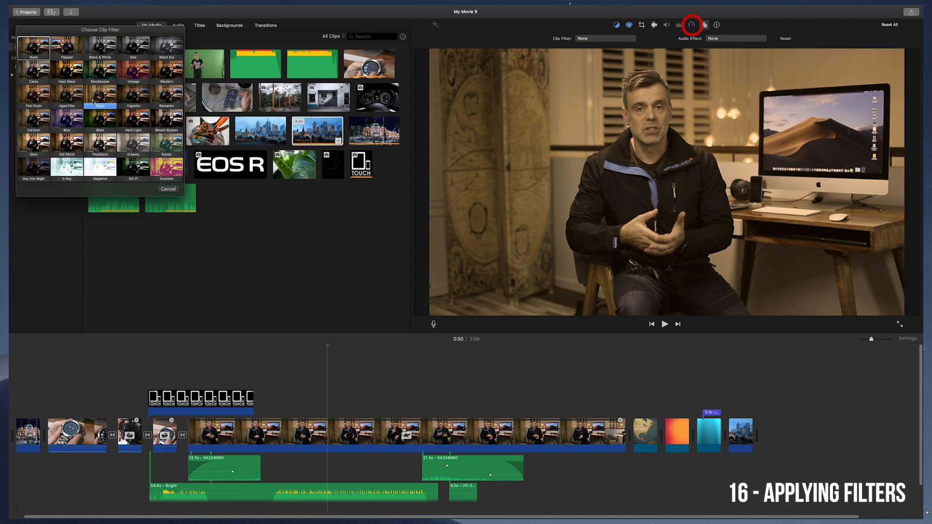
left_click(166, 106)
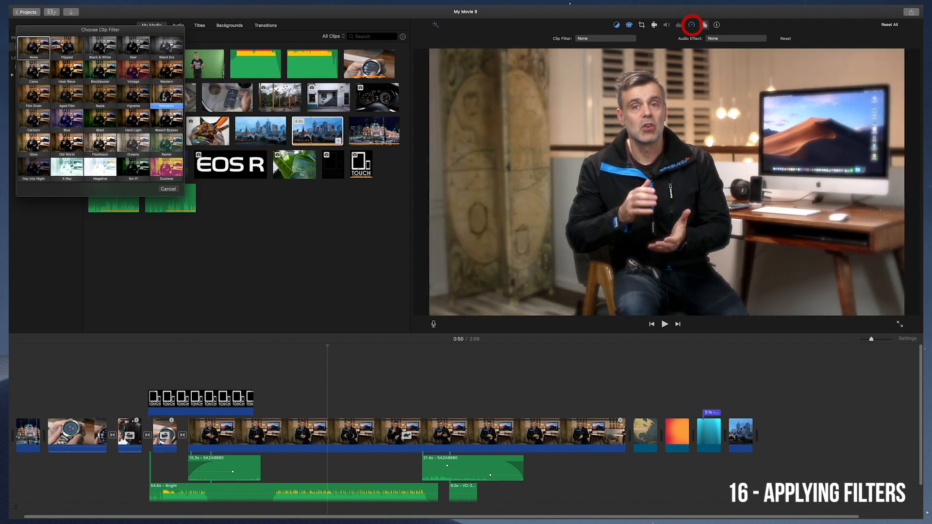
mouse_move(166, 121)
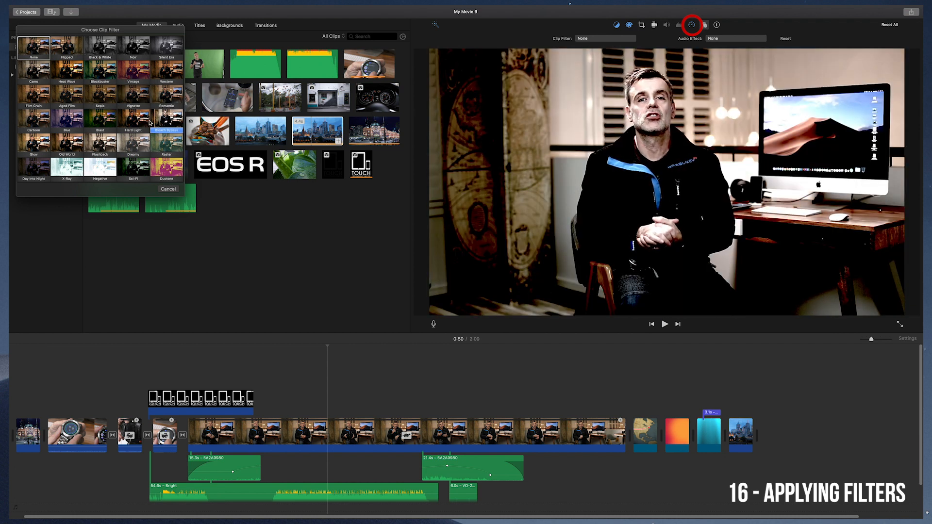
Step: Preview a washed-out look and Day Into Night, then apply Day Into Night to the clip
left_click(66, 141)
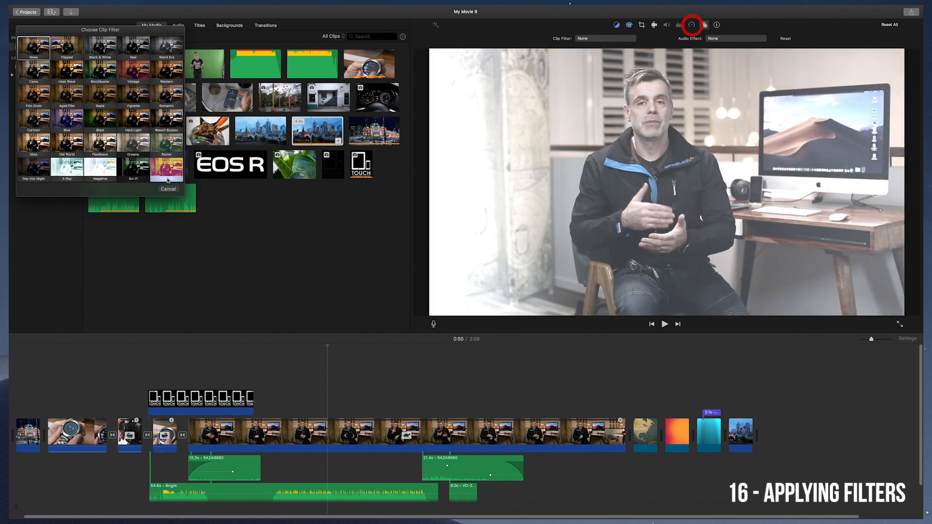
left_click(34, 168)
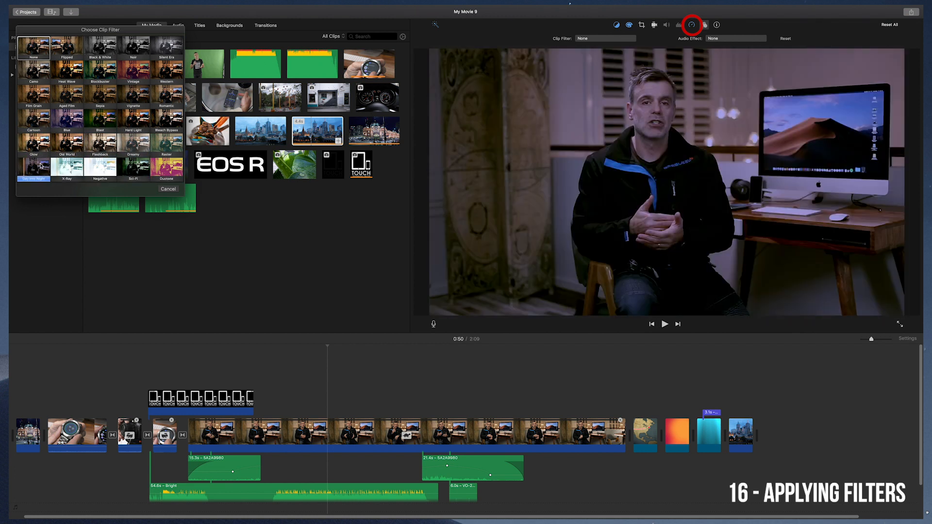
left_click(167, 189)
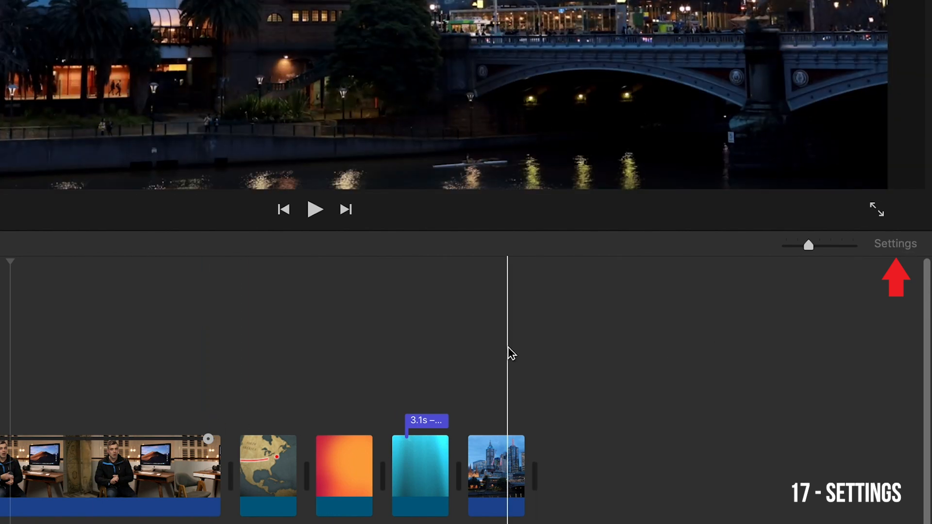
Step: In project settings, enable Trim background music and fades from and to black, and enlarge timeline clips
left_click(894, 244)
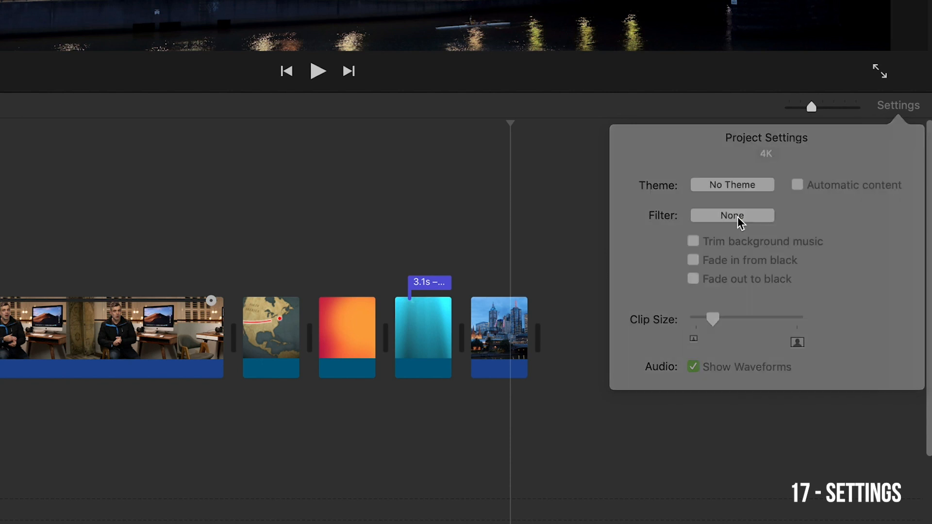
left_click(732, 216)
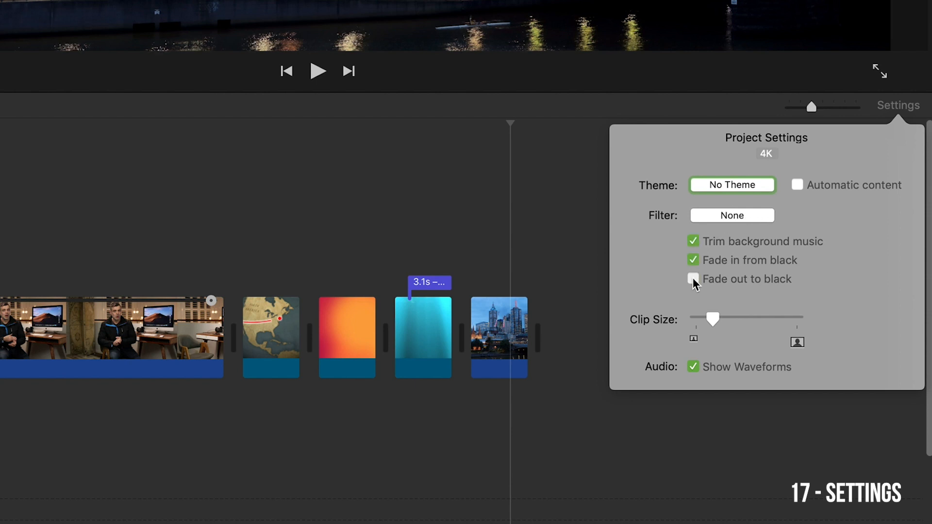
left_click(692, 278)
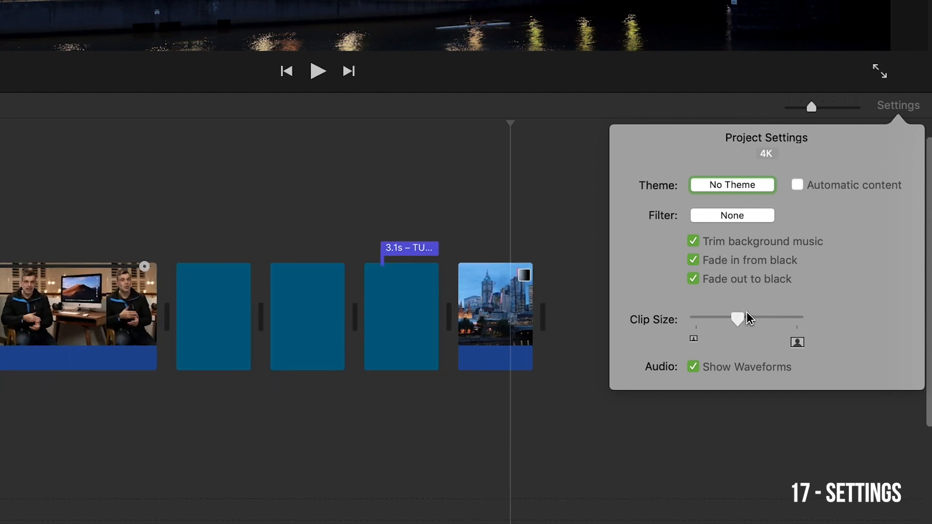
left_click_drag(737, 318, 756, 316)
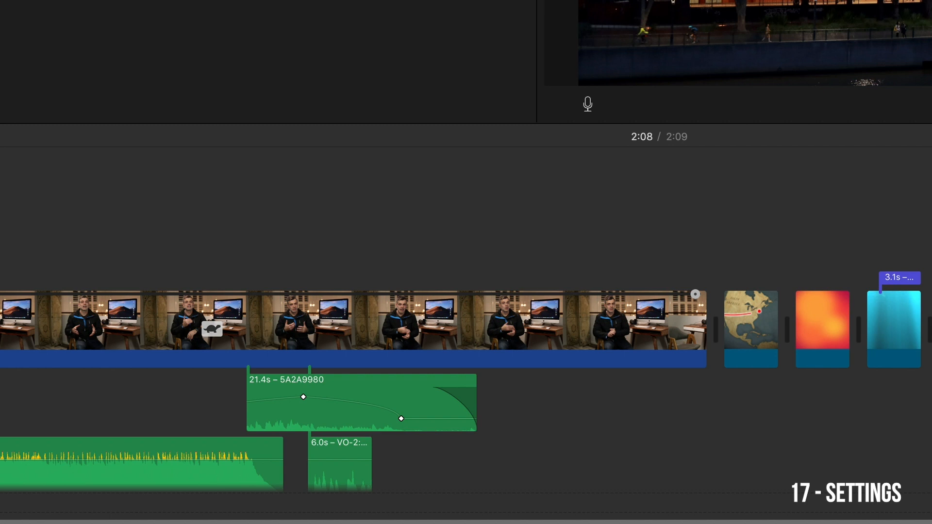
left_click(899, 137)
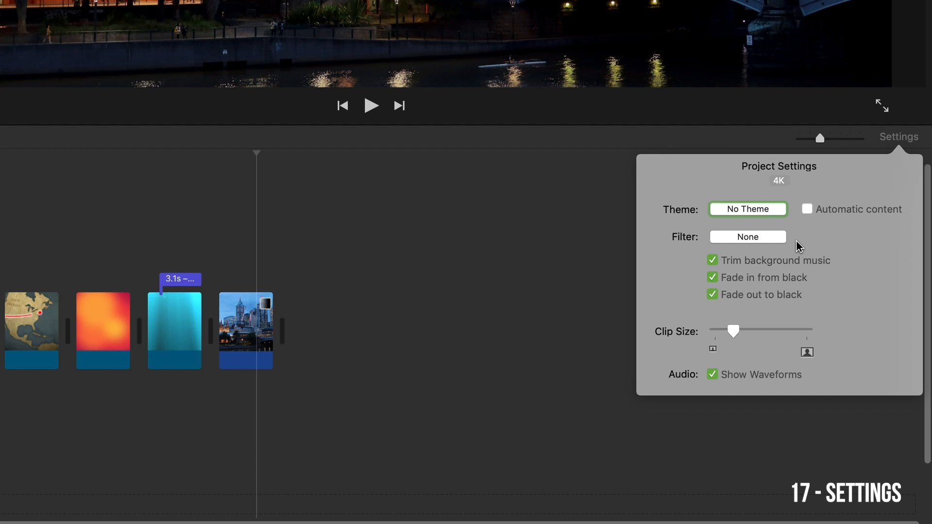
mouse_move(829, 226)
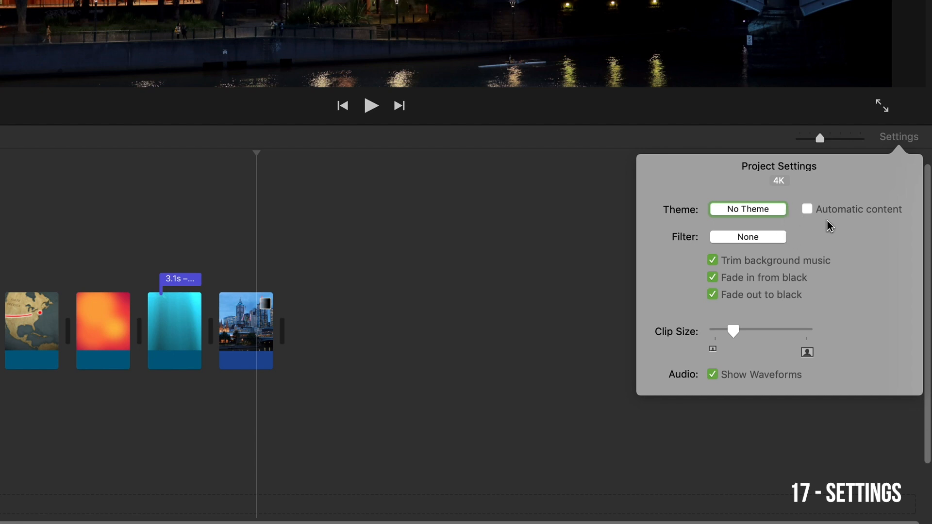
mouse_move(926, 162)
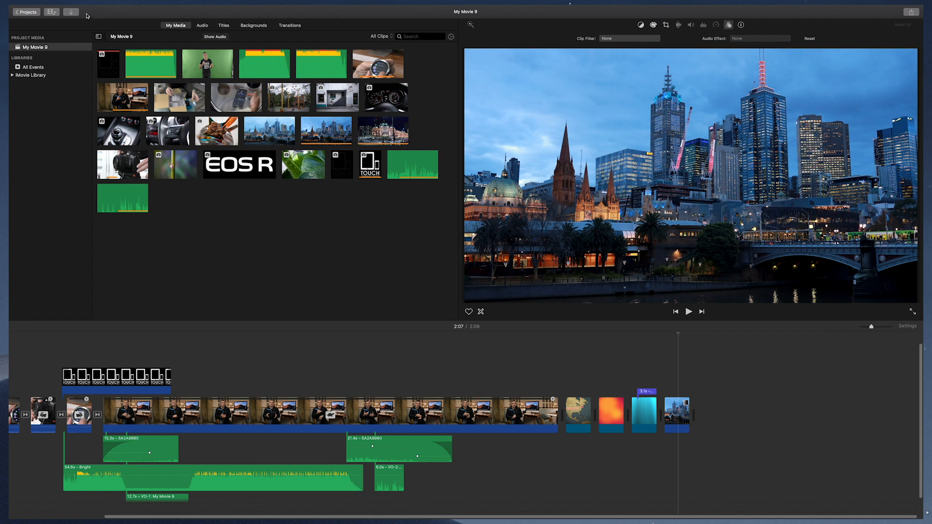
mouse_move(71, 12)
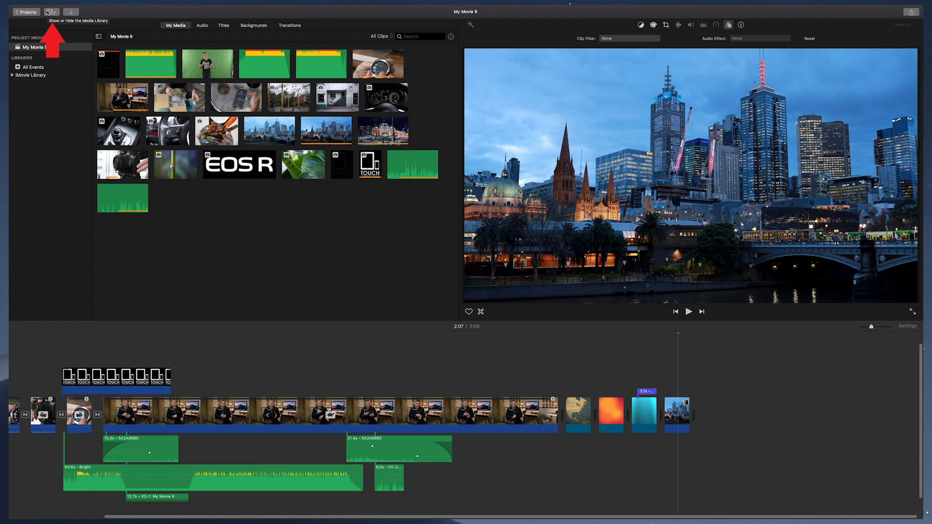
Step: Hide the media library and preview the underwater title clip near the movie's end
left_click(51, 11)
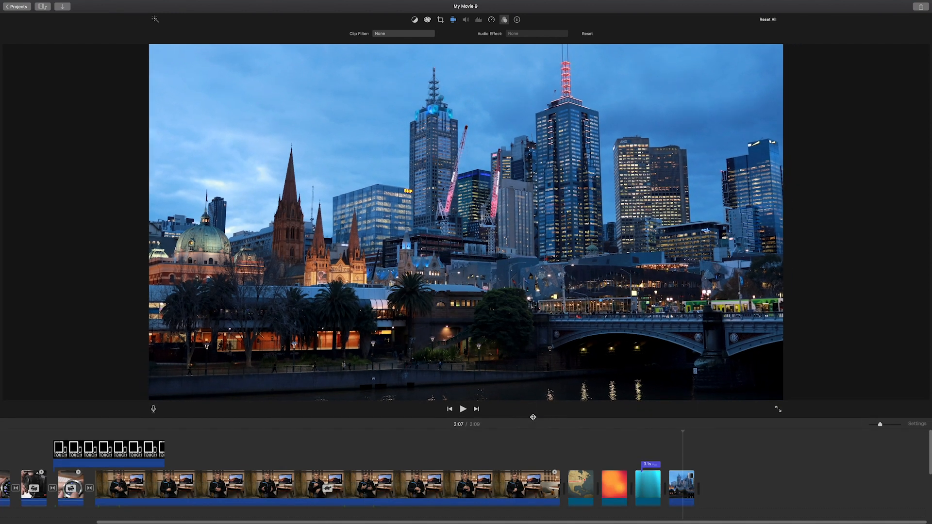
left_click(462, 409)
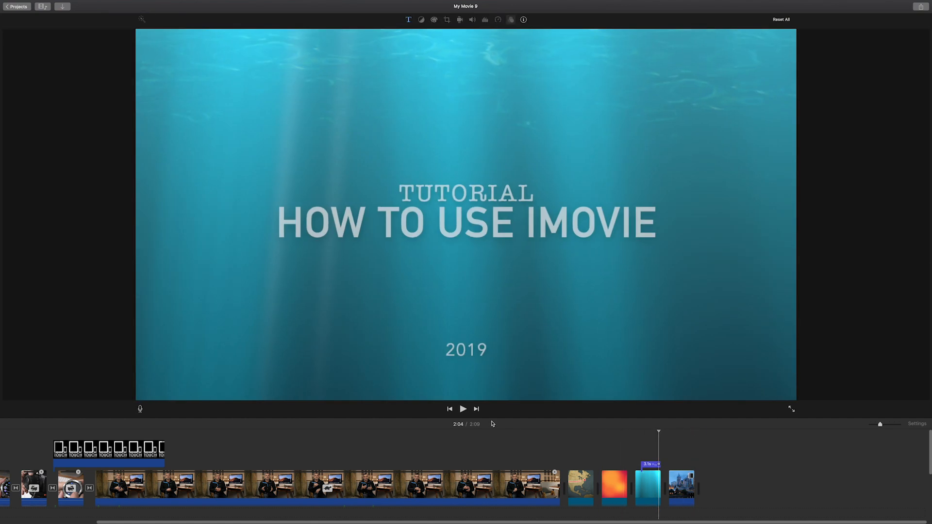
left_click(462, 409)
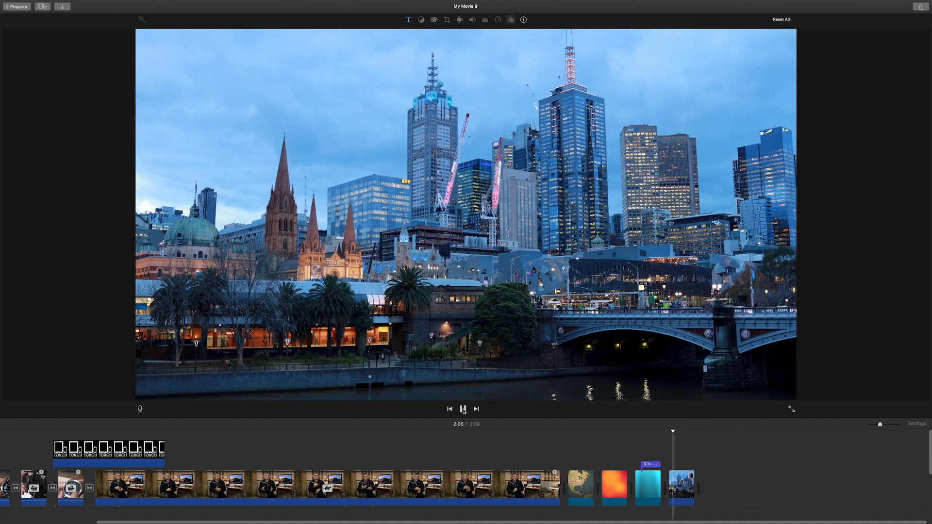
left_click(462, 408)
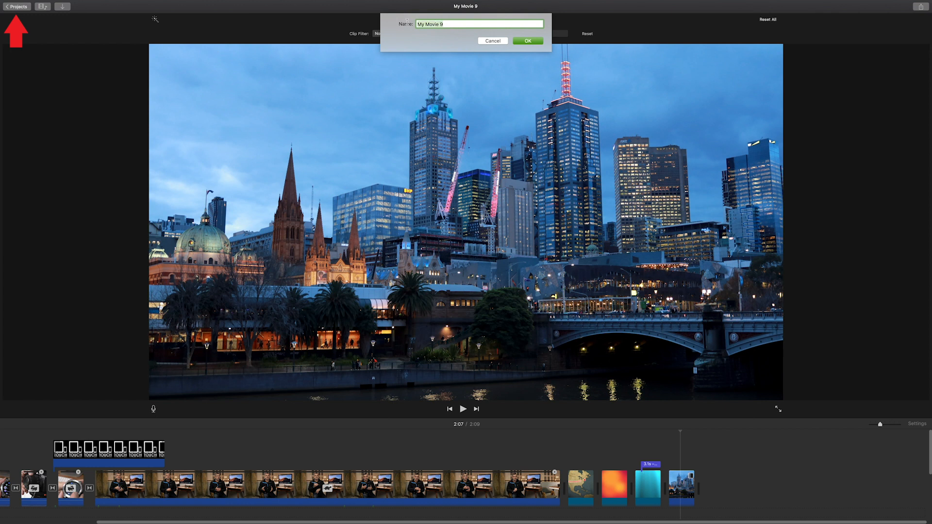
Step: Name the project 'iMovie Sample' in the Name dialog
type("iMovie")
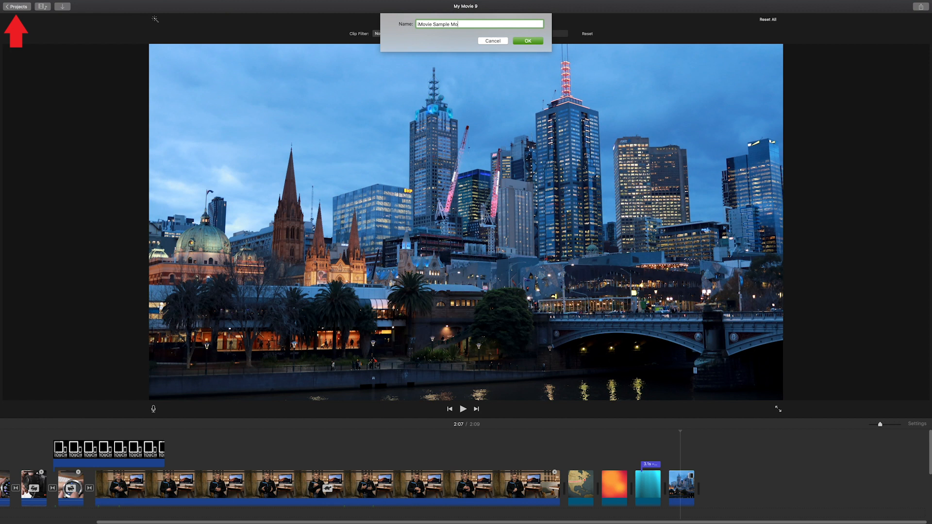
key("backspace")
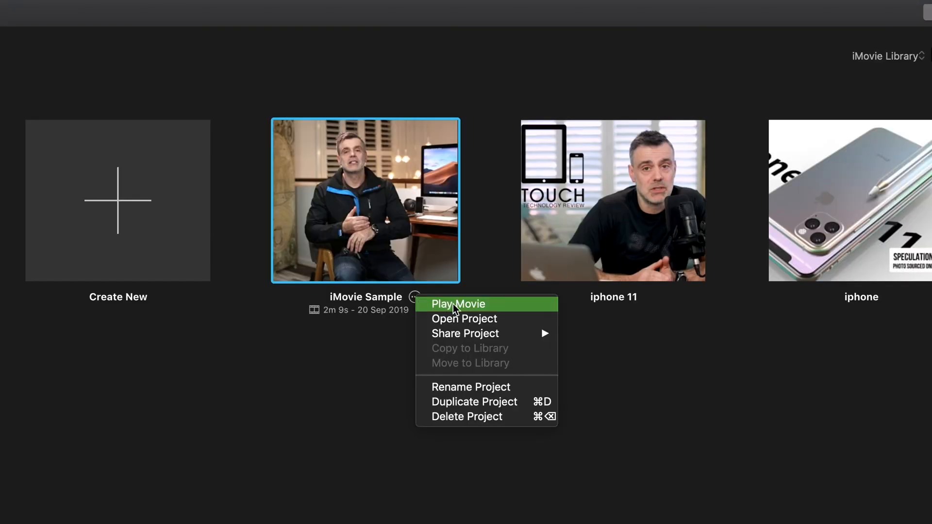
mouse_move(465, 333)
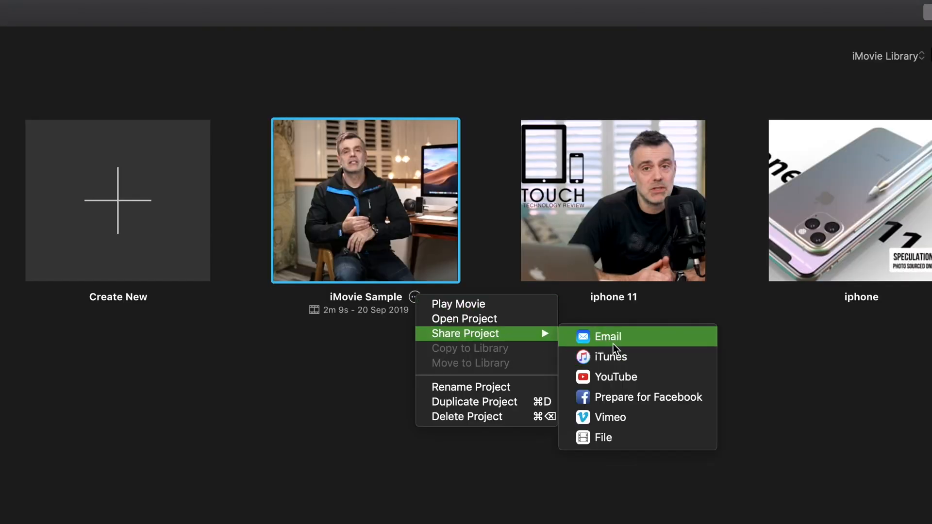
mouse_move(647, 397)
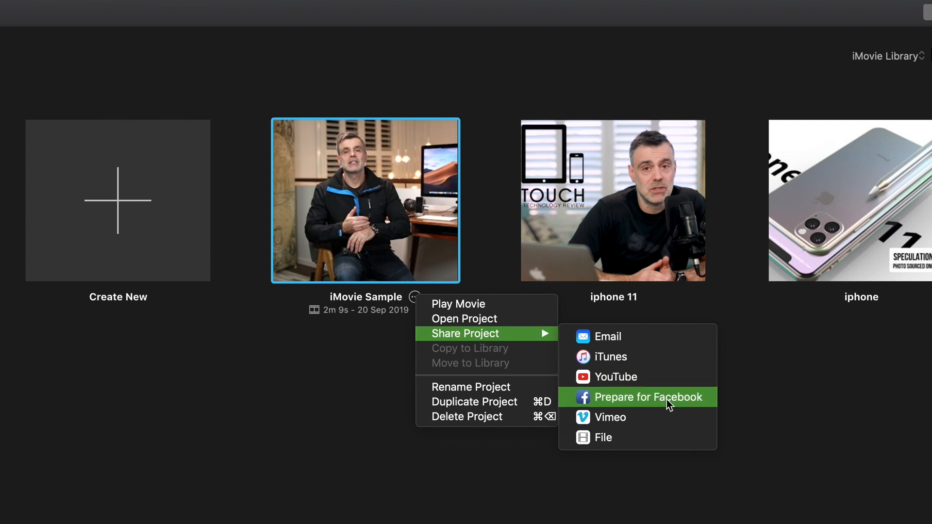
mouse_move(623, 449)
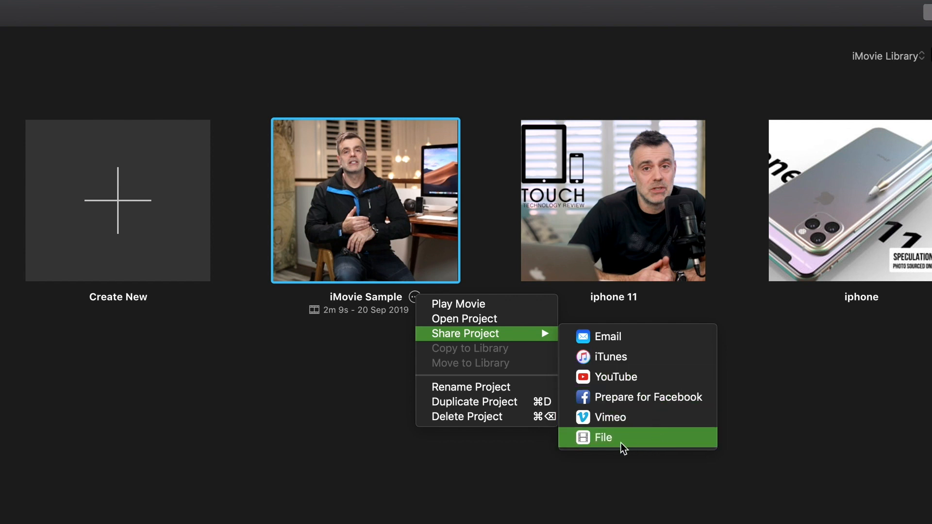
Step: Start exporting the iMovie Sample project as a file from its Share menu
left_click(603, 438)
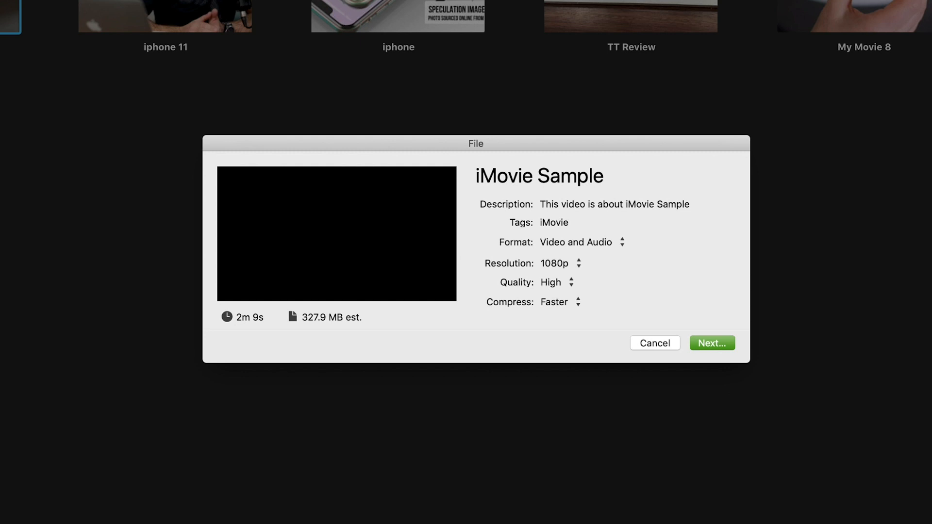
mouse_move(786, 274)
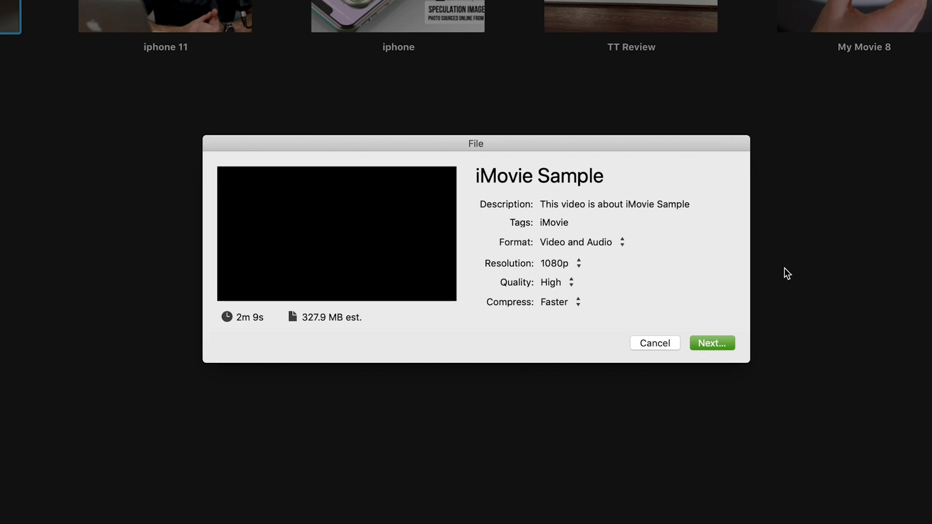
left_click(582, 242)
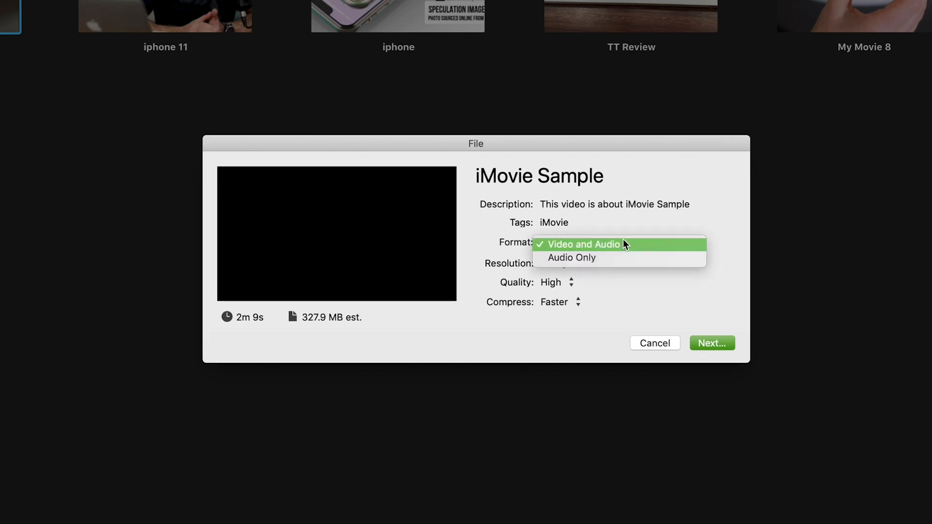
left_click(572, 257)
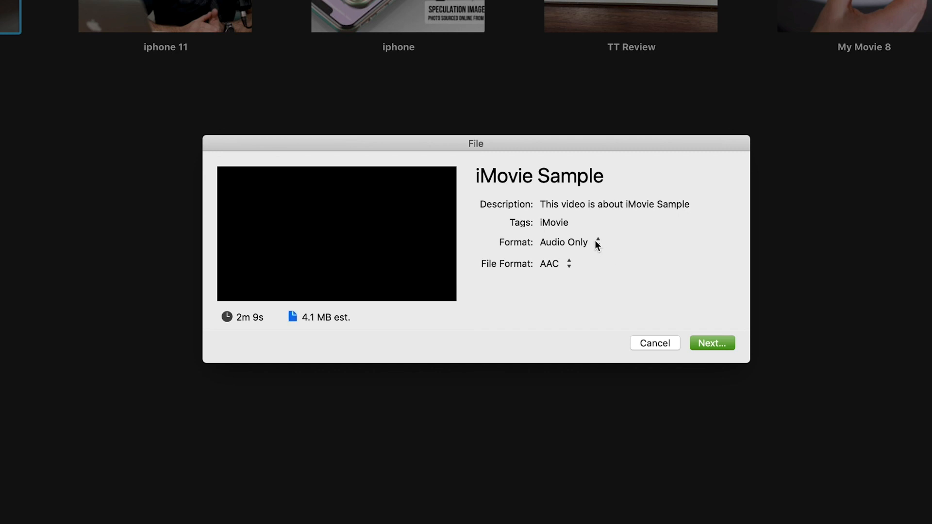
left_click(549, 263)
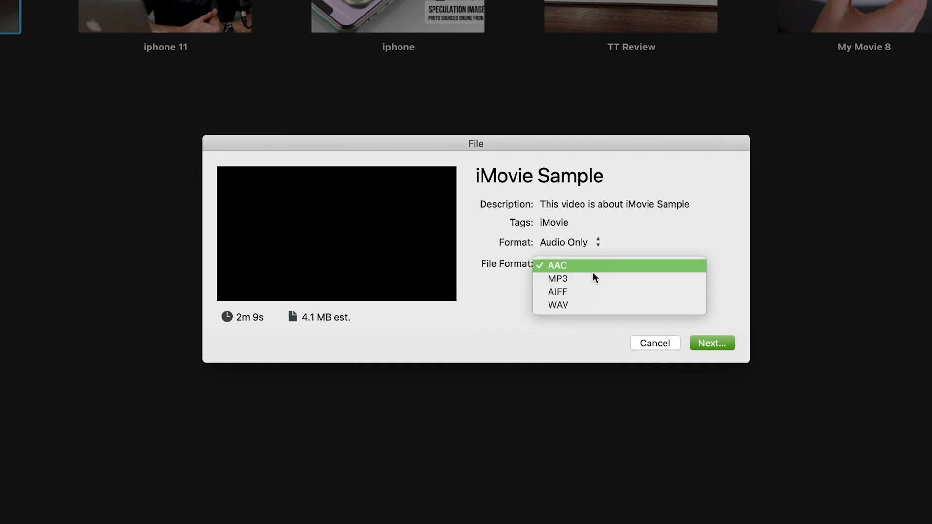
left_click(557, 278)
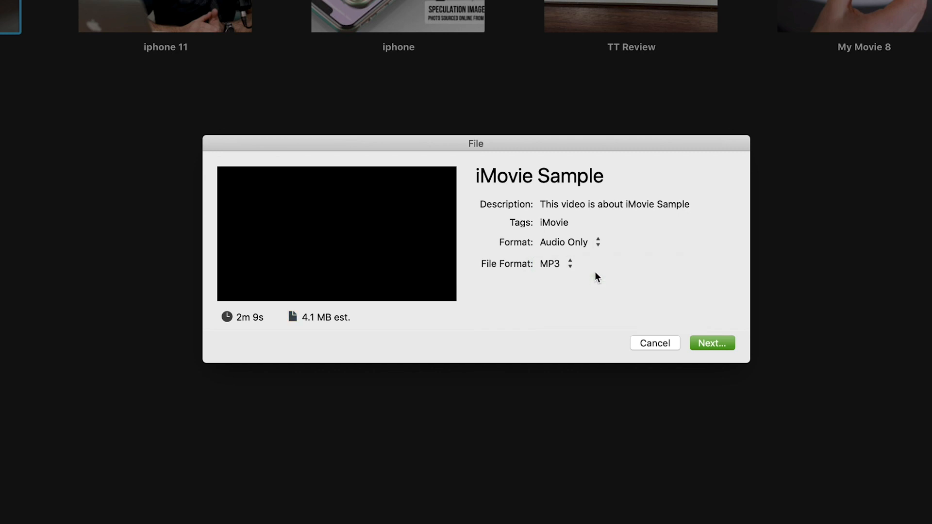
left_click(597, 242)
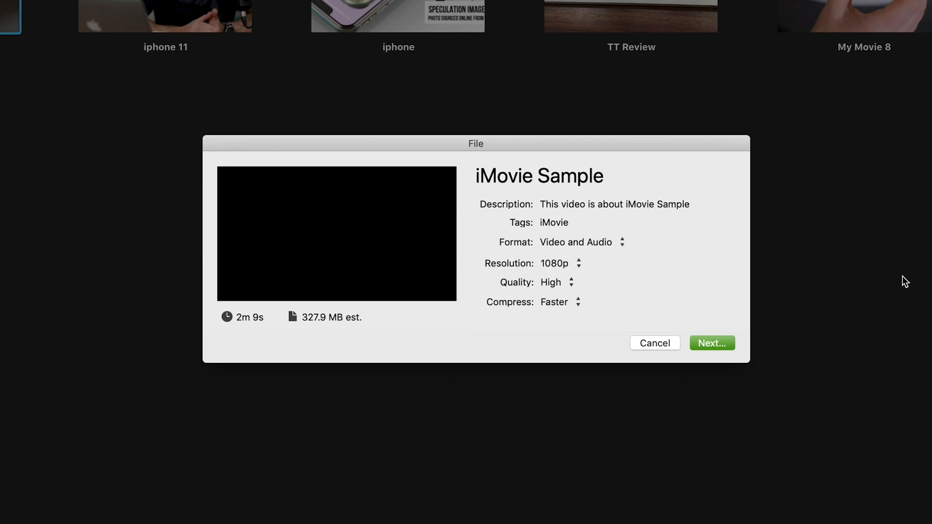
mouse_move(630, 291)
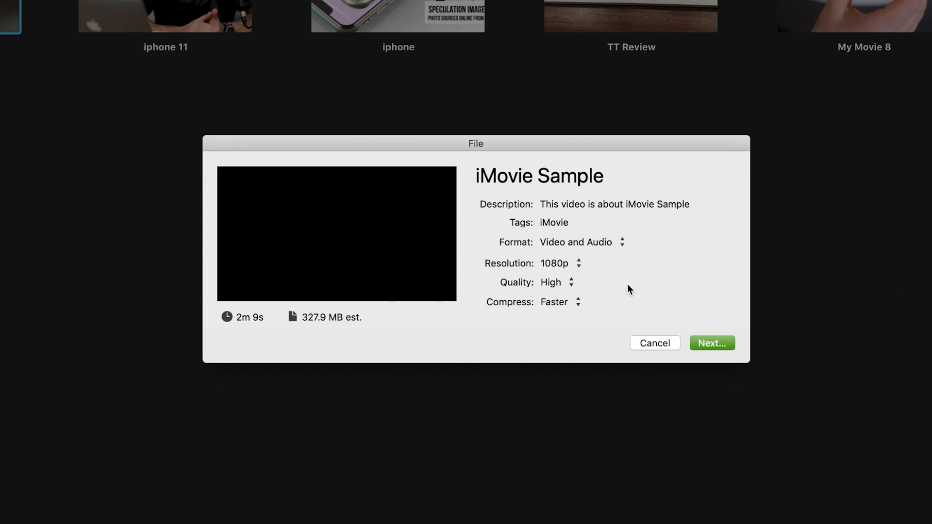
Step: Try the 720p and 1080p export resolutions, then settle on 4K (about 476.6 MB)
left_click(559, 263)
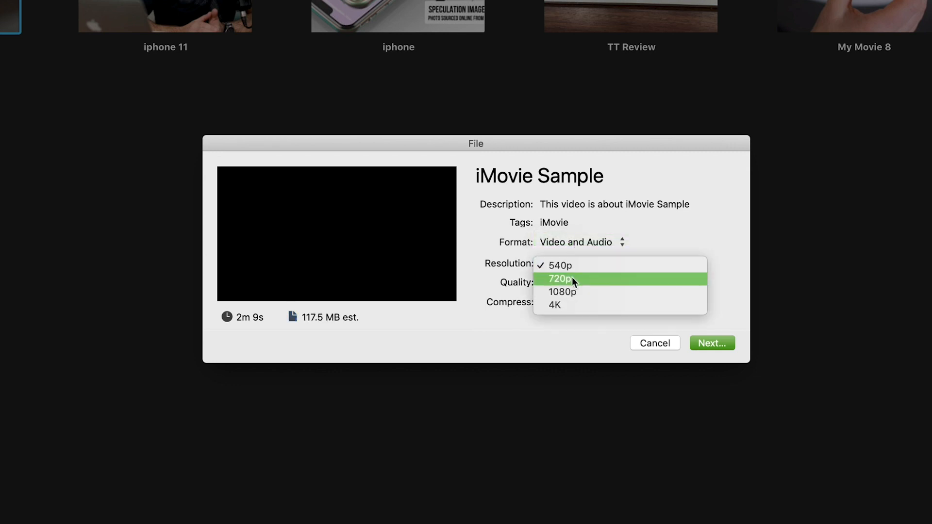
left_click(559, 278)
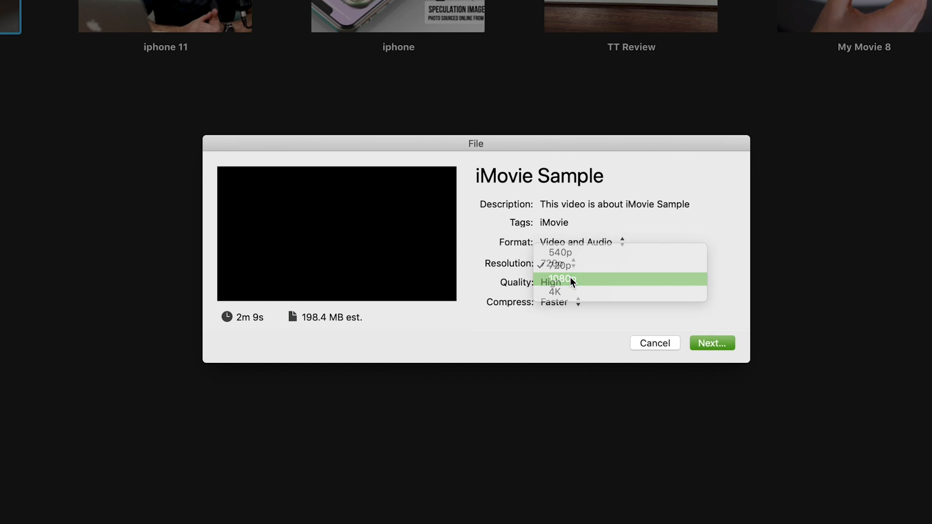
left_click(554, 291)
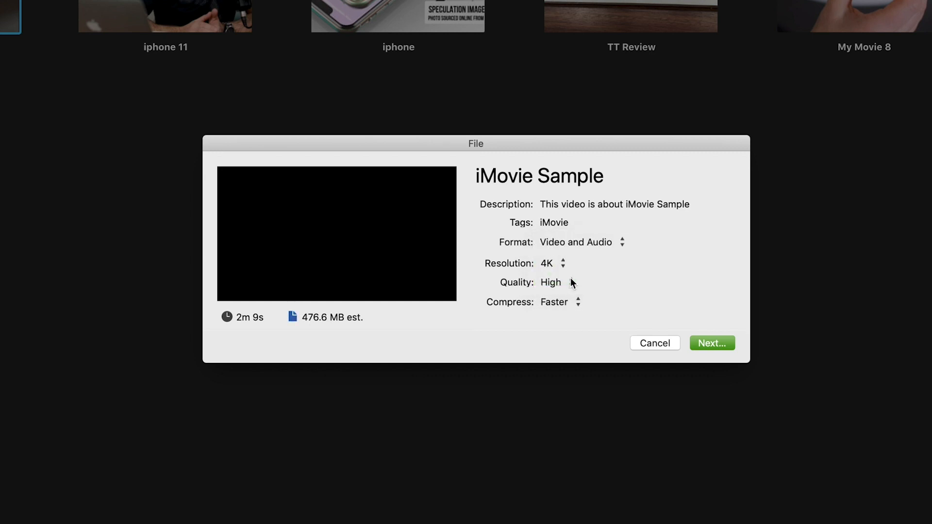
left_click(551, 263)
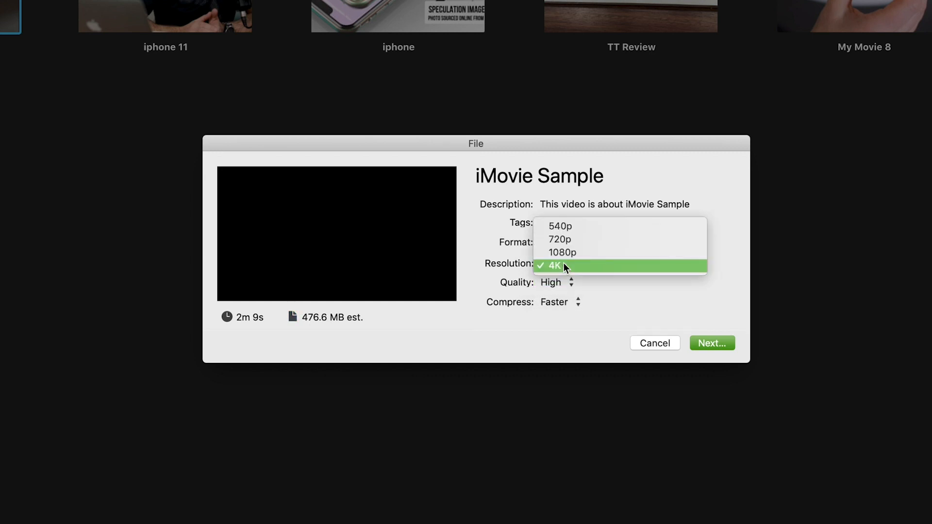
left_click(561, 252)
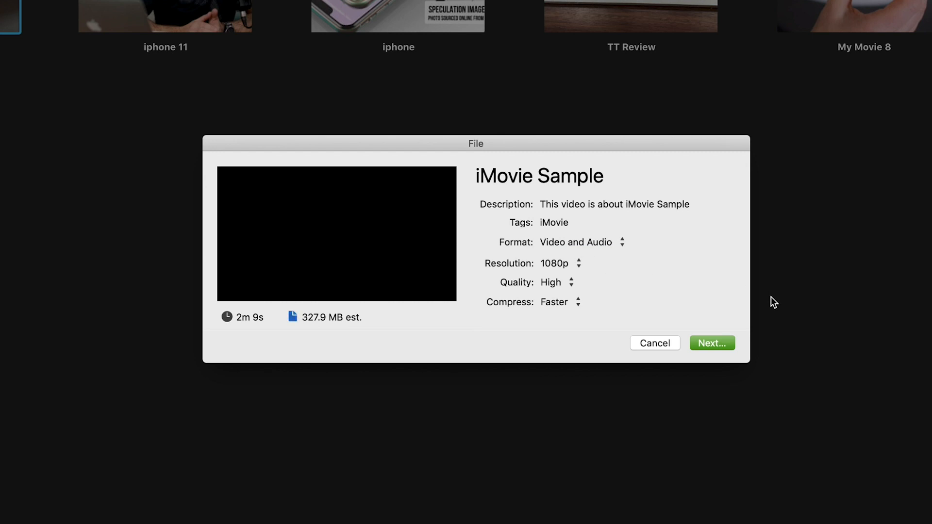
left_click(559, 263)
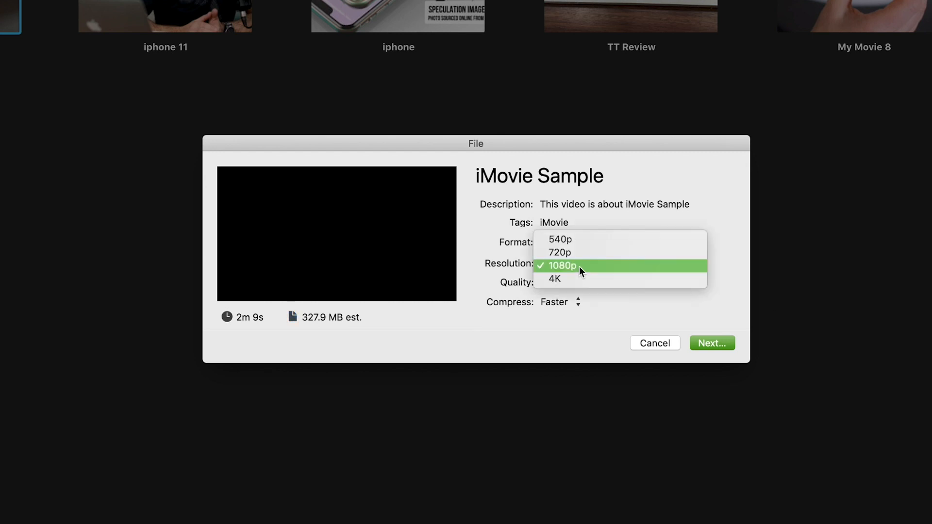
mouse_move(636, 246)
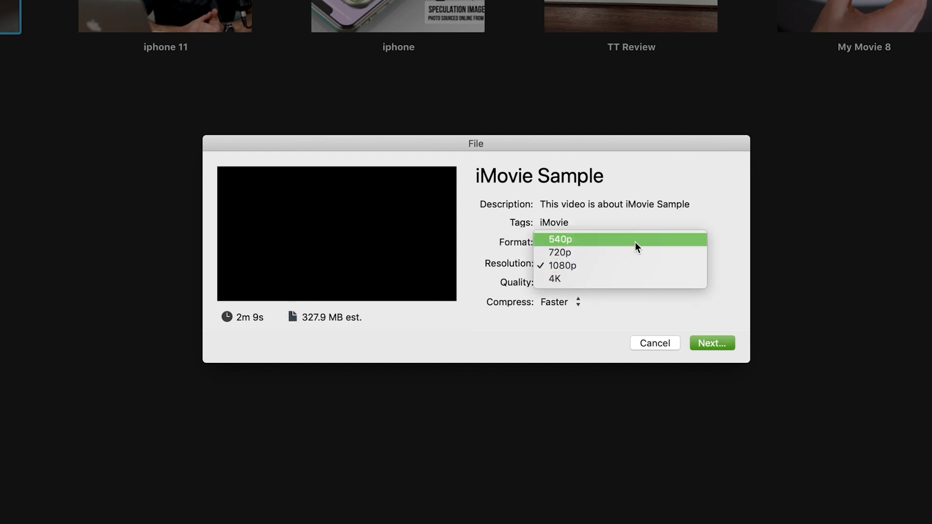
mouse_move(636, 253)
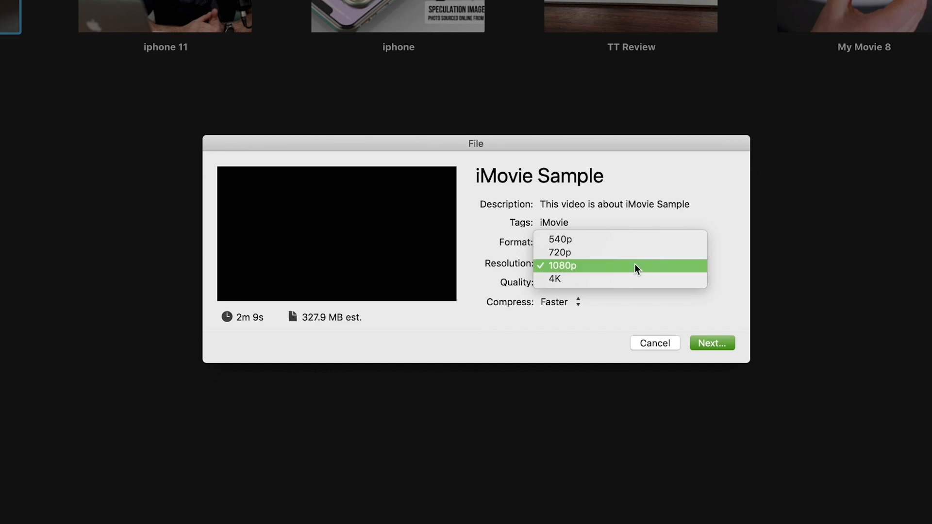
mouse_move(634, 280)
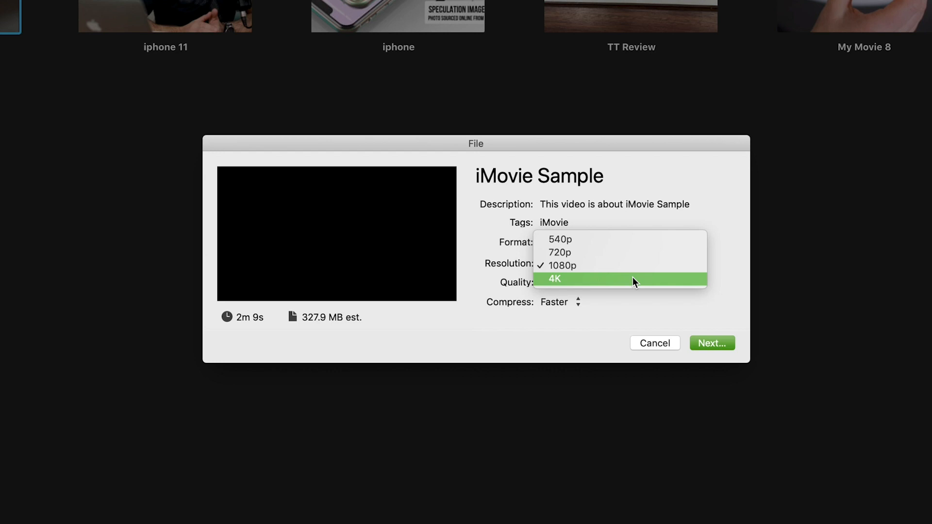
left_click(553, 279)
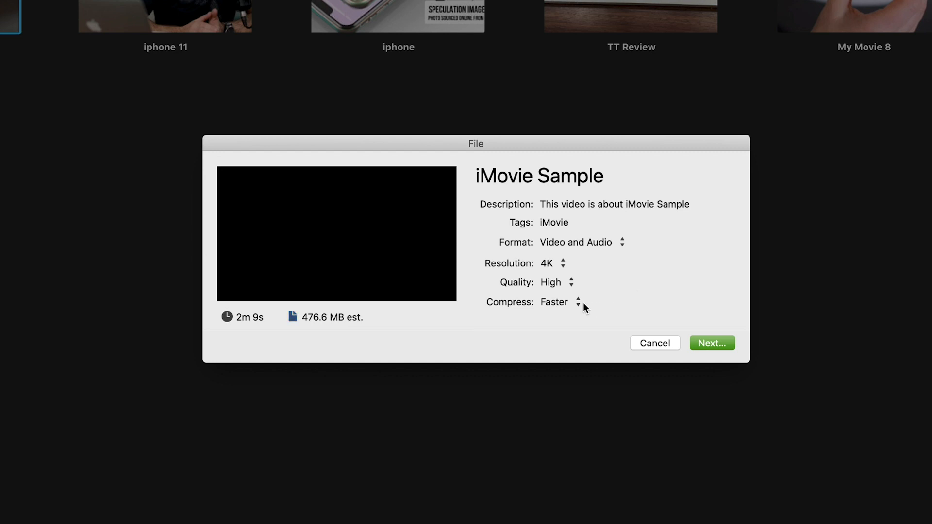
Step: Set export compression to Better Quality, cancel the Share dialog and pause the viewer
left_click(557, 302)
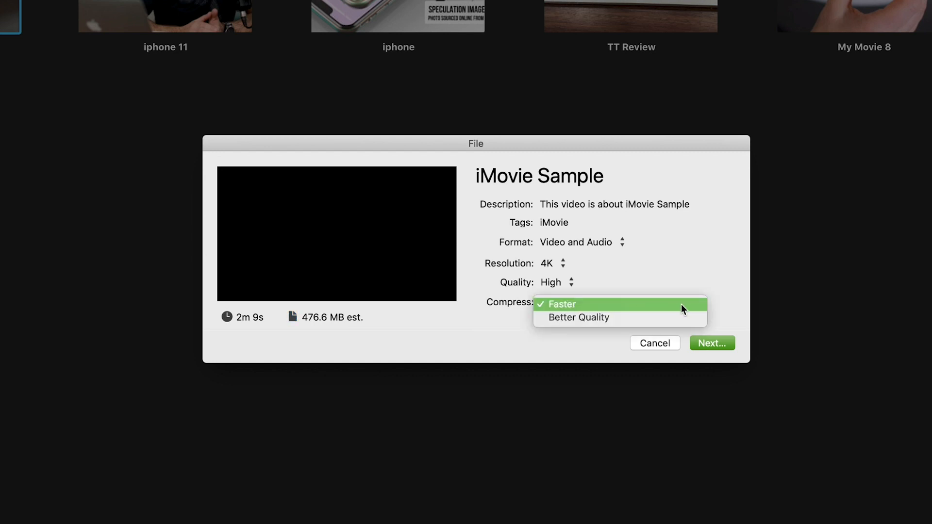
mouse_move(619, 317)
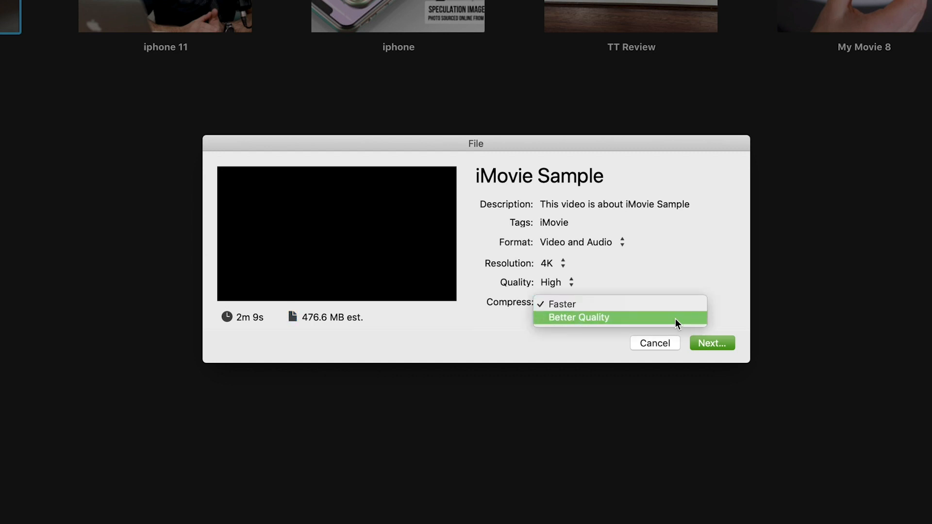
left_click(577, 316)
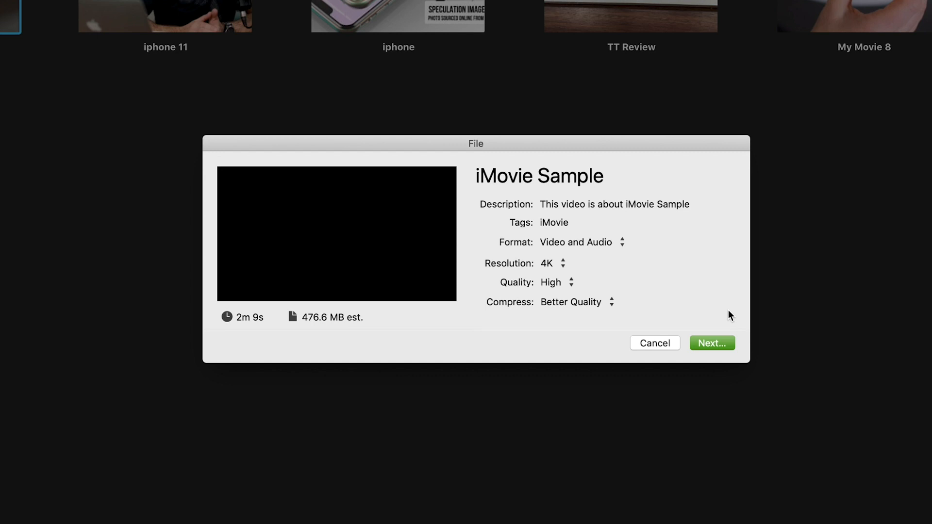
mouse_move(729, 320)
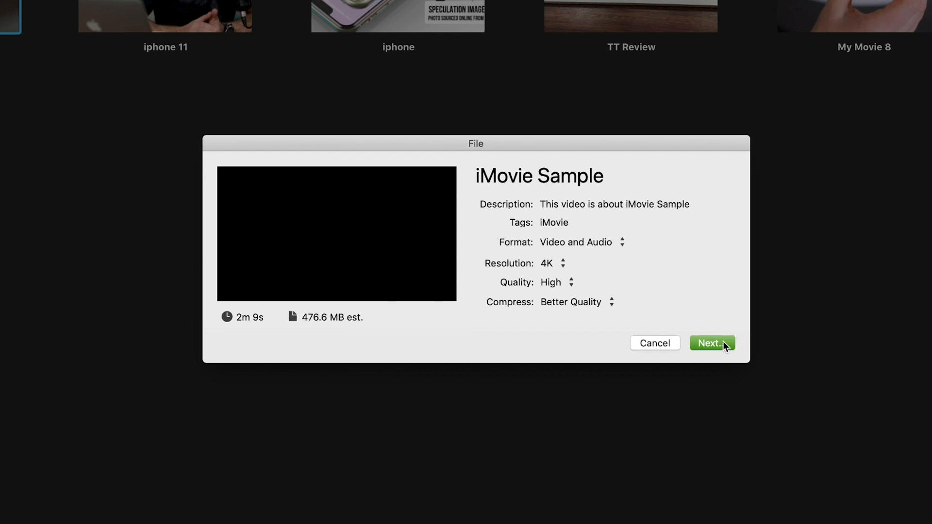
mouse_move(241, 327)
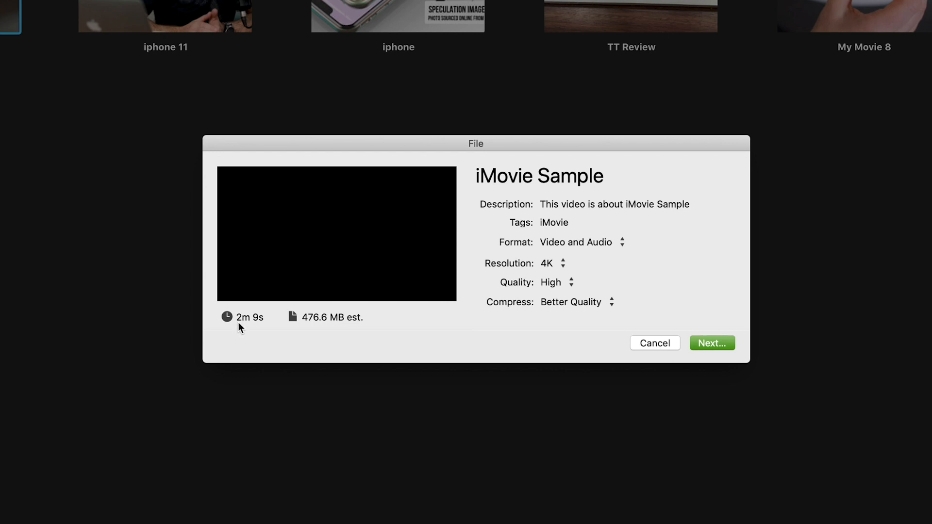
mouse_move(380, 327)
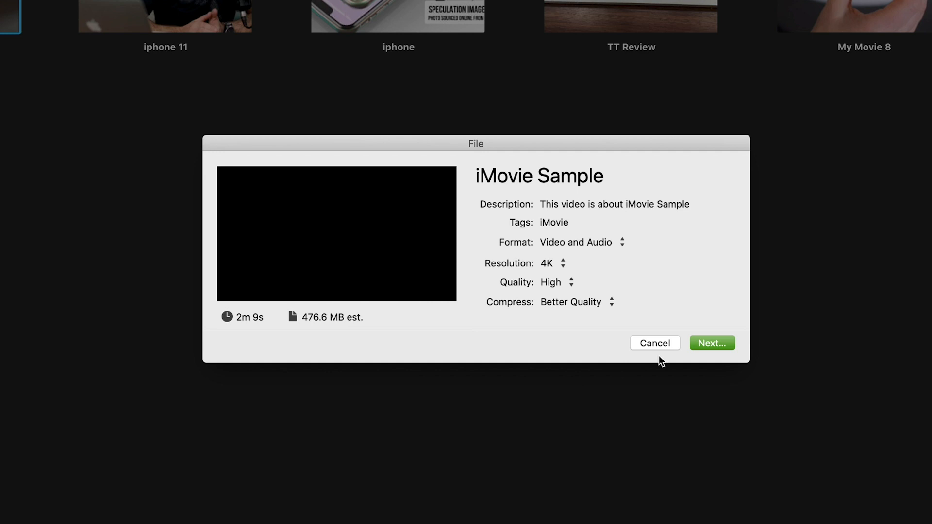
left_click(653, 342)
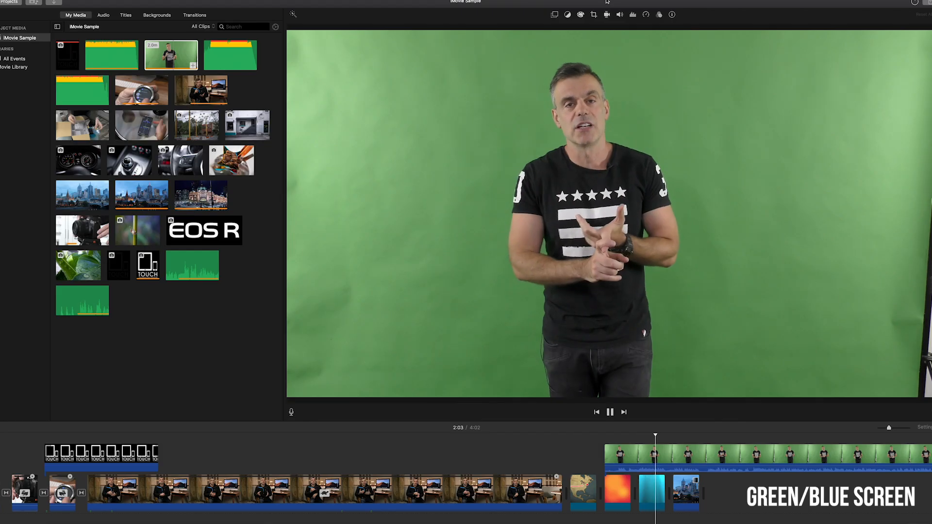
left_click(609, 411)
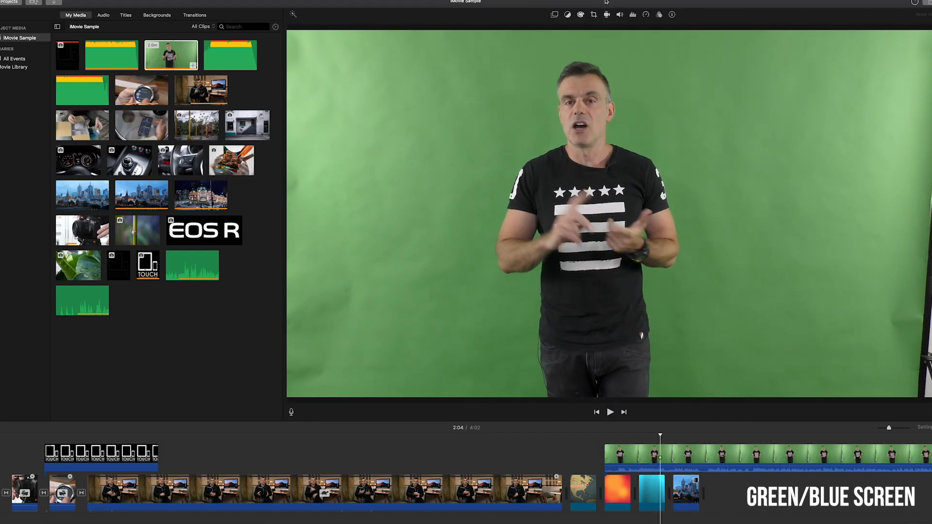